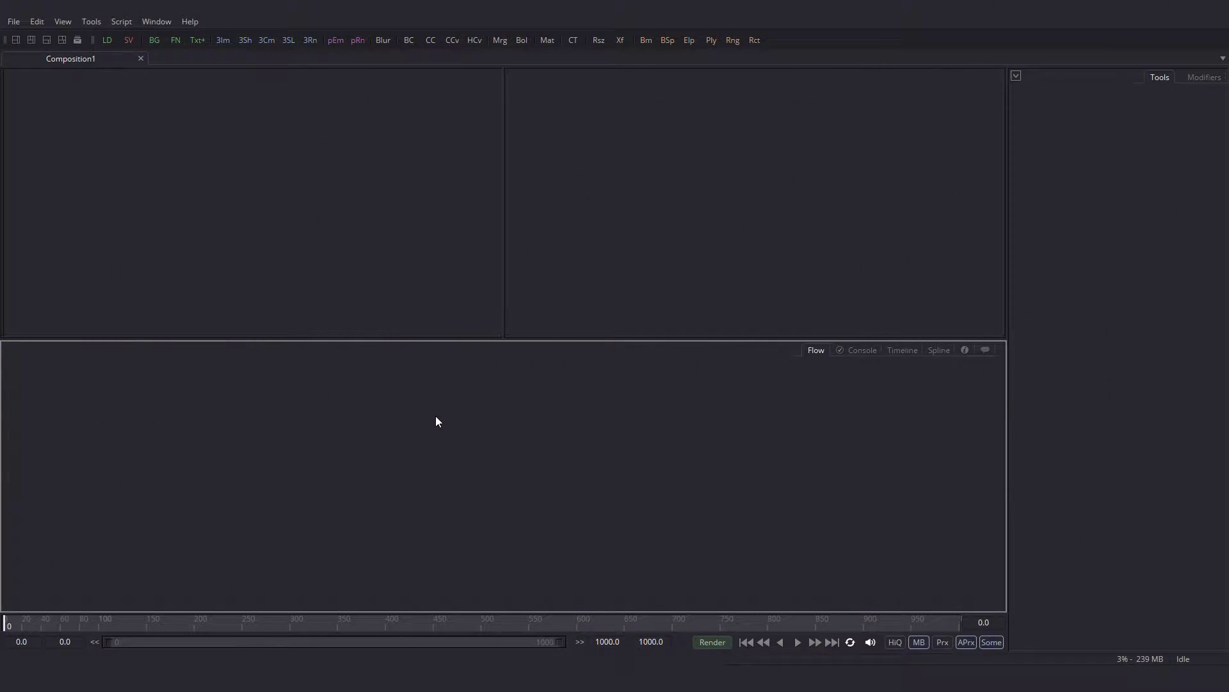
mouse_move(422, 424)
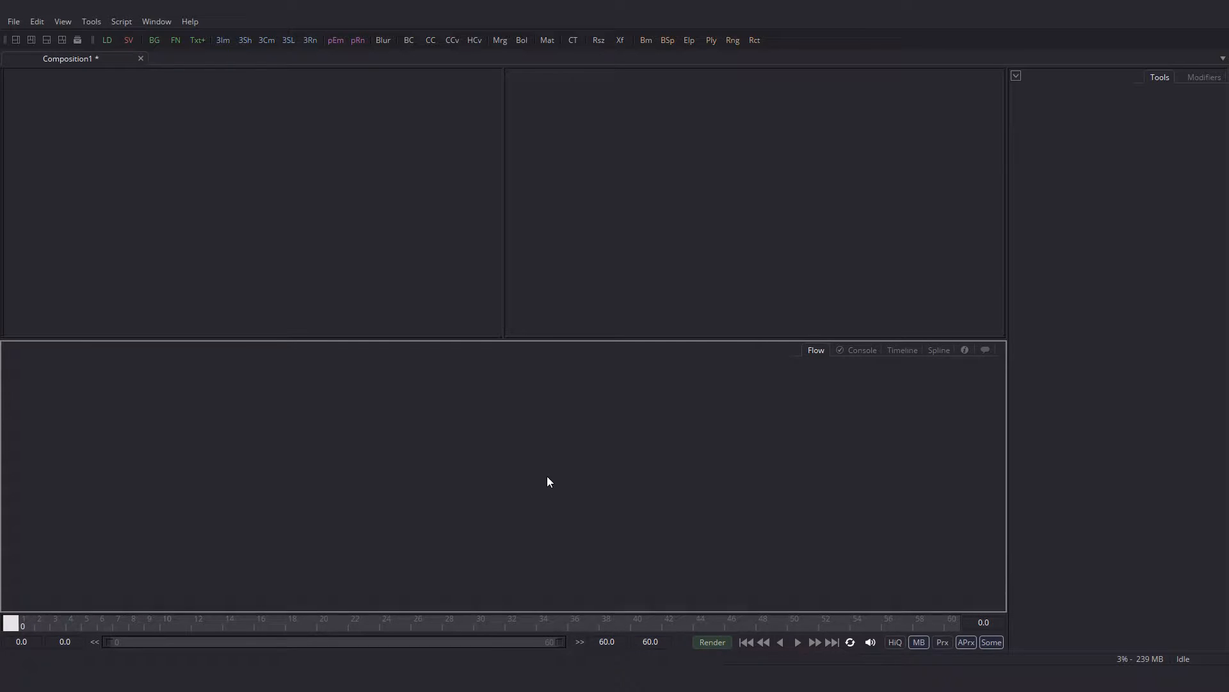
Add a Text+ tool to the flow with the Txt+ toolbar button.
click(197, 39)
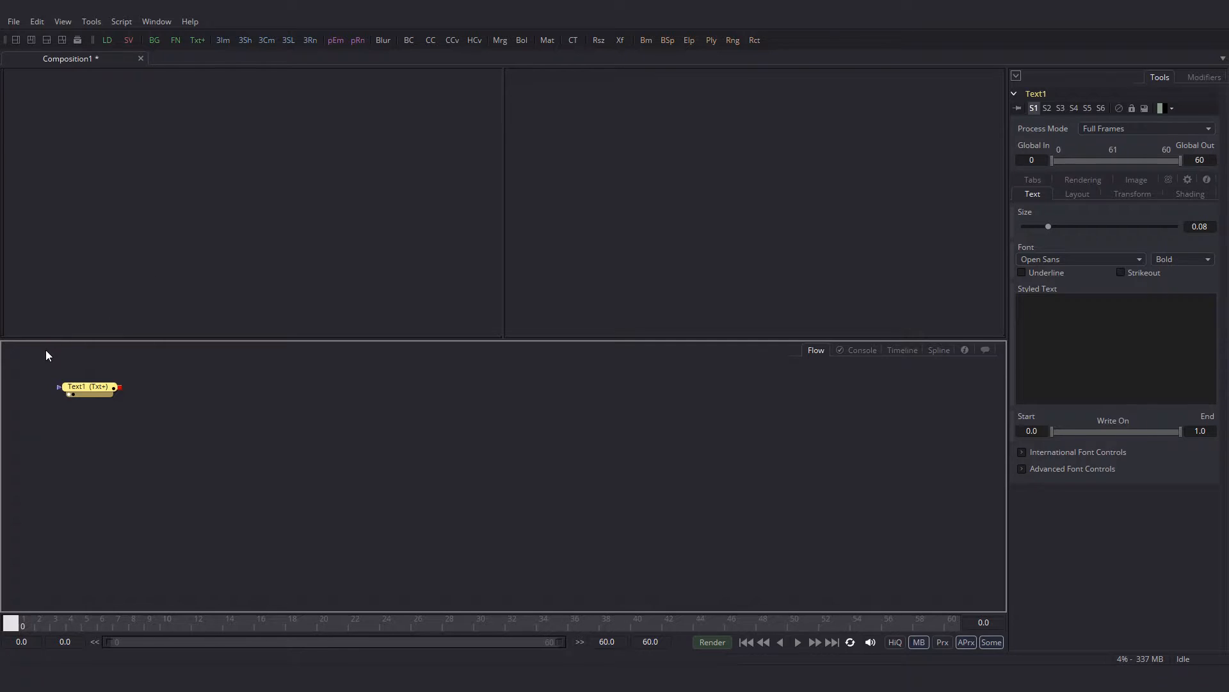
View the Text1 node and rename it L_MINIMAL.
click(60, 387)
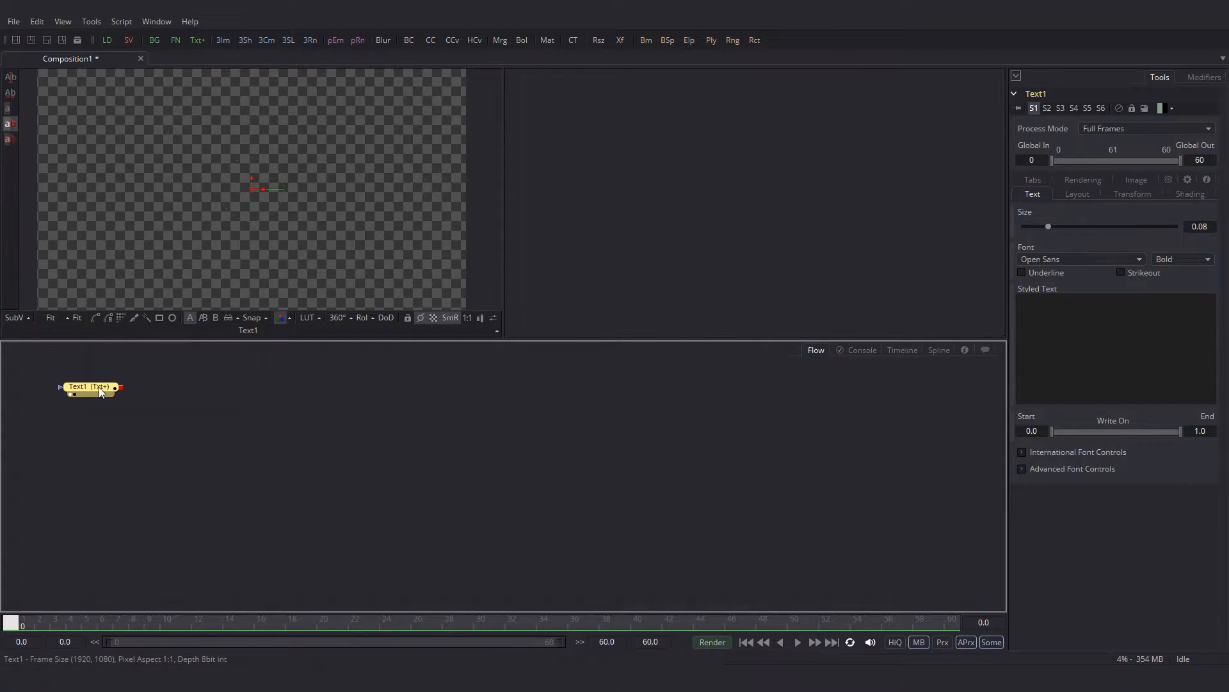
mouse_move(94, 386)
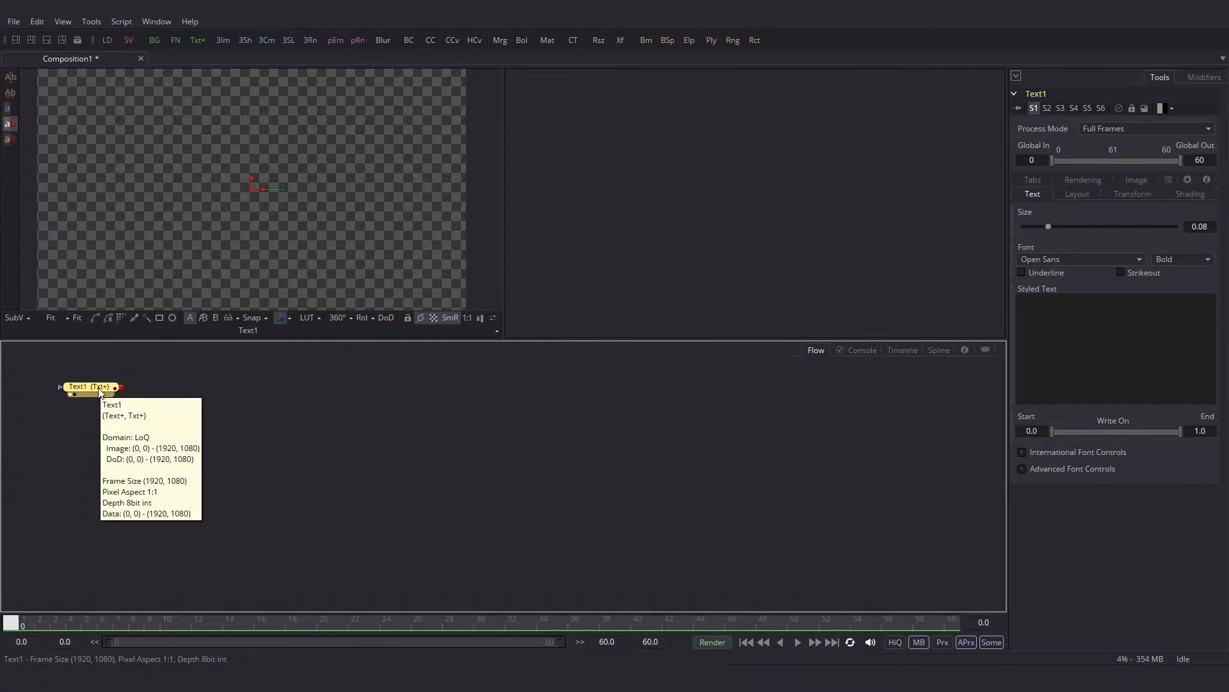
double_click(88, 386)
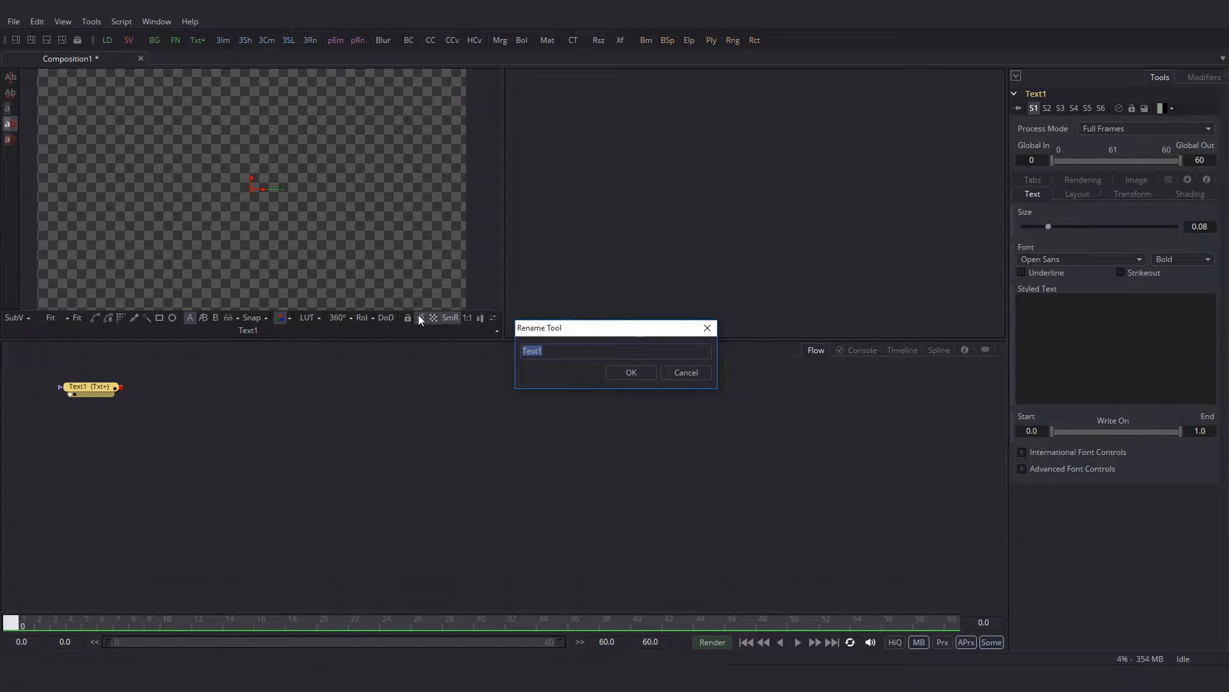
text(L_Ml)
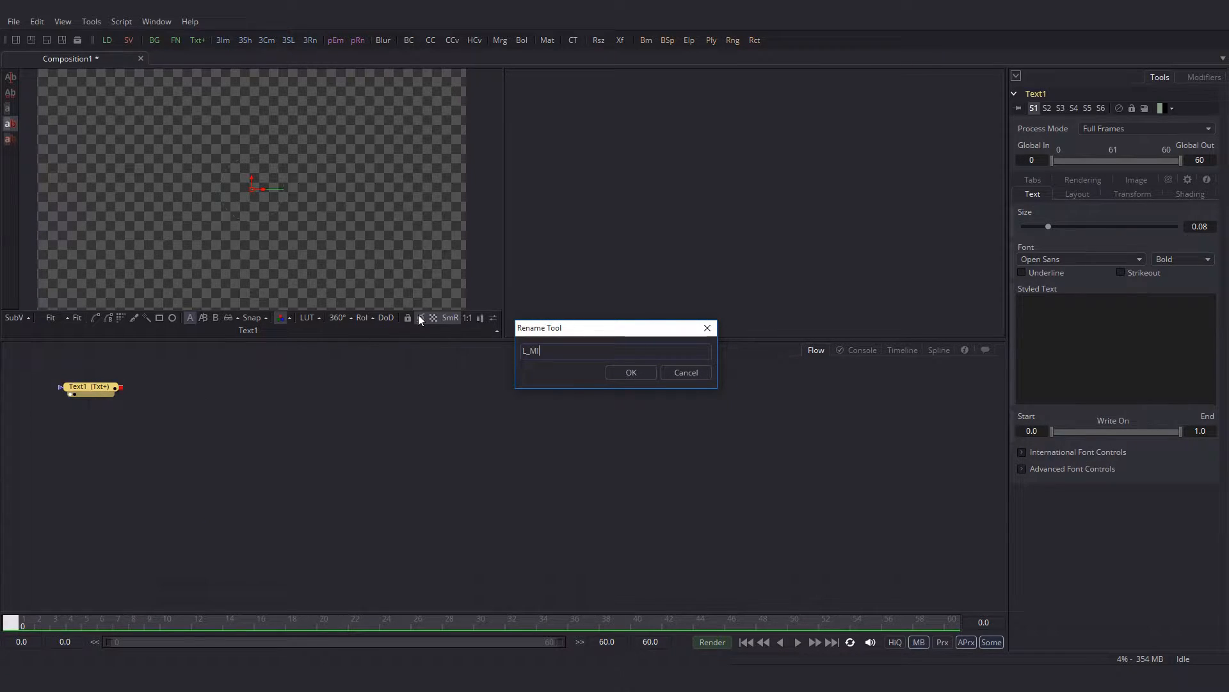
text(NIM)
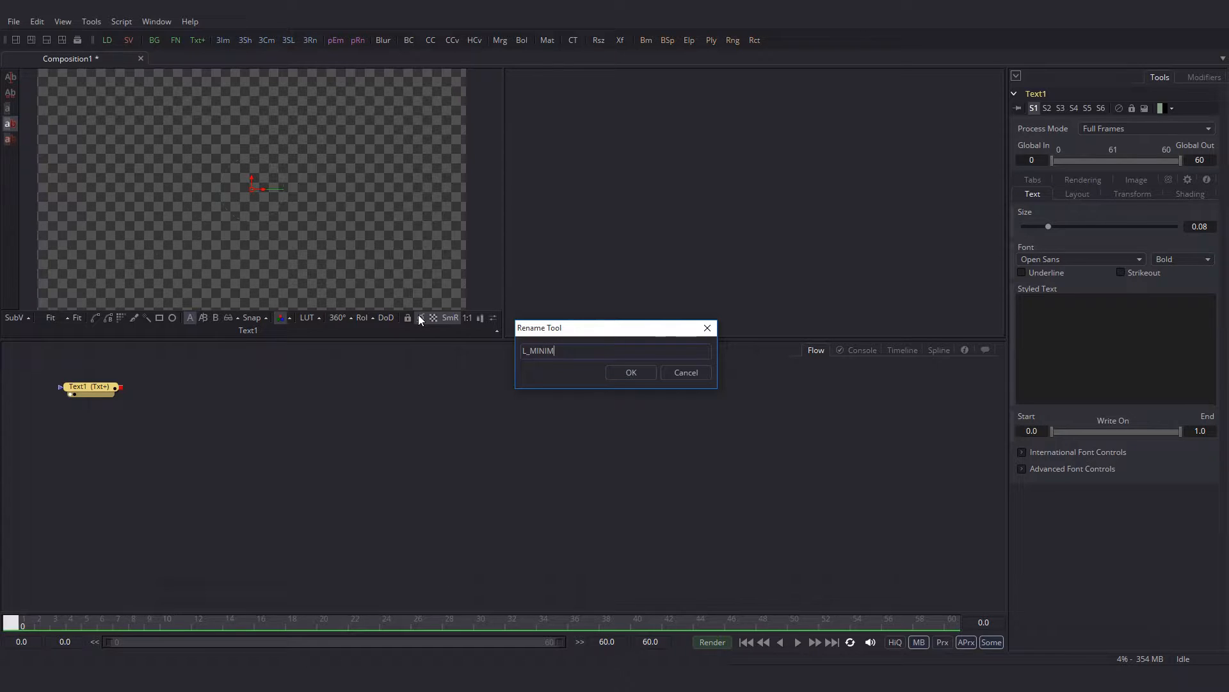
text(AL)
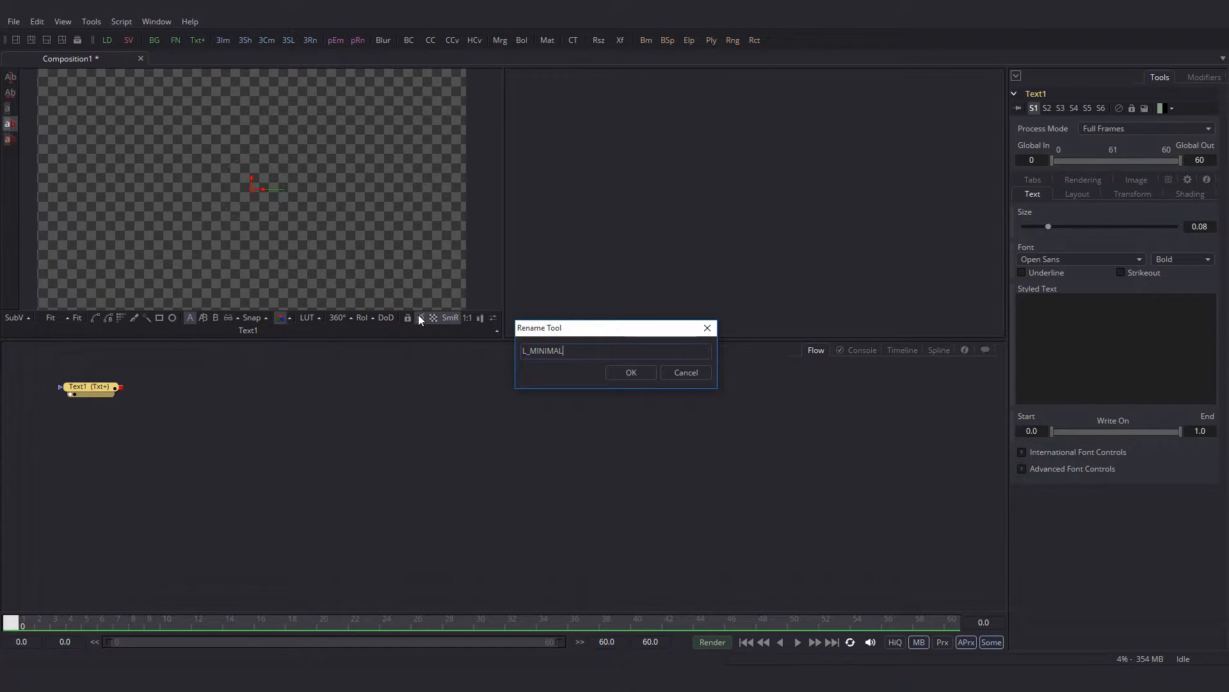
click(629, 371)
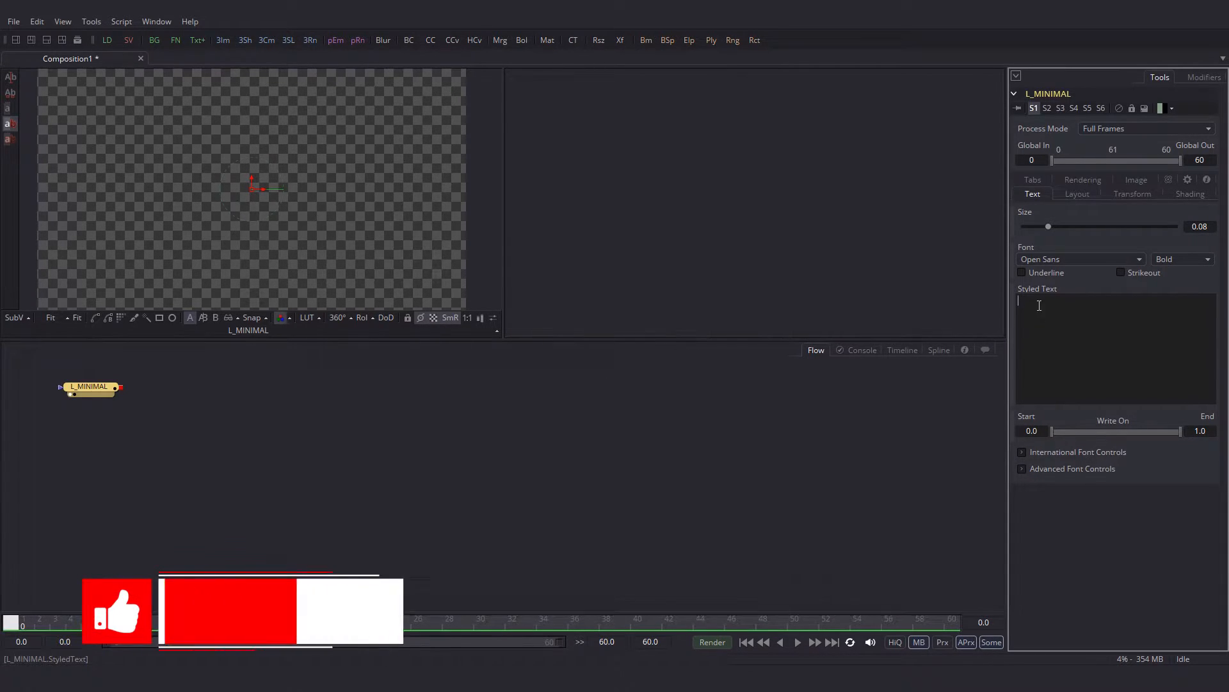
Enter MINIMALISTIC as the node's styled text.
text(MINI)
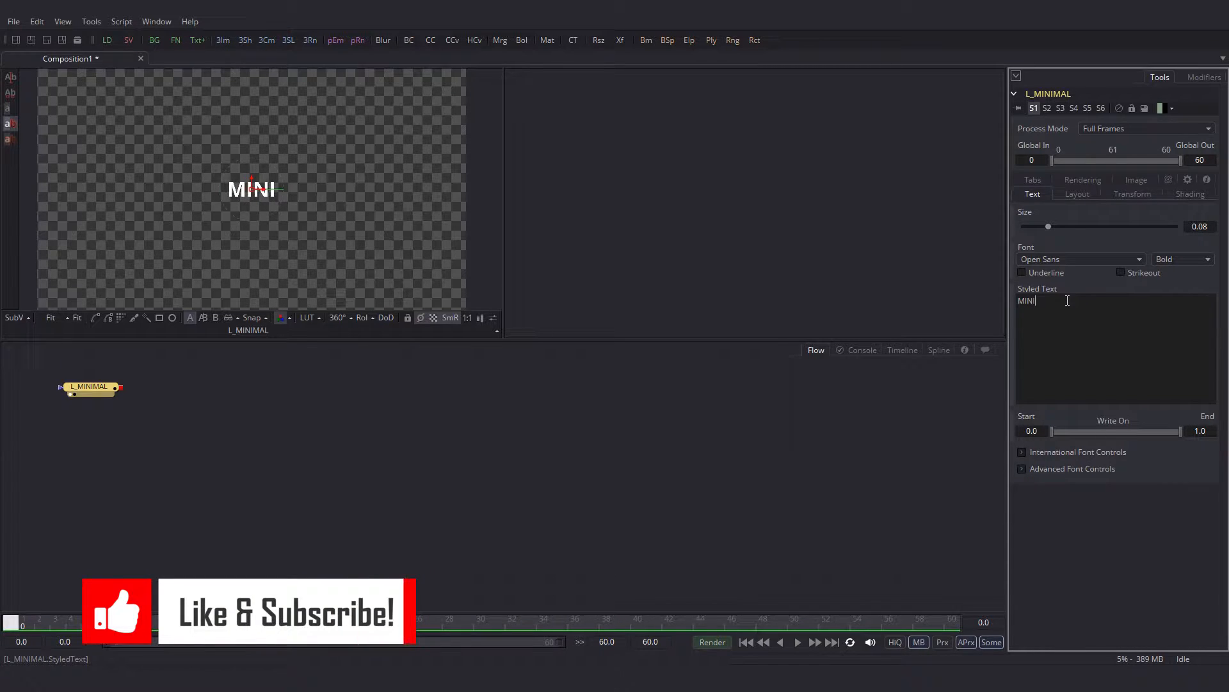
text(MALIS)
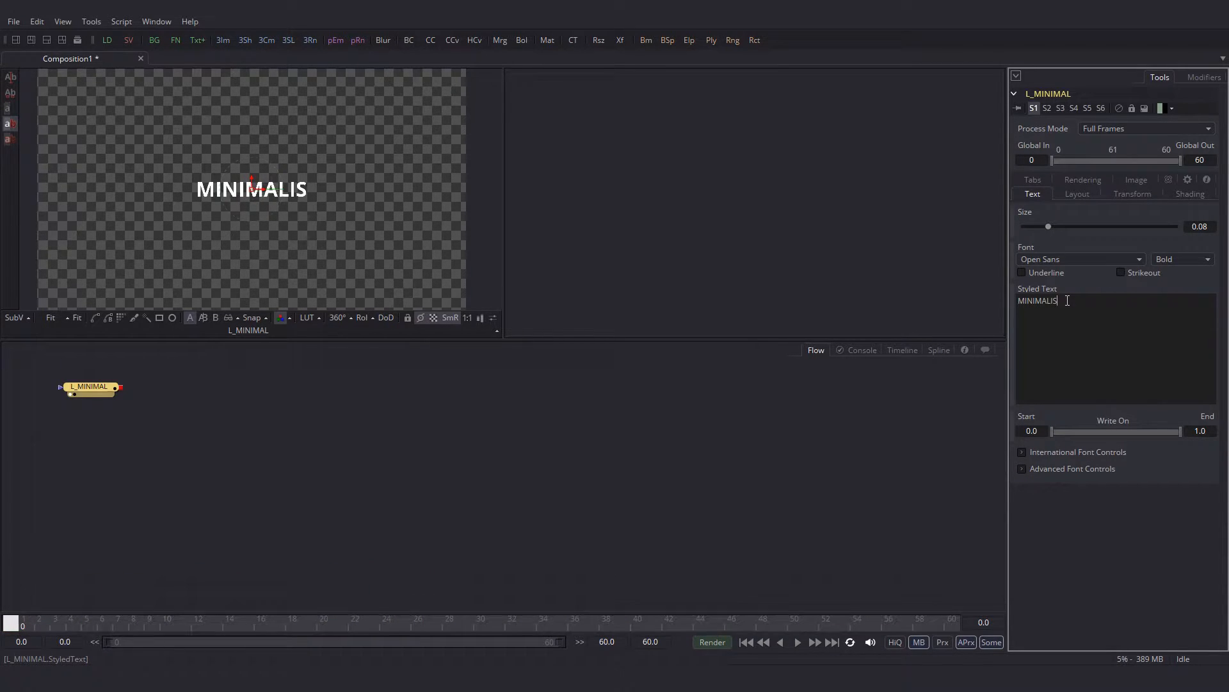
text(TIC)
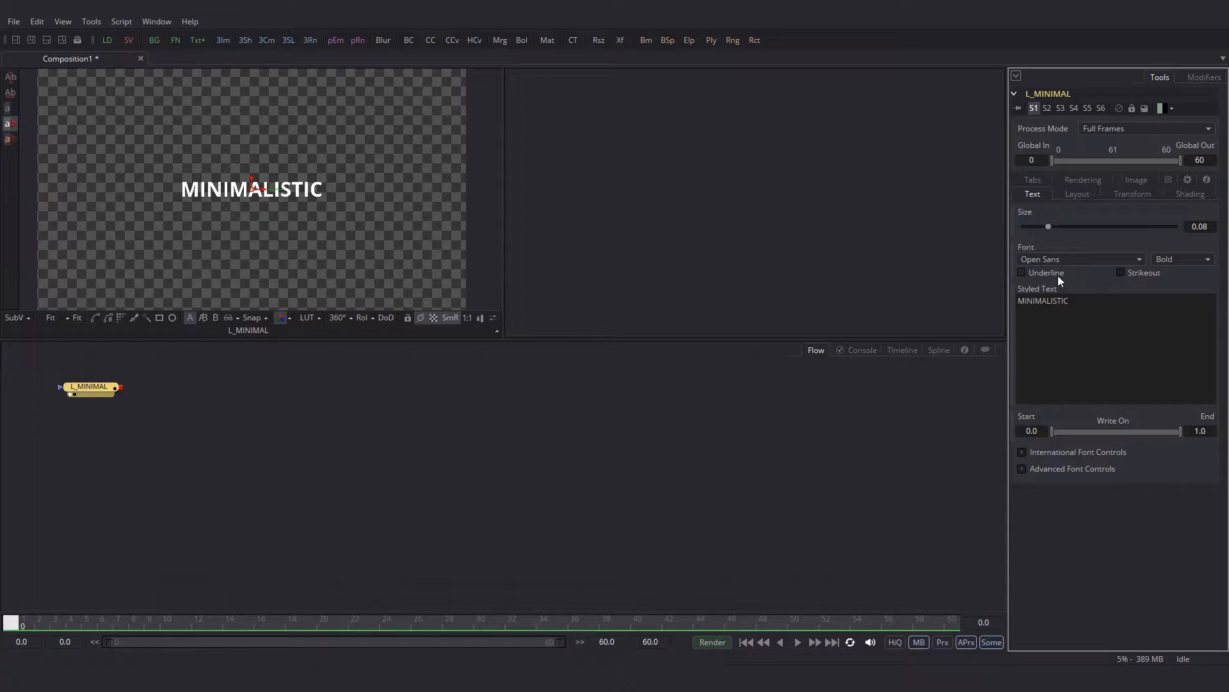
mouse_move(1089, 261)
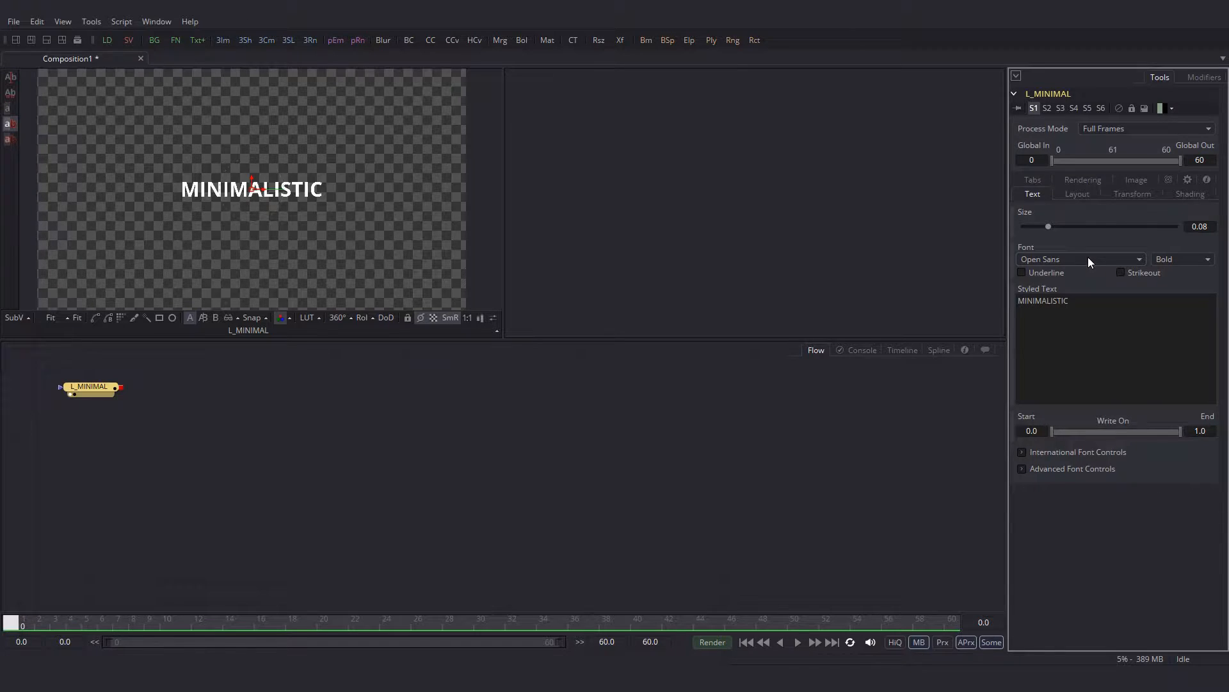
Change the font to Uni Sans Heavy CAPS and the fill color to red.
click(1081, 259)
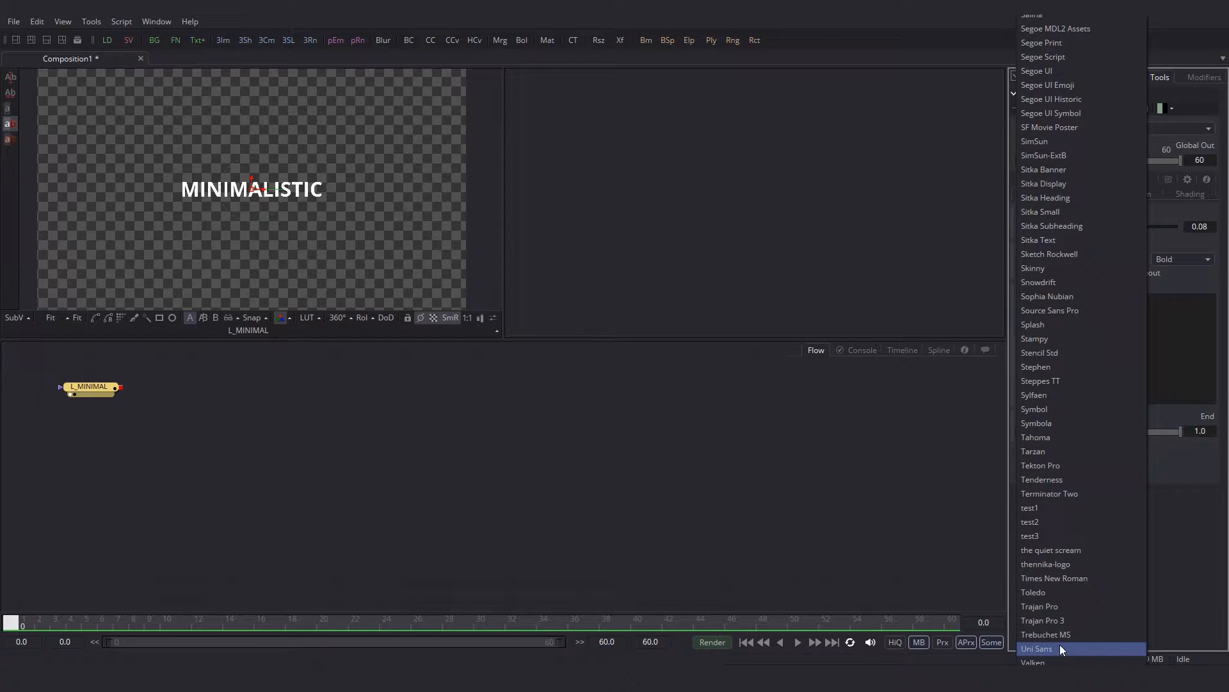
click(1036, 649)
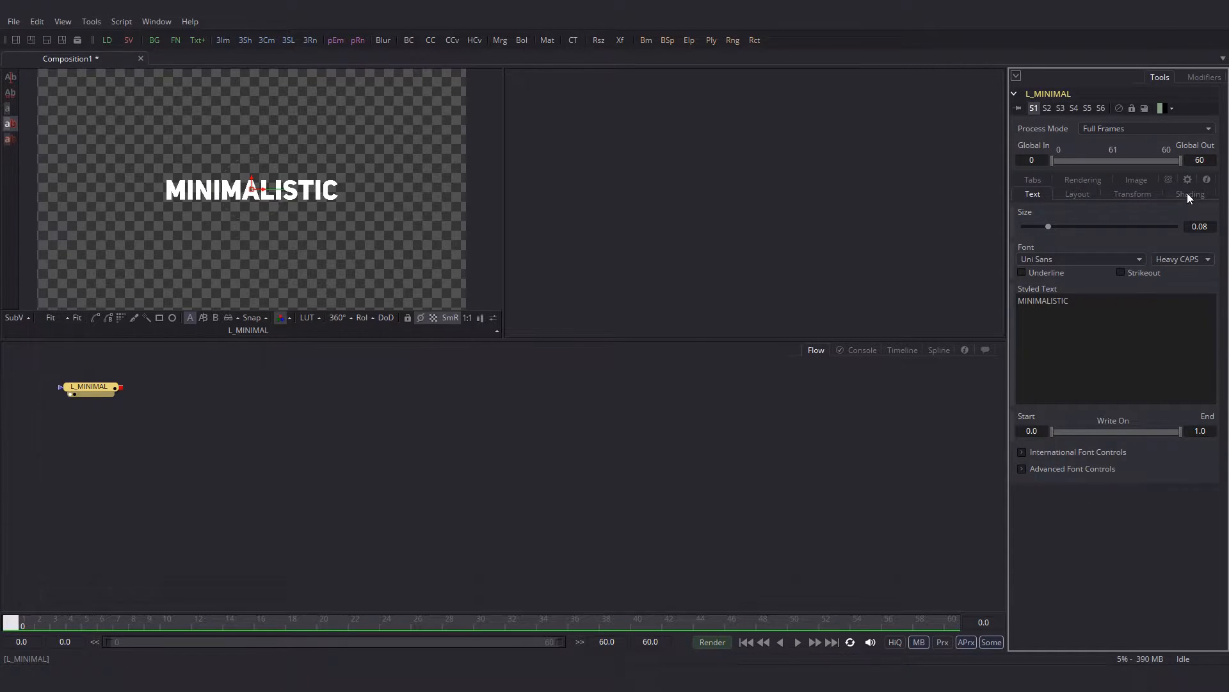
click(1189, 194)
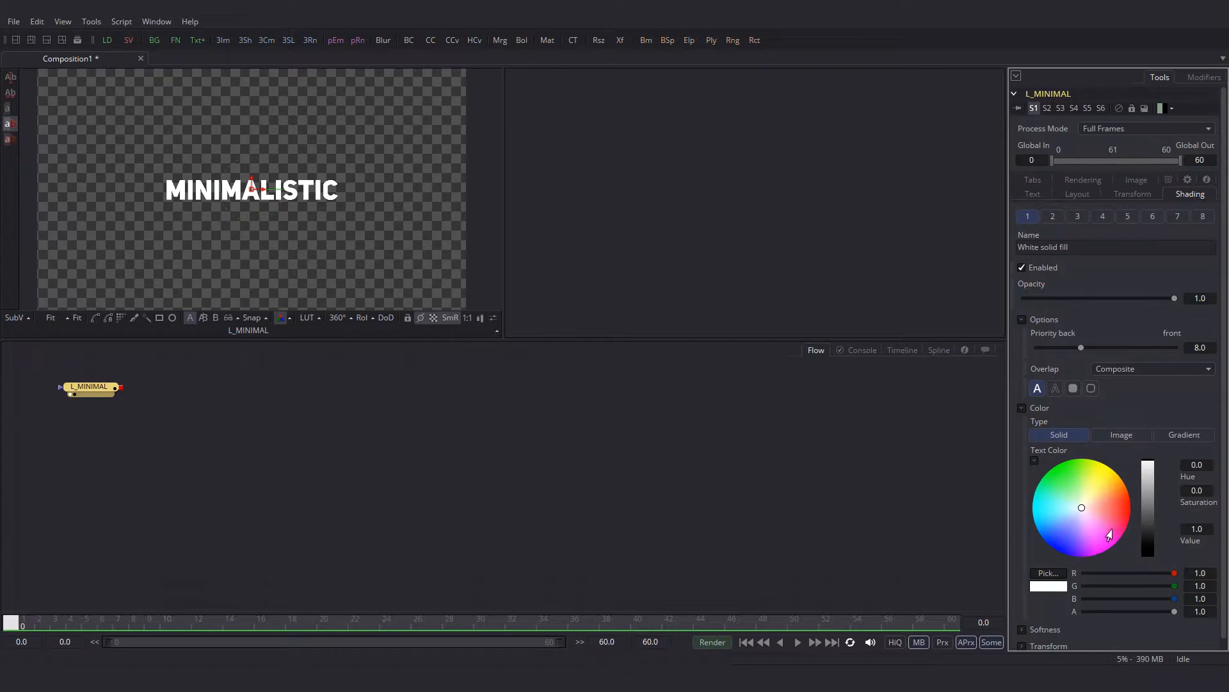
click(1127, 523)
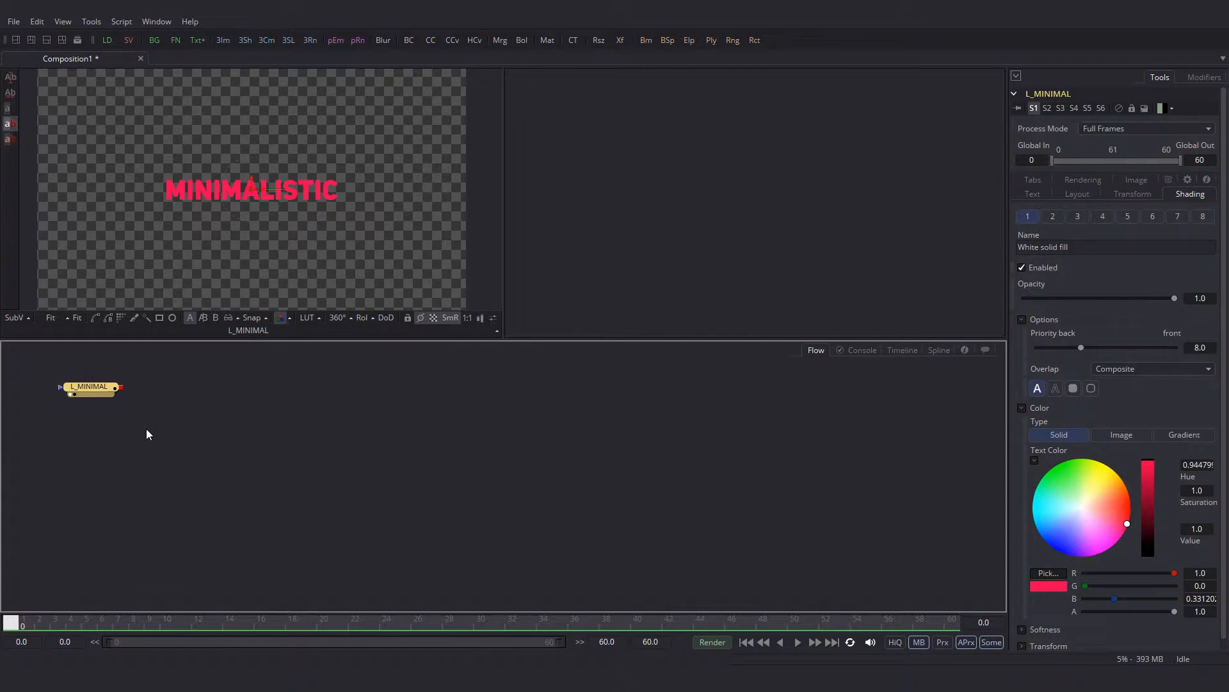
mouse_move(91, 437)
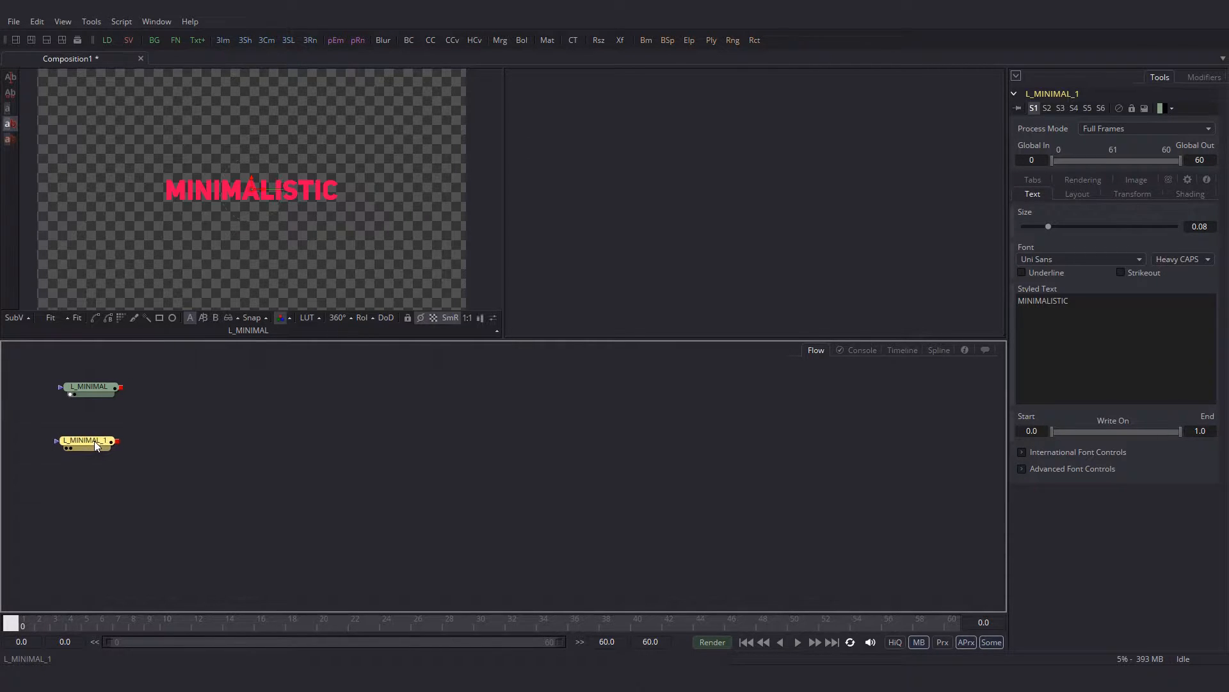
Rename the pasted copy of L_MINIMAL to R_MINIMAL.
double_click(87, 440)
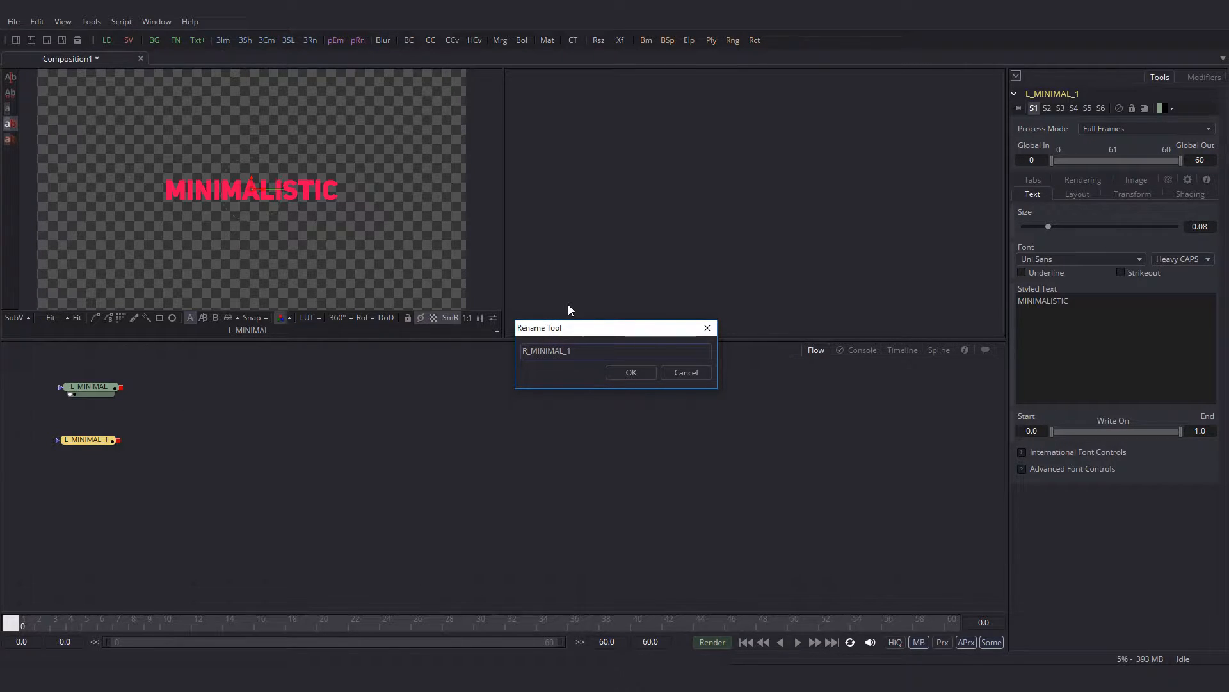
key(Backspace)
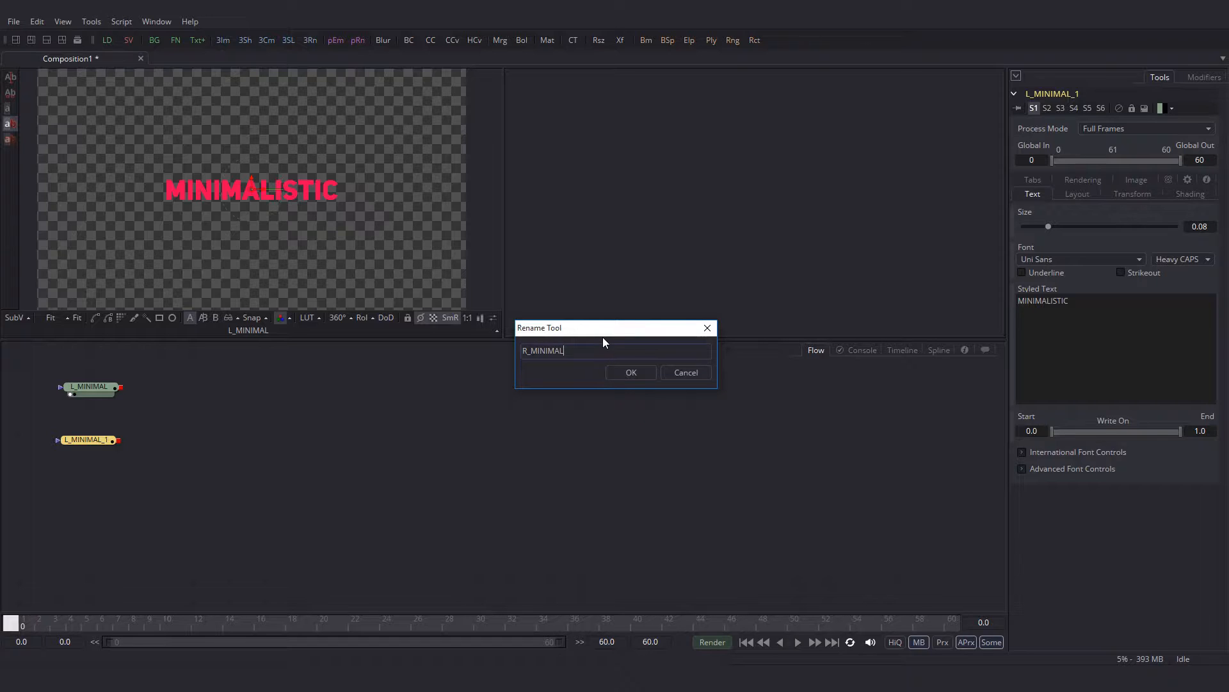
click(630, 371)
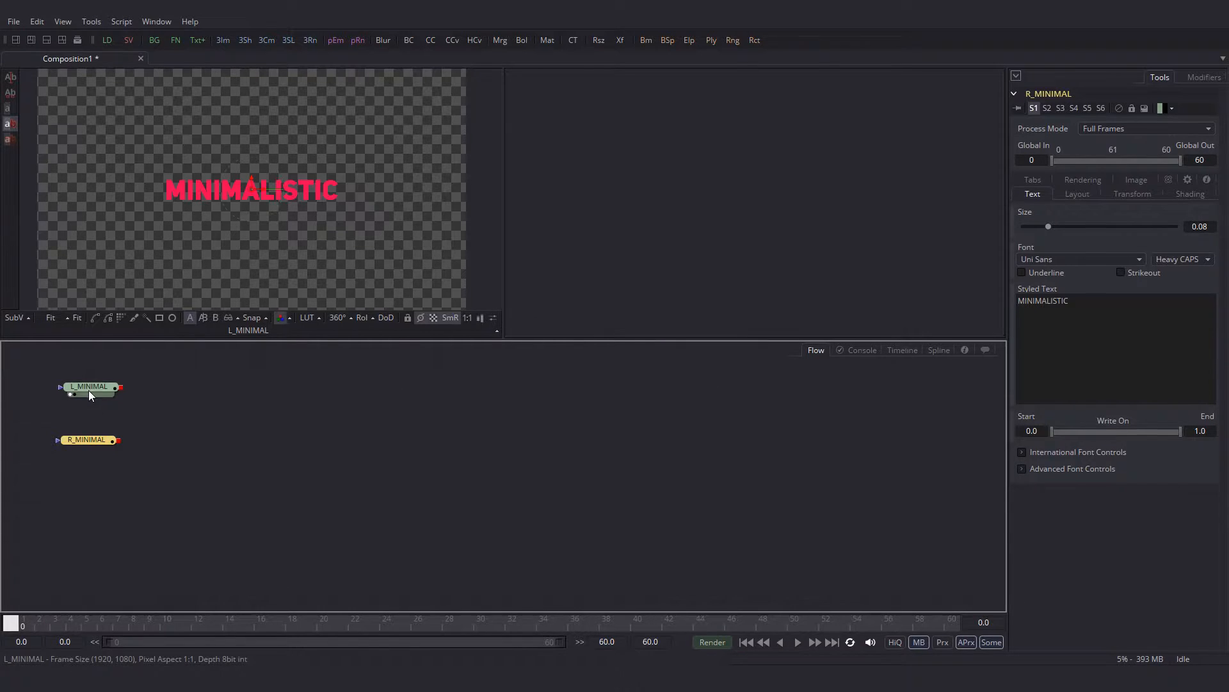
mouse_move(212, 194)
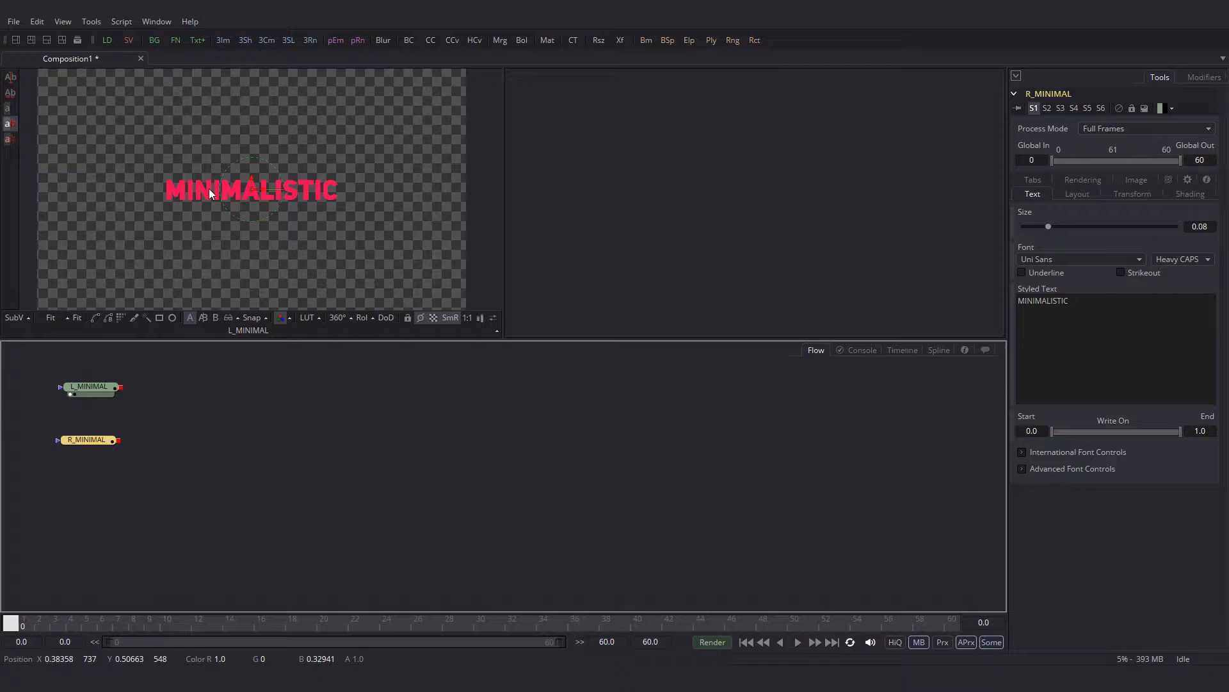
mouse_move(312, 192)
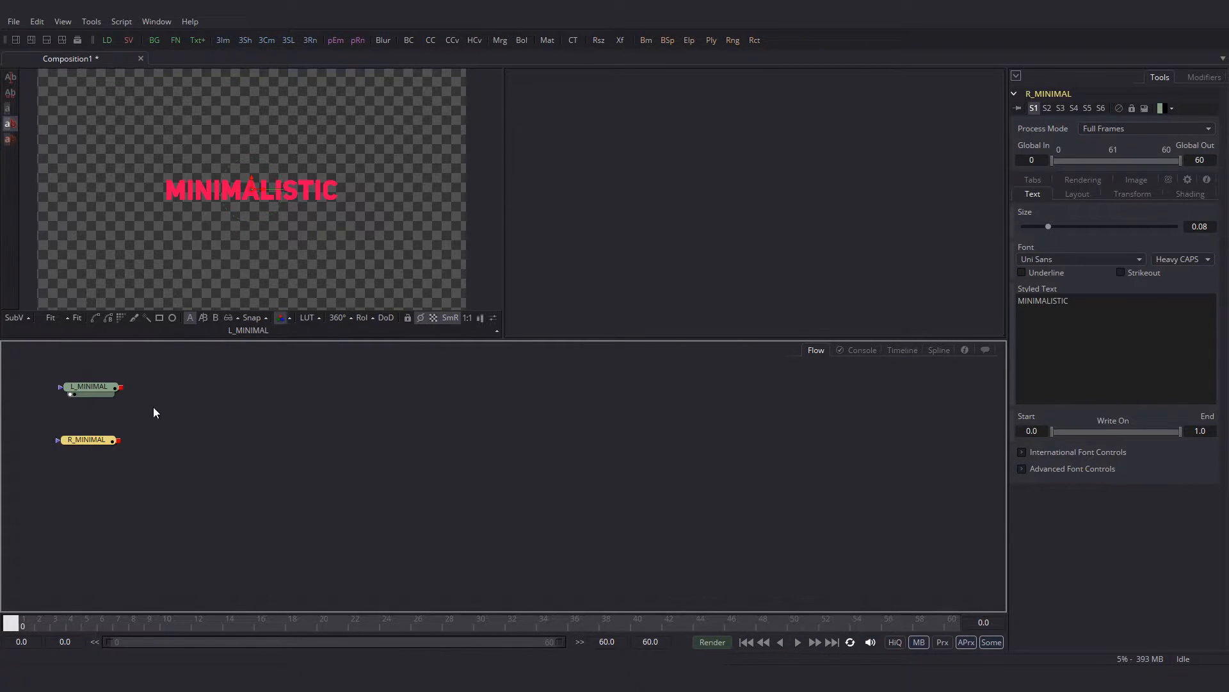
Add Rectangle masks, with Rectangle2 at Center X 0.75 and width 0.5 for the right half.
click(91, 386)
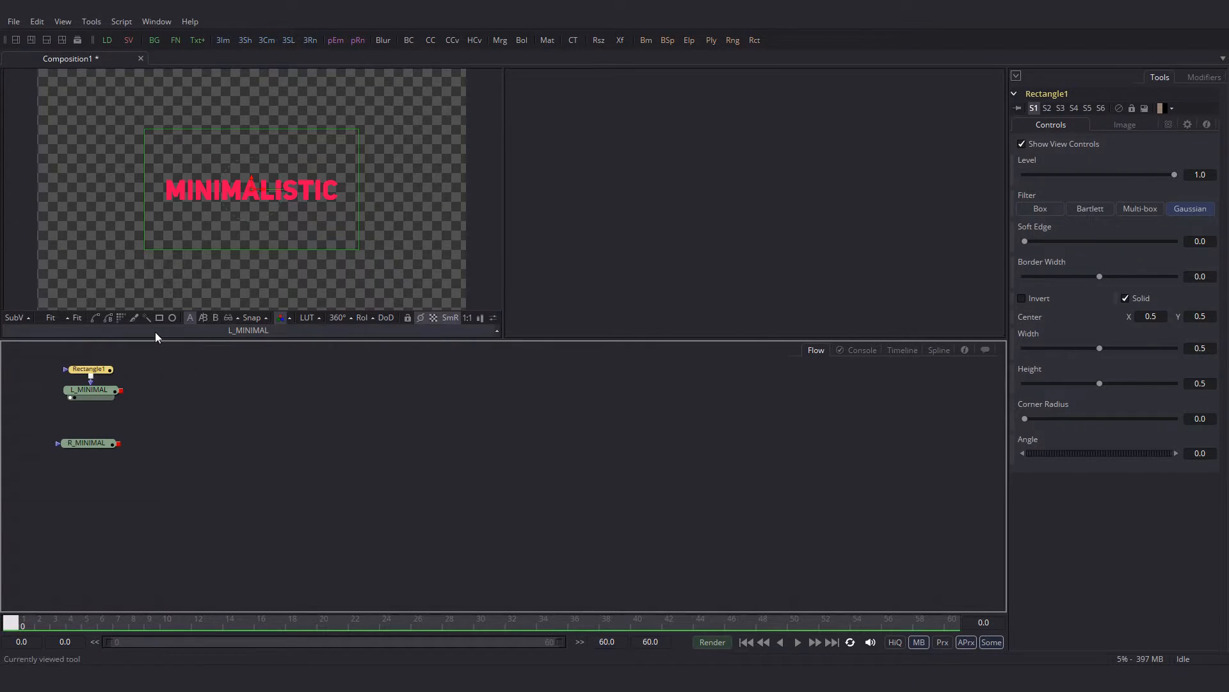
click(89, 369)
text(0.25)
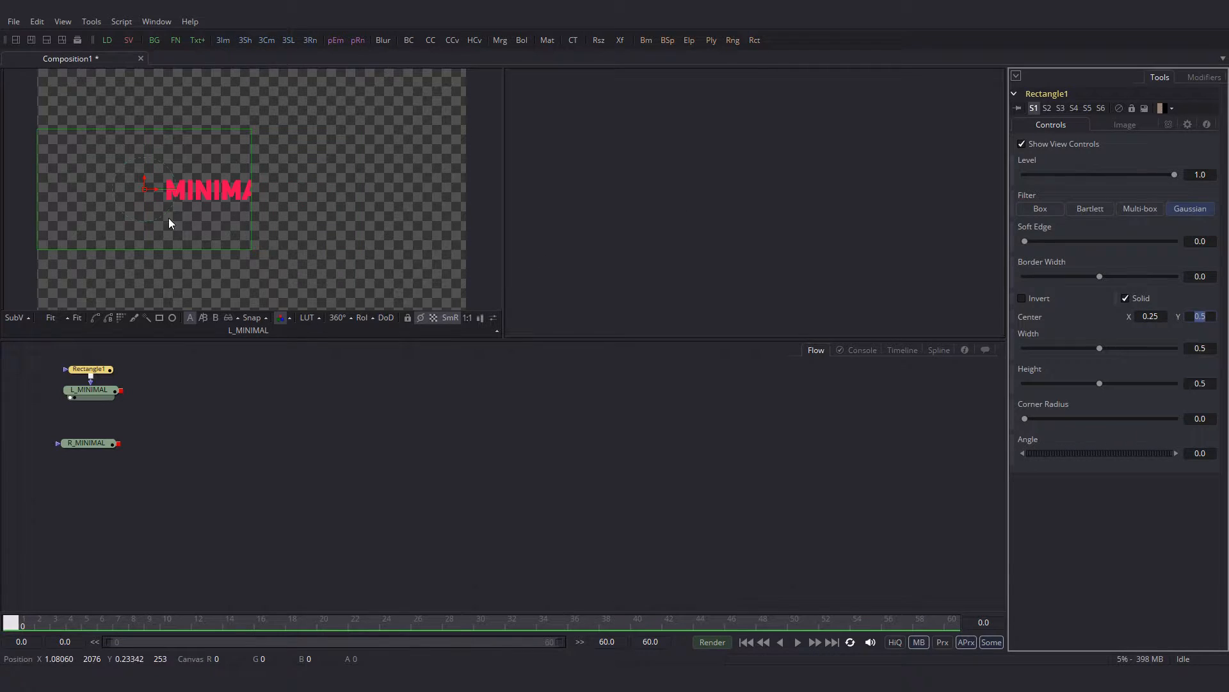
click(89, 443)
text(0.75)
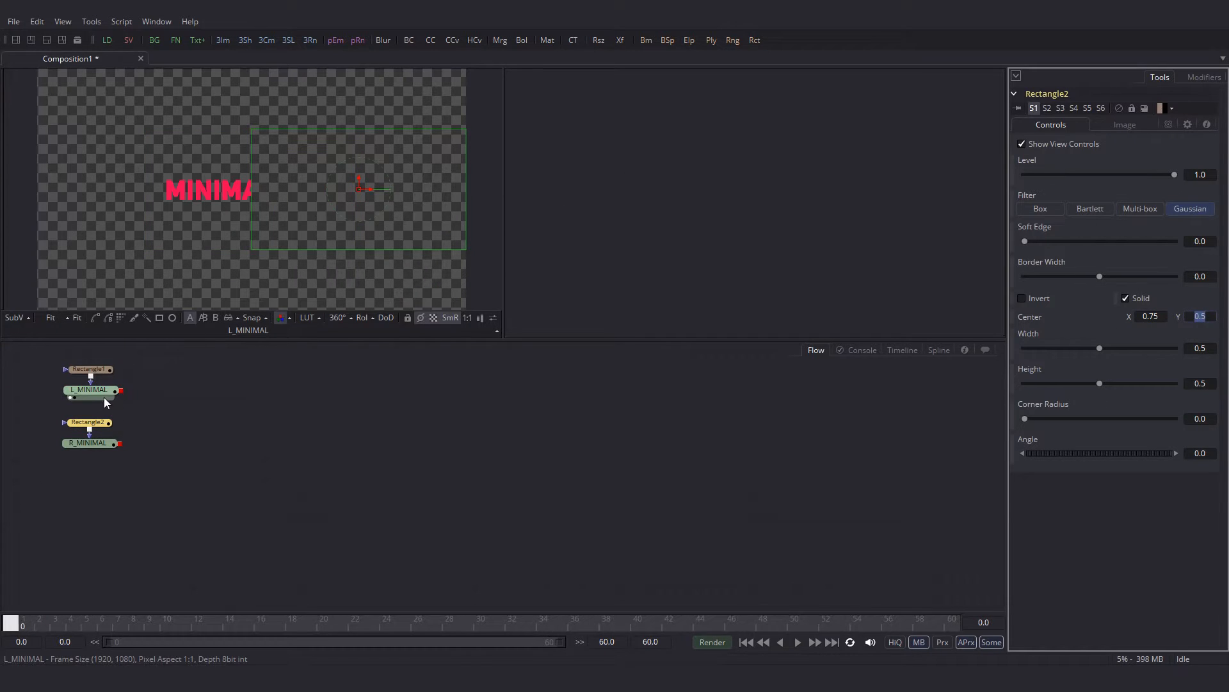
click(87, 442)
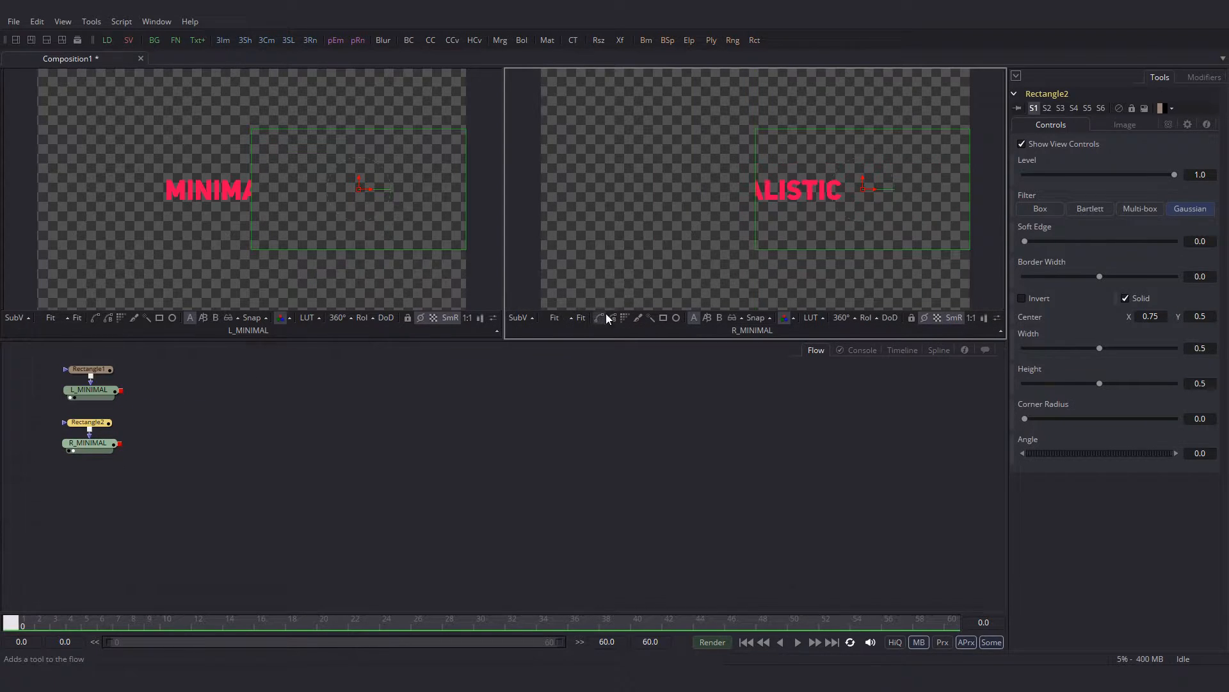
mouse_move(131, 413)
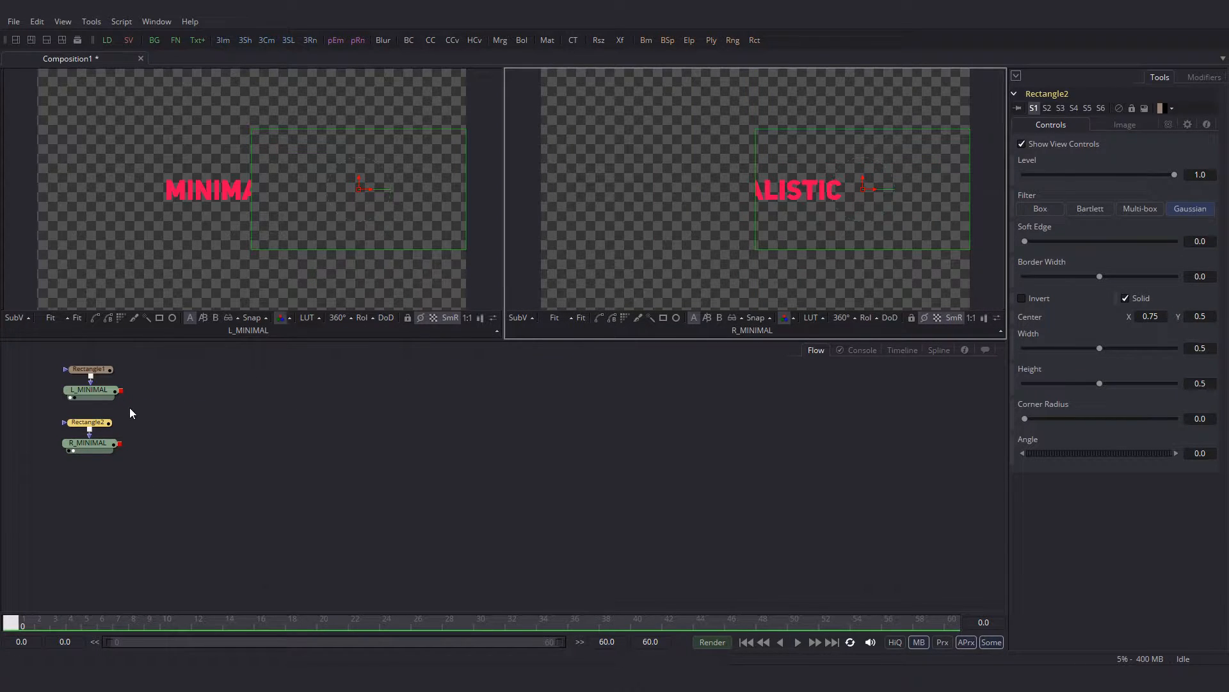
mouse_move(89, 389)
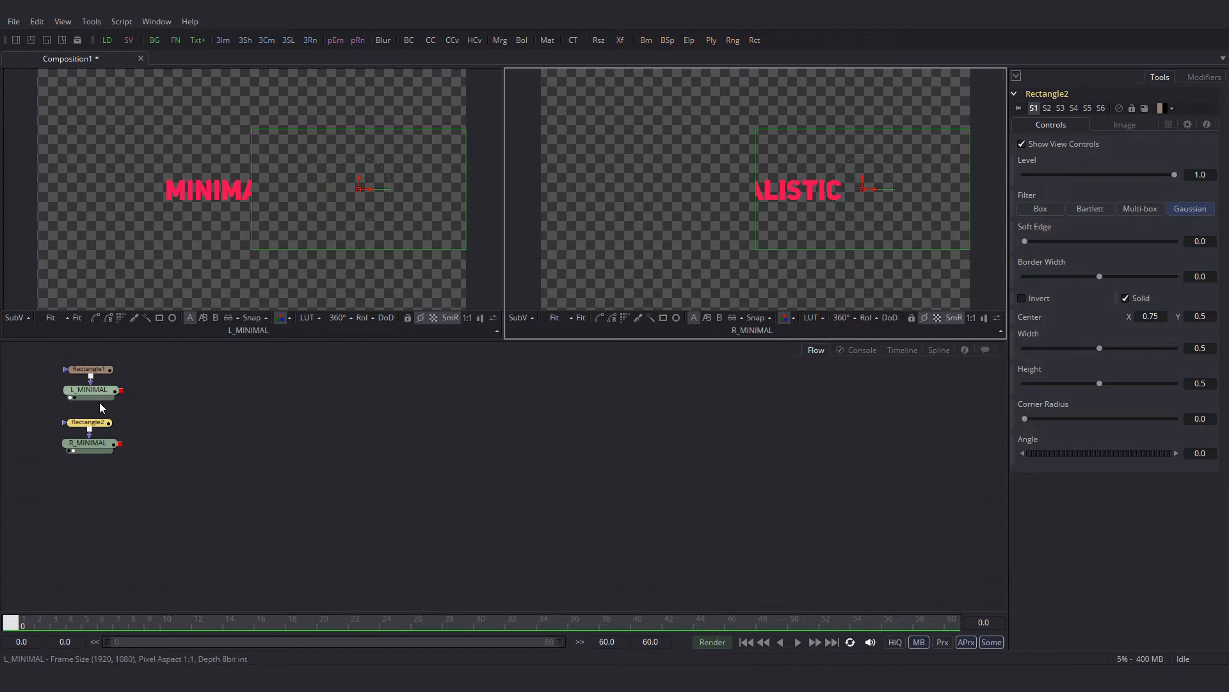
mouse_move(264, 198)
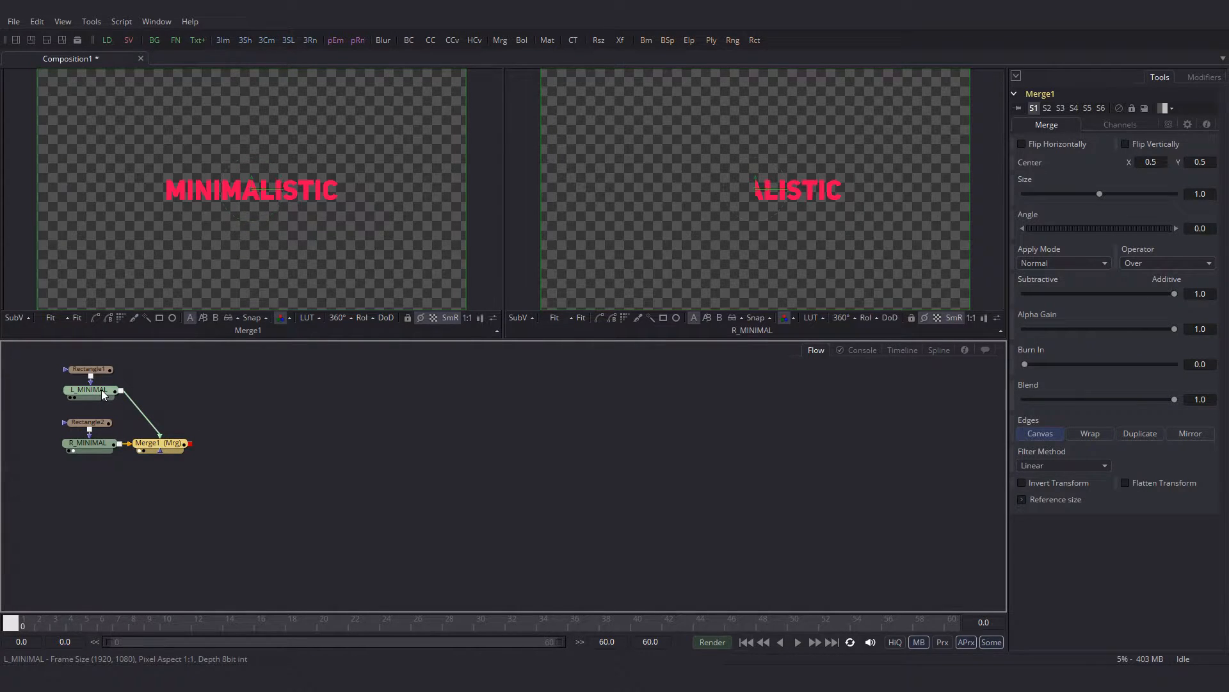
Select the L_MINIMAL node to feed it into the Merge node.
click(88, 390)
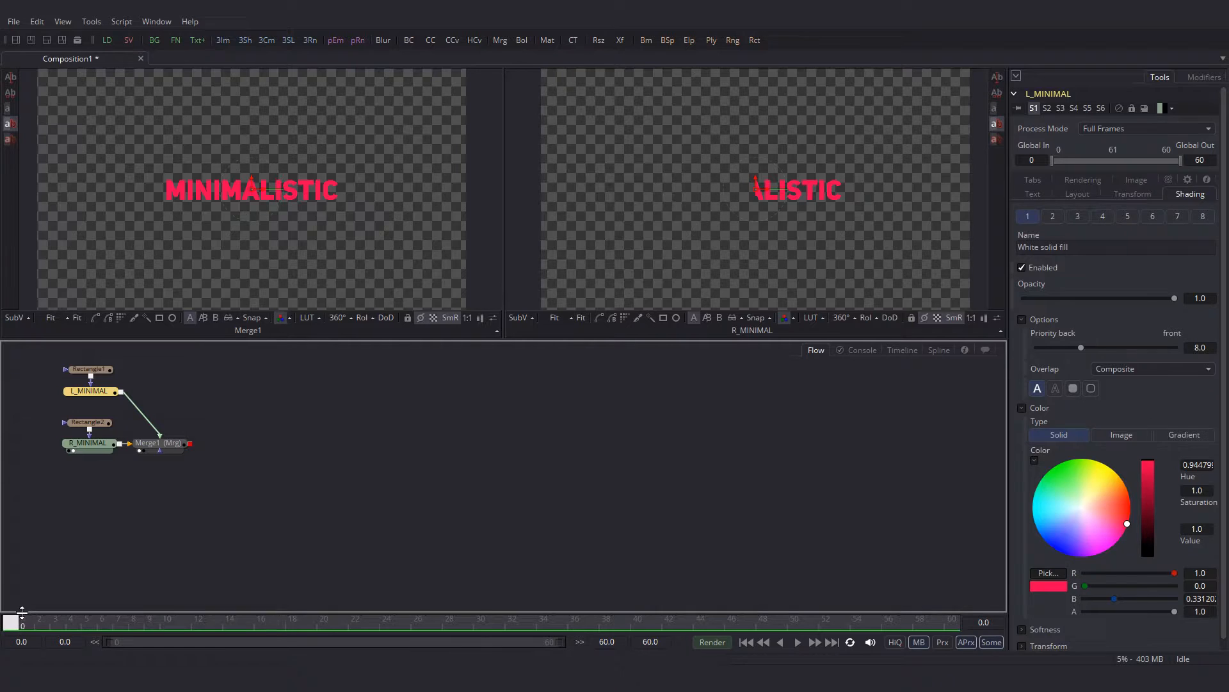
Attach an XY Path to L_MINIMAL's Center and key X from 0.7 toward 0.5 at frame 40.
click(1077, 194)
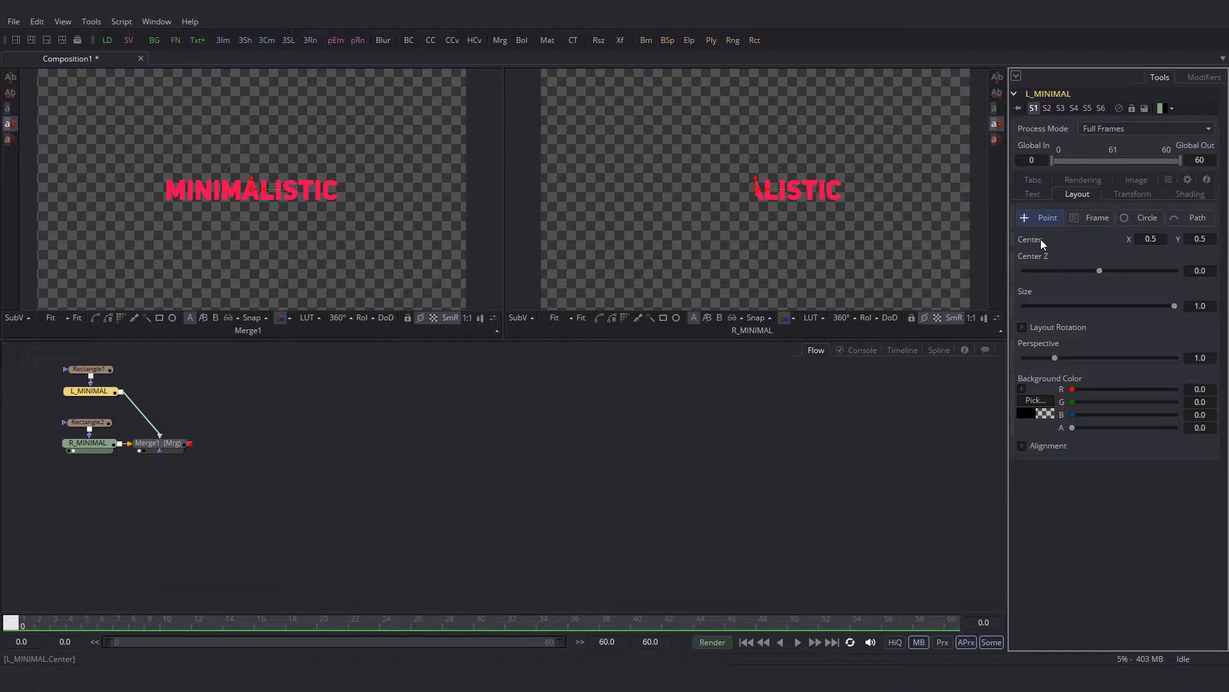
right_click(1041, 239)
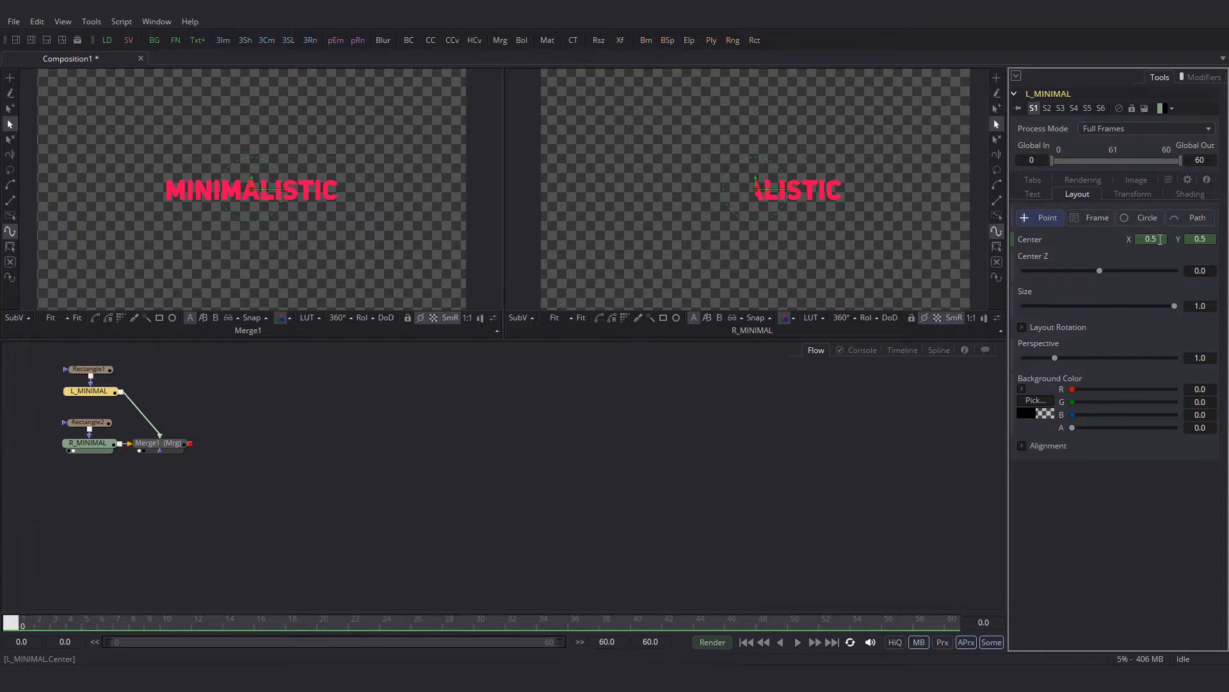
triple_click(1151, 238)
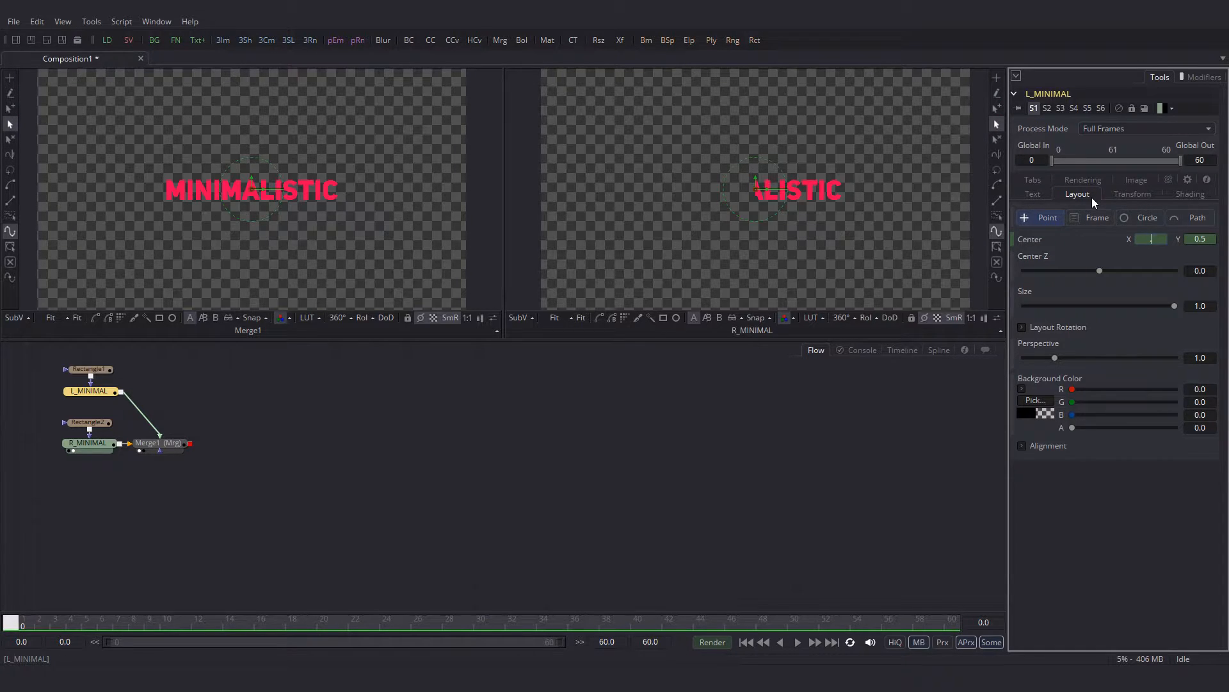
text(0.7)
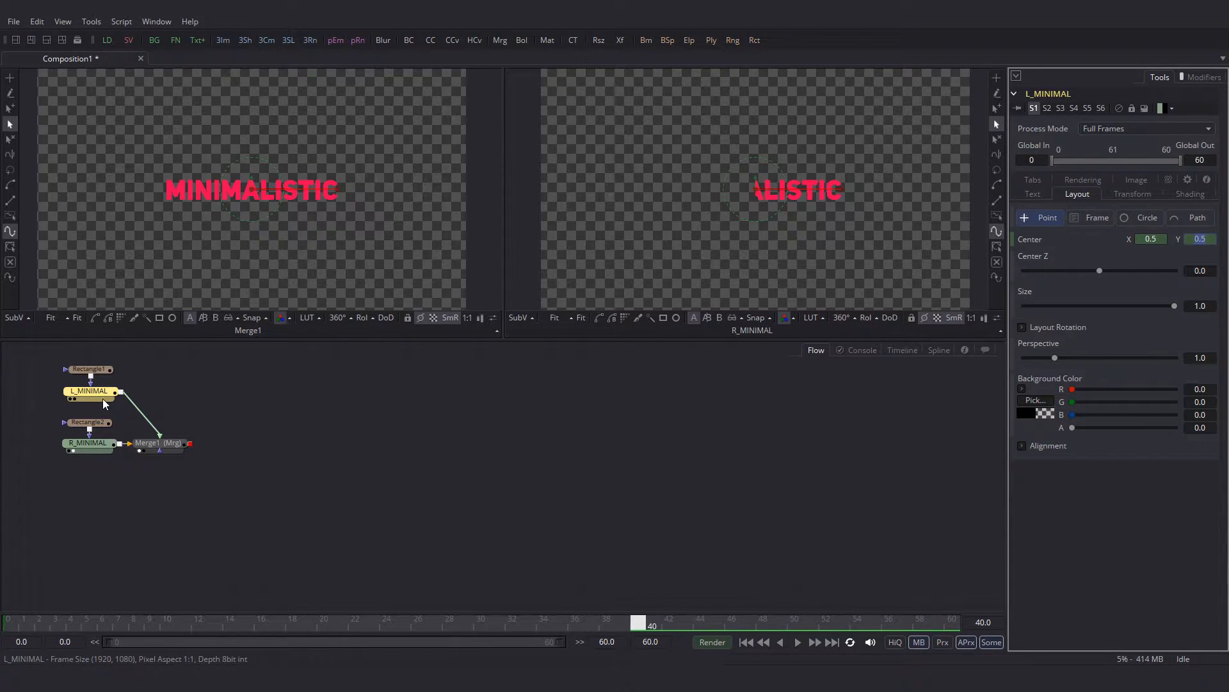
click(88, 442)
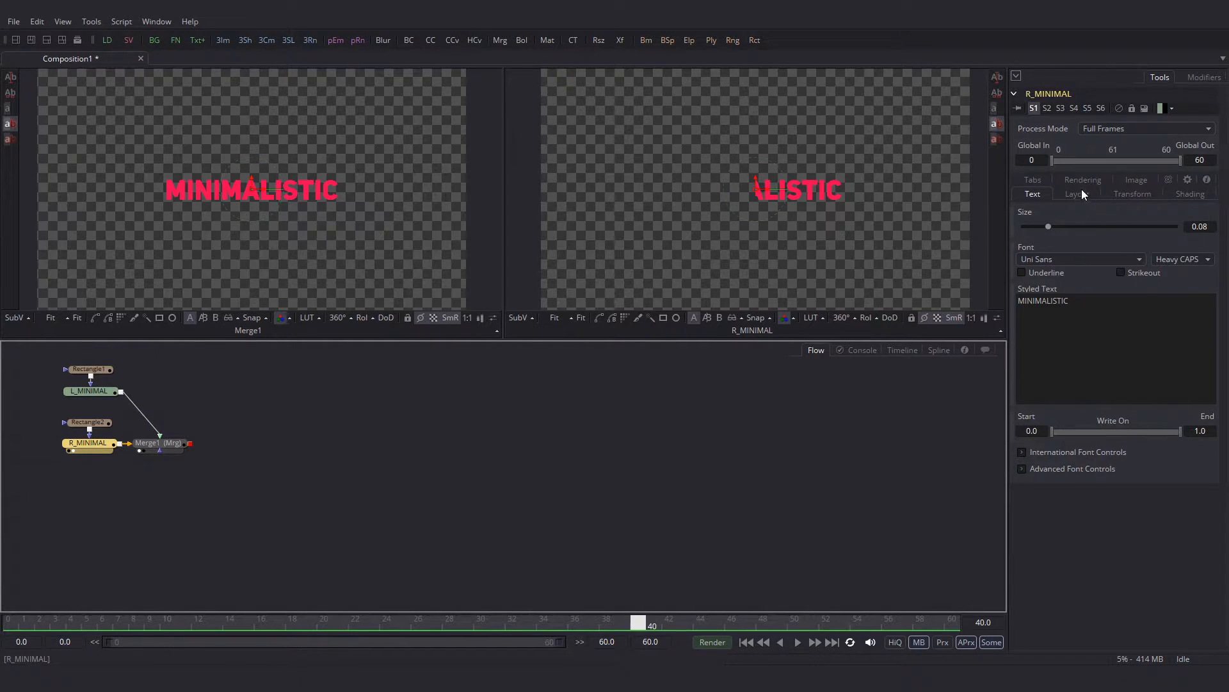
Key R_MINIMAL's Center X via XY Path from 0.3 to 0.5 and preview playback.
click(1076, 194)
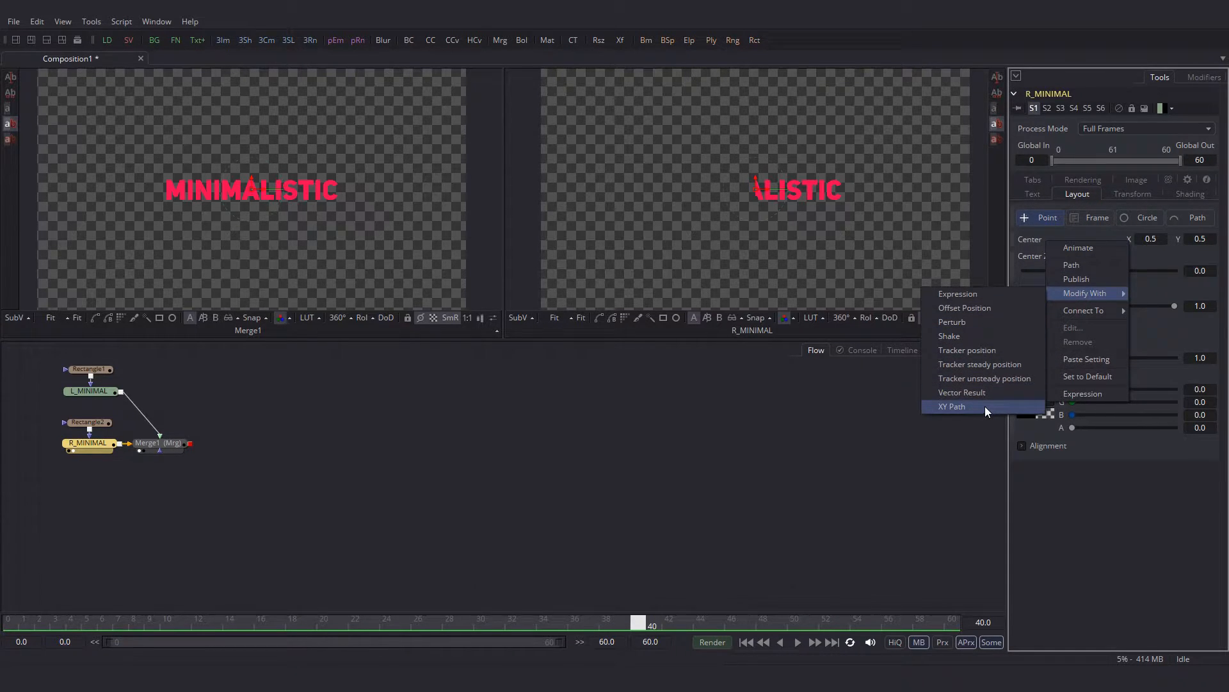
click(951, 406)
text(0.3)
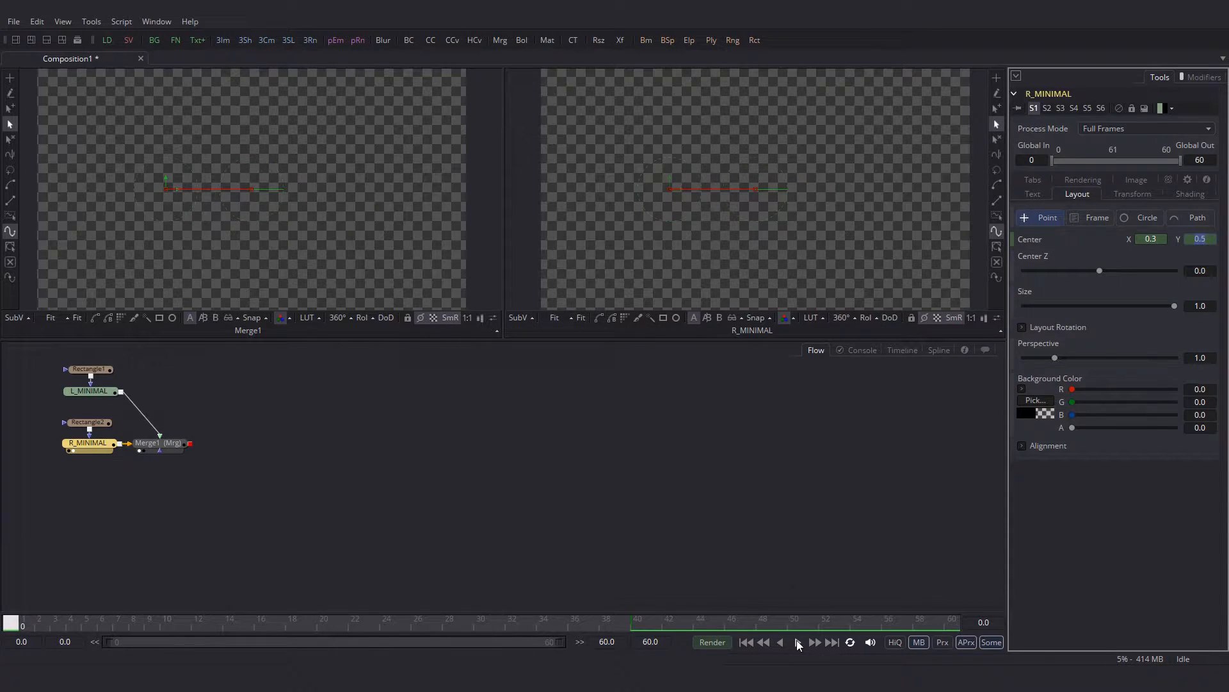
click(798, 641)
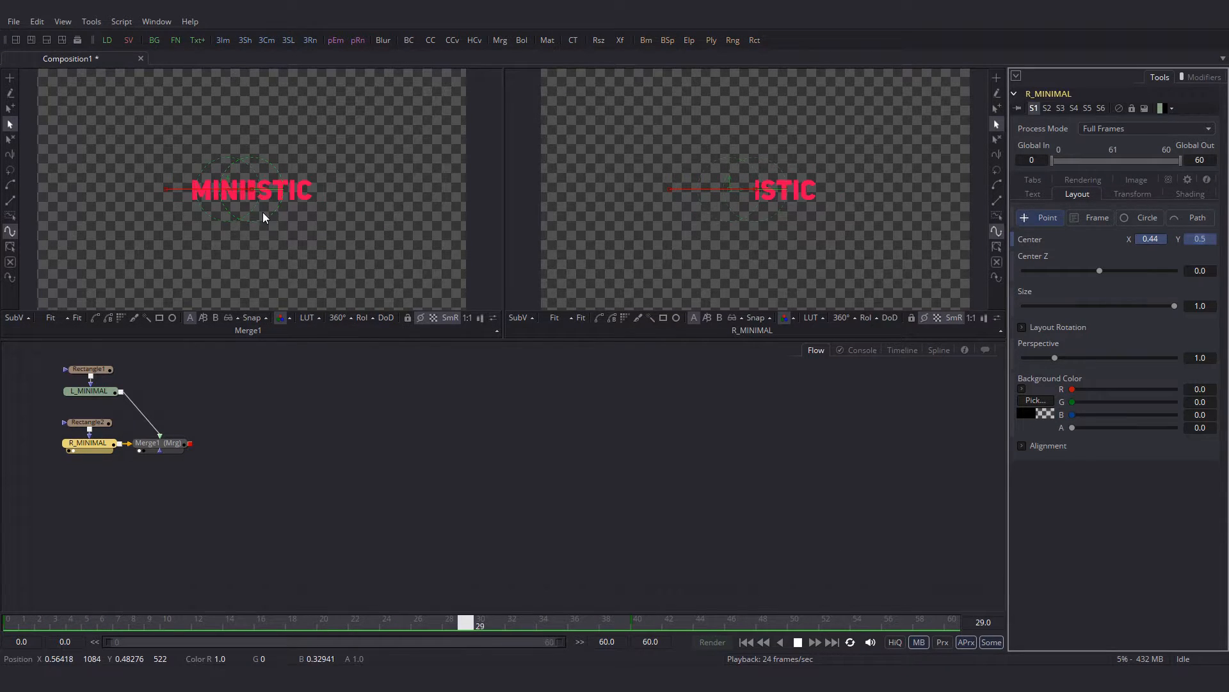
click(797, 642)
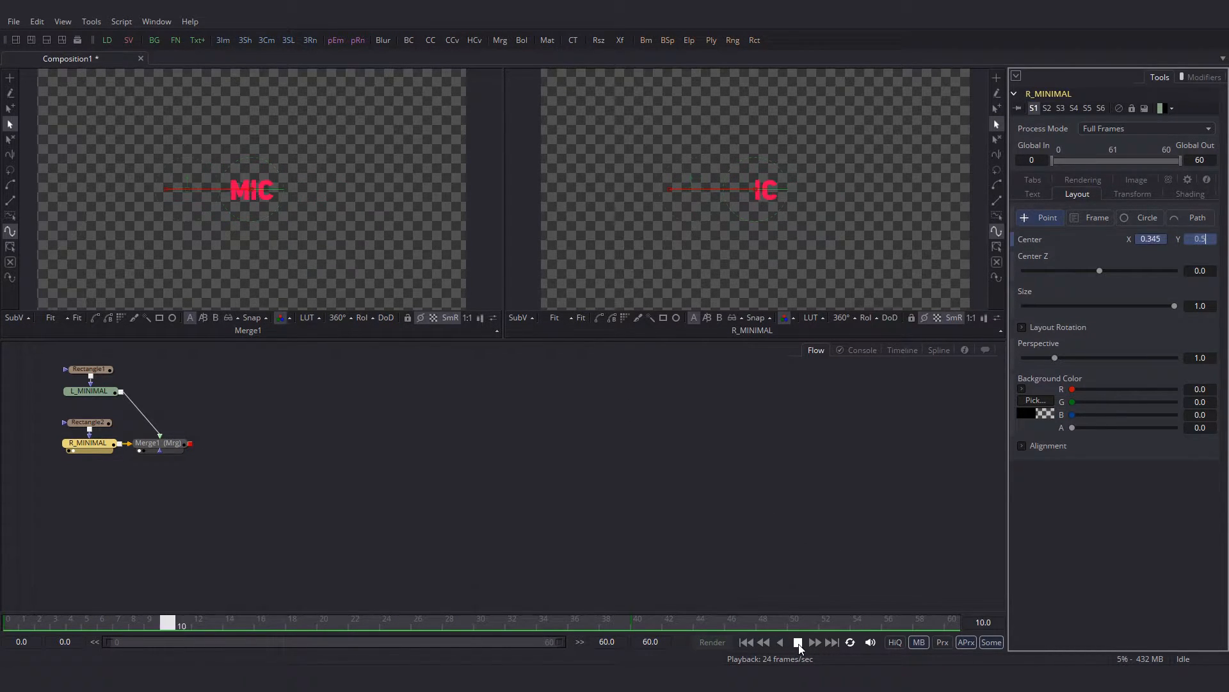
click(799, 641)
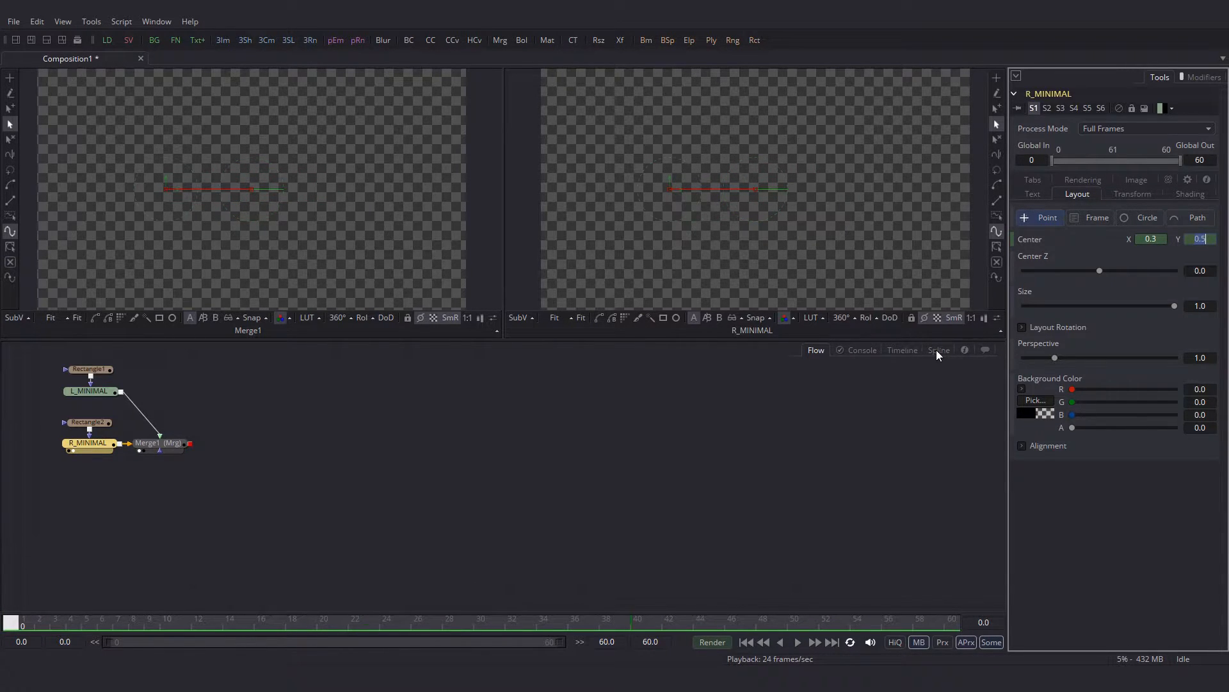
In the Spline editor, add a frame-20 key on R_MINIMAL's Center X curve.
click(939, 349)
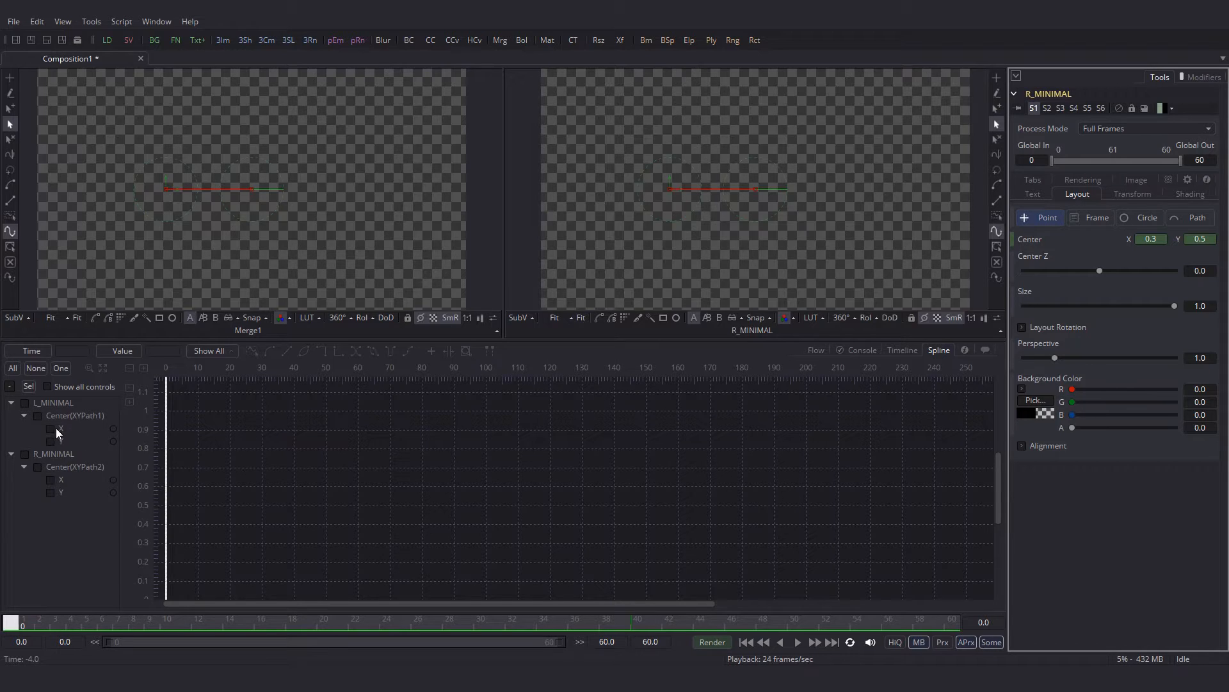
click(49, 428)
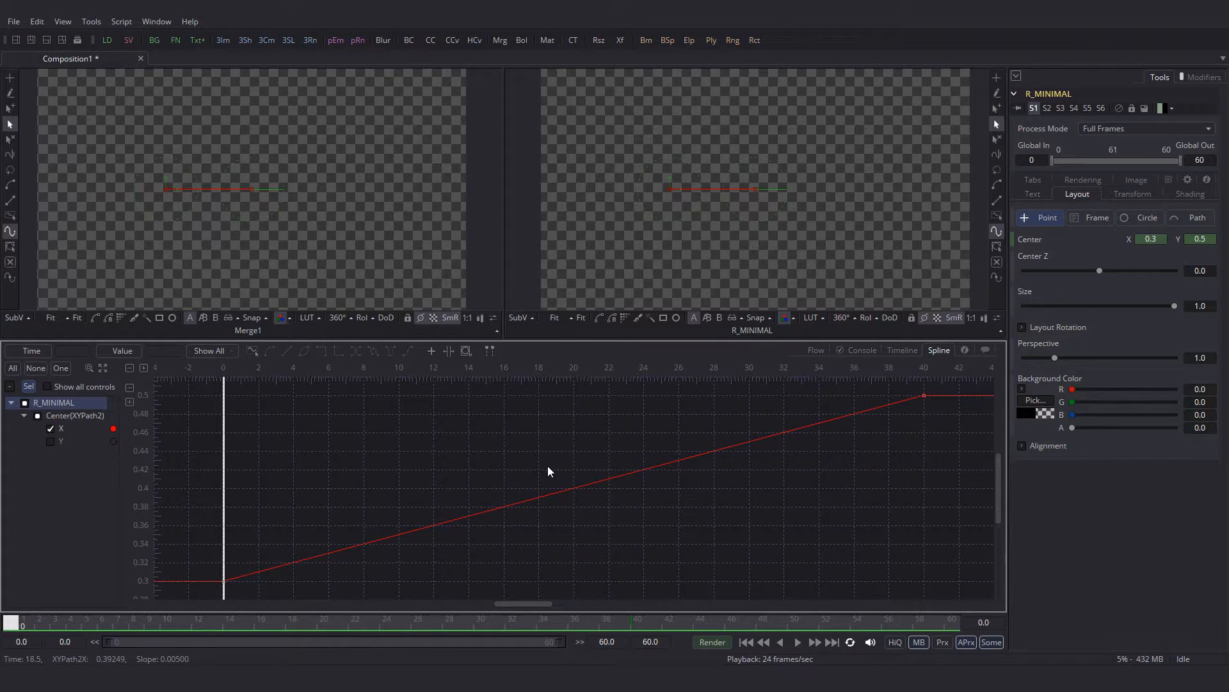
mouse_move(486, 497)
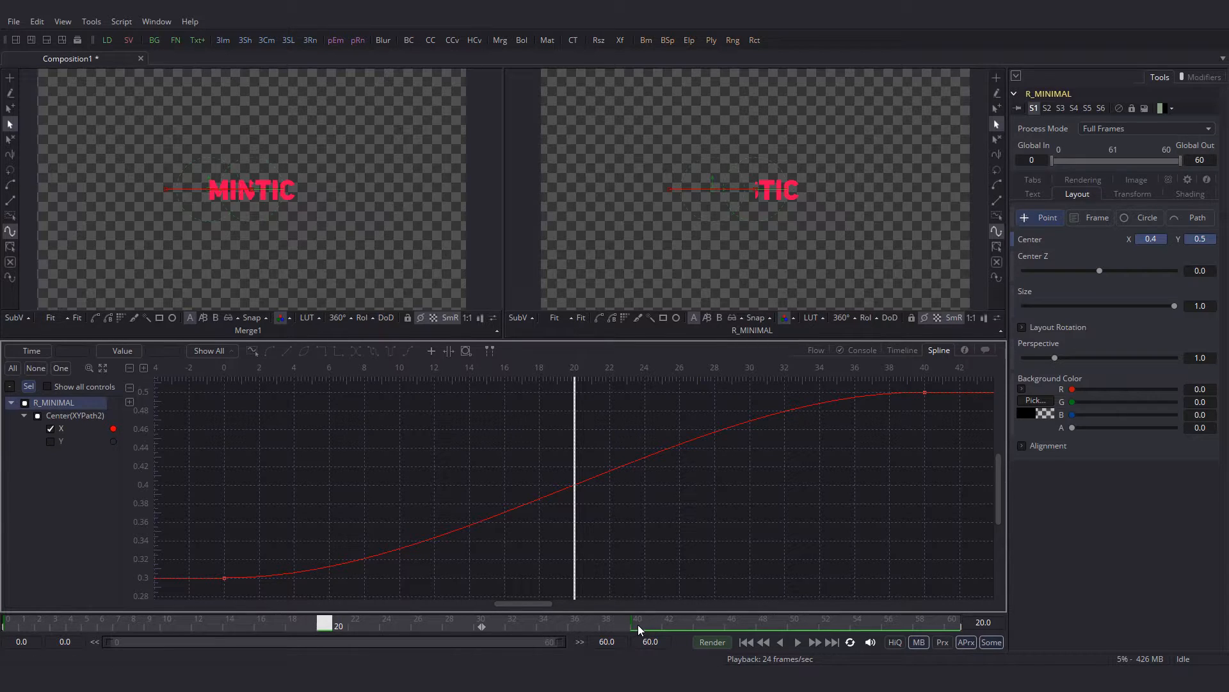
mouse_move(101, 608)
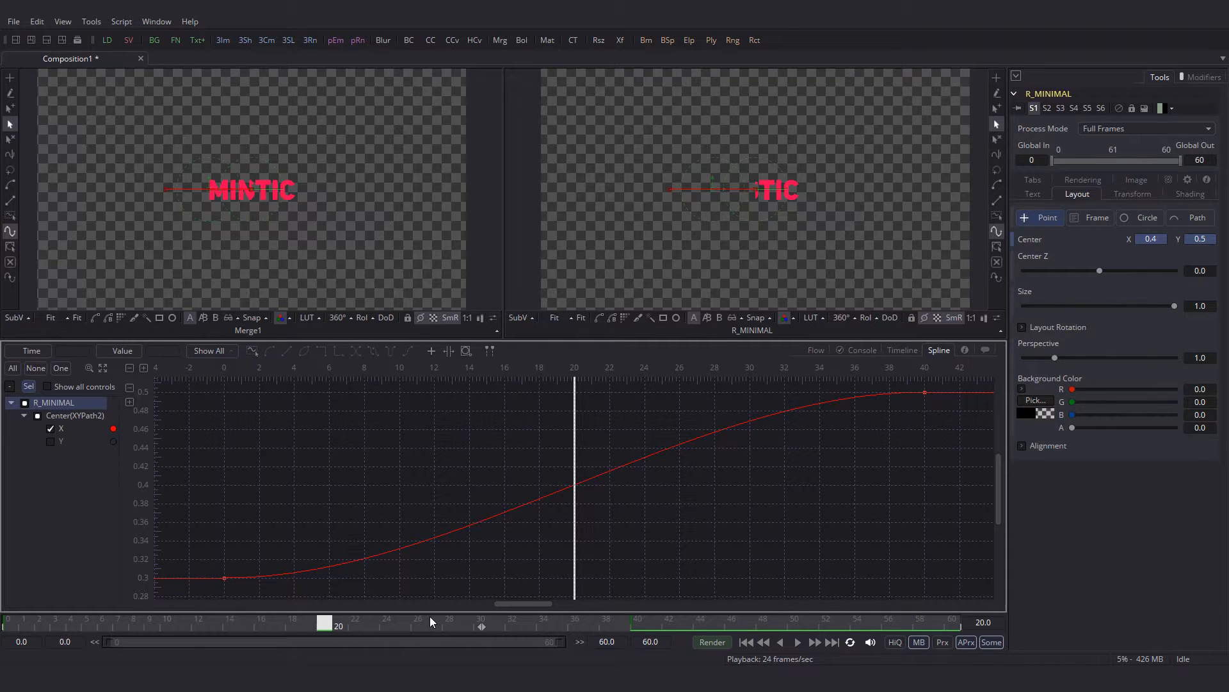
mouse_move(326, 627)
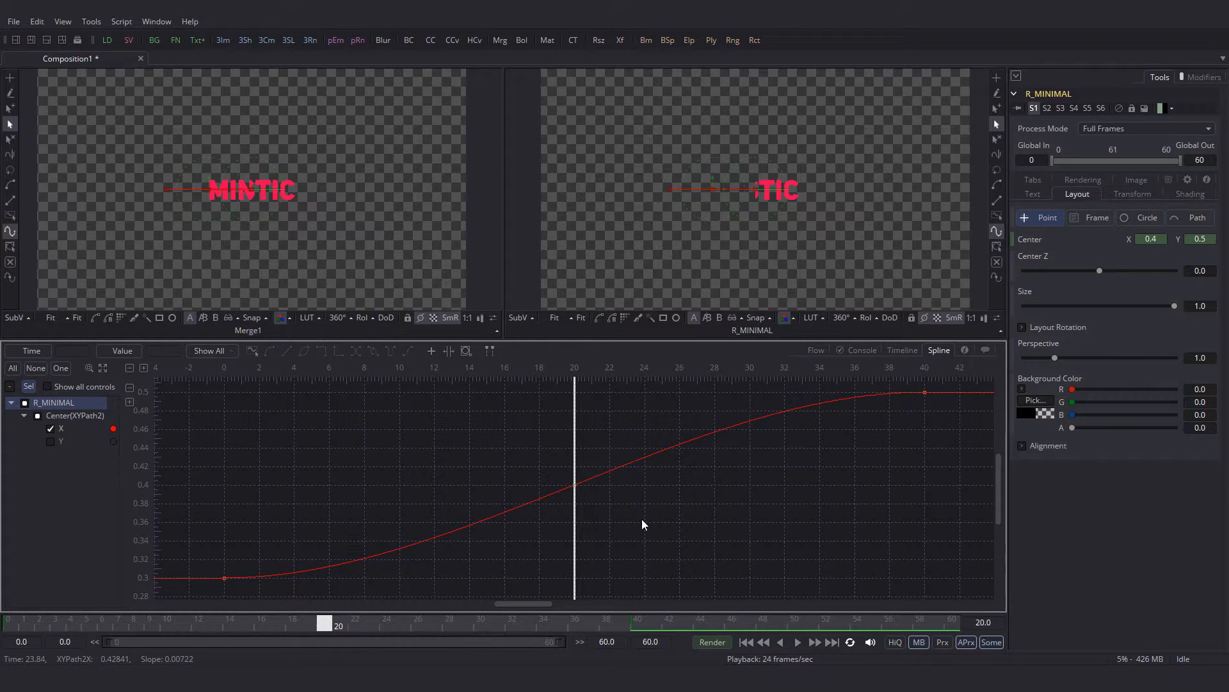
click(574, 485)
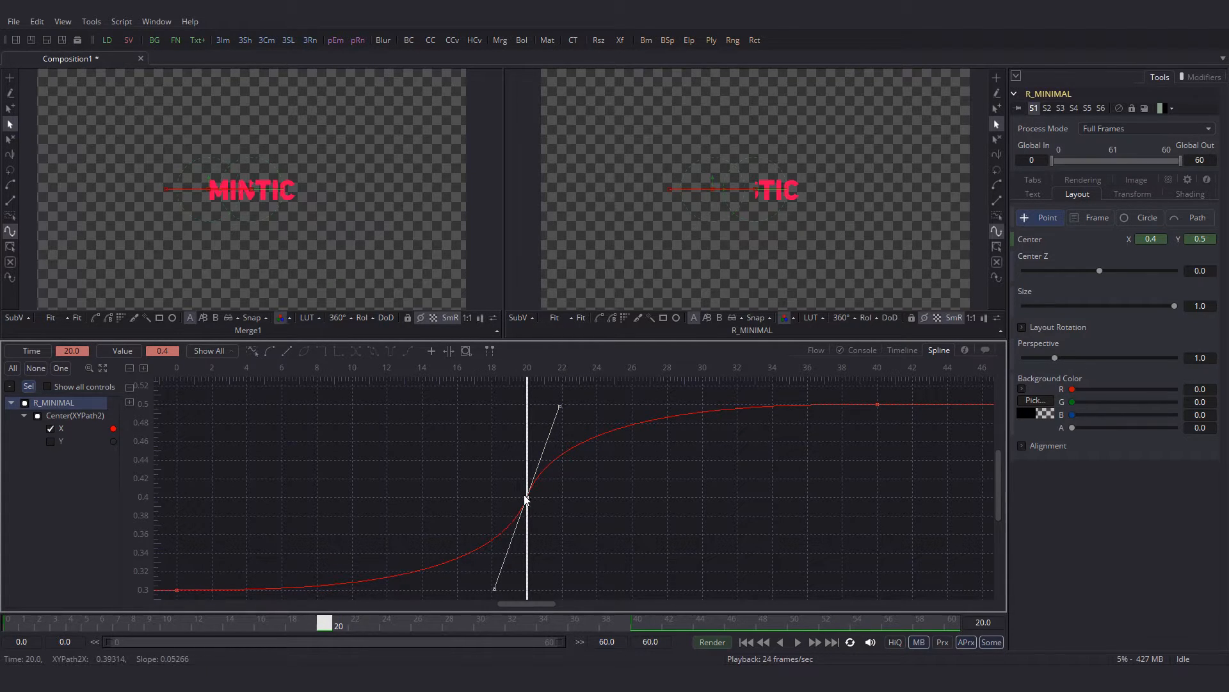
mouse_move(537, 525)
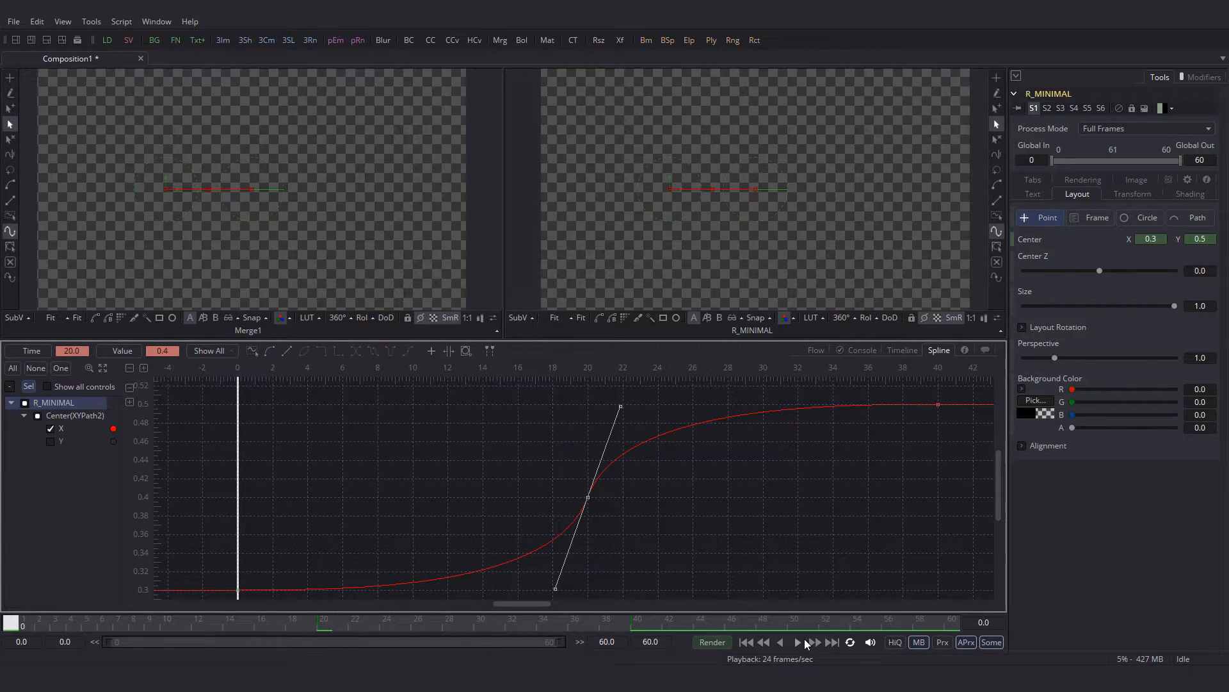
Preview playback, then lock the end key's In/Out handles and lengthen them to 70.
click(796, 641)
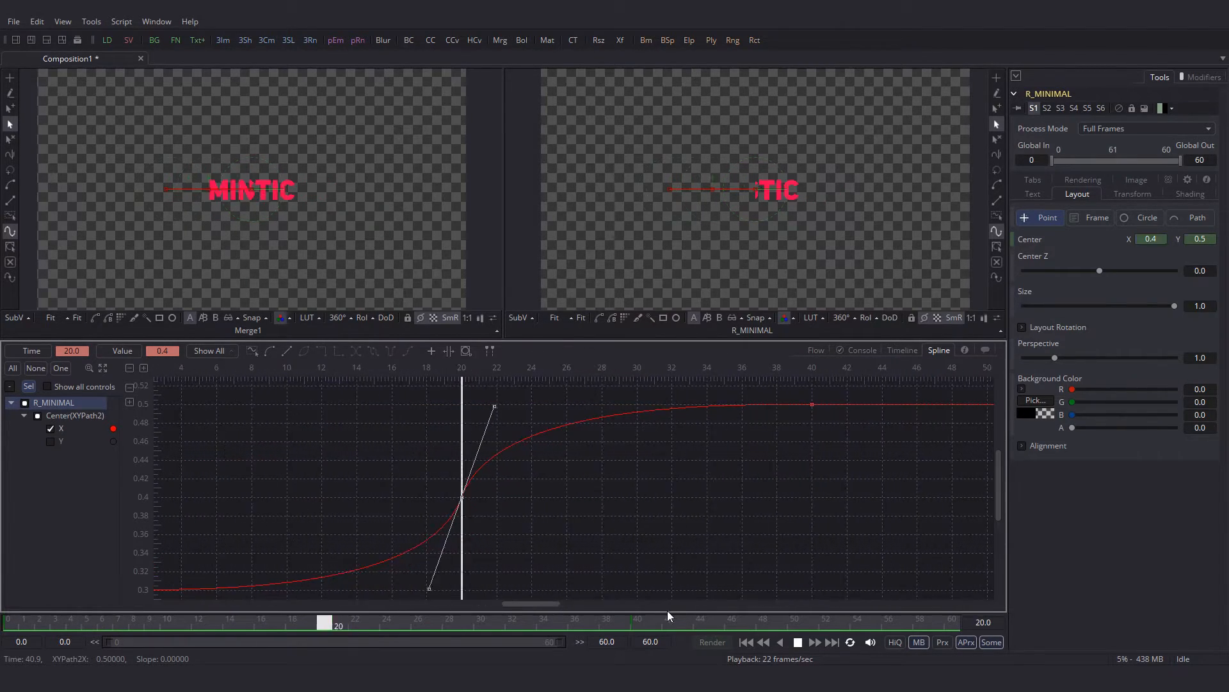
click(814, 642)
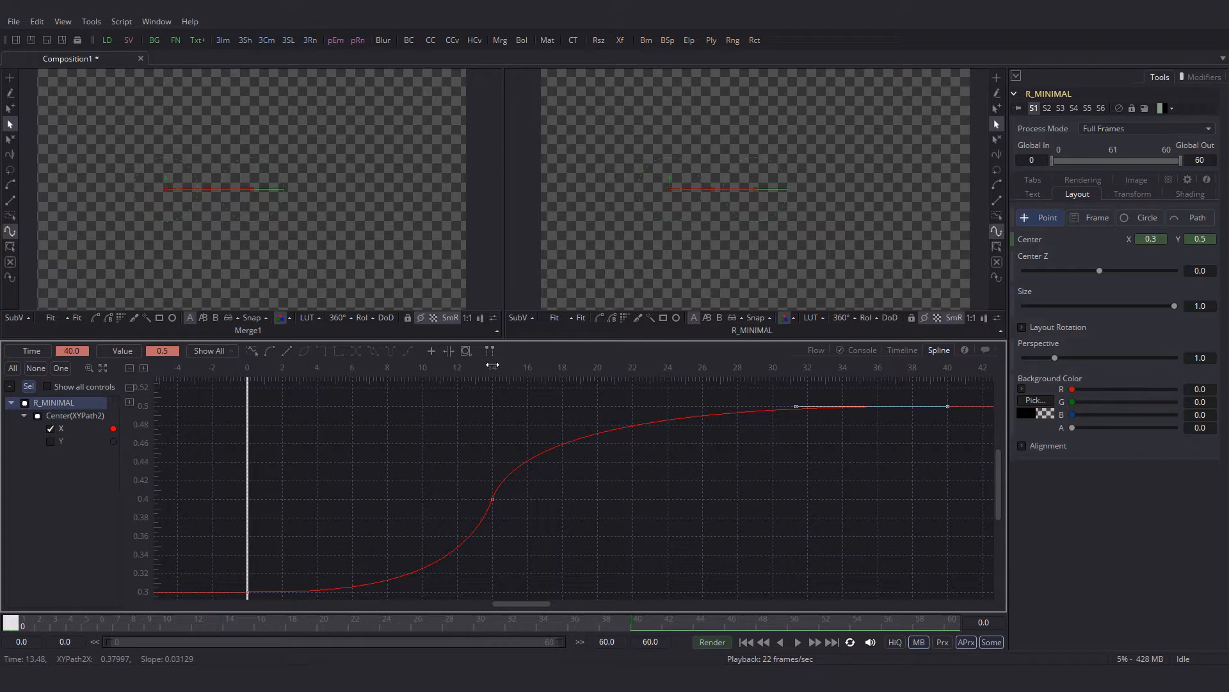
click(251, 350)
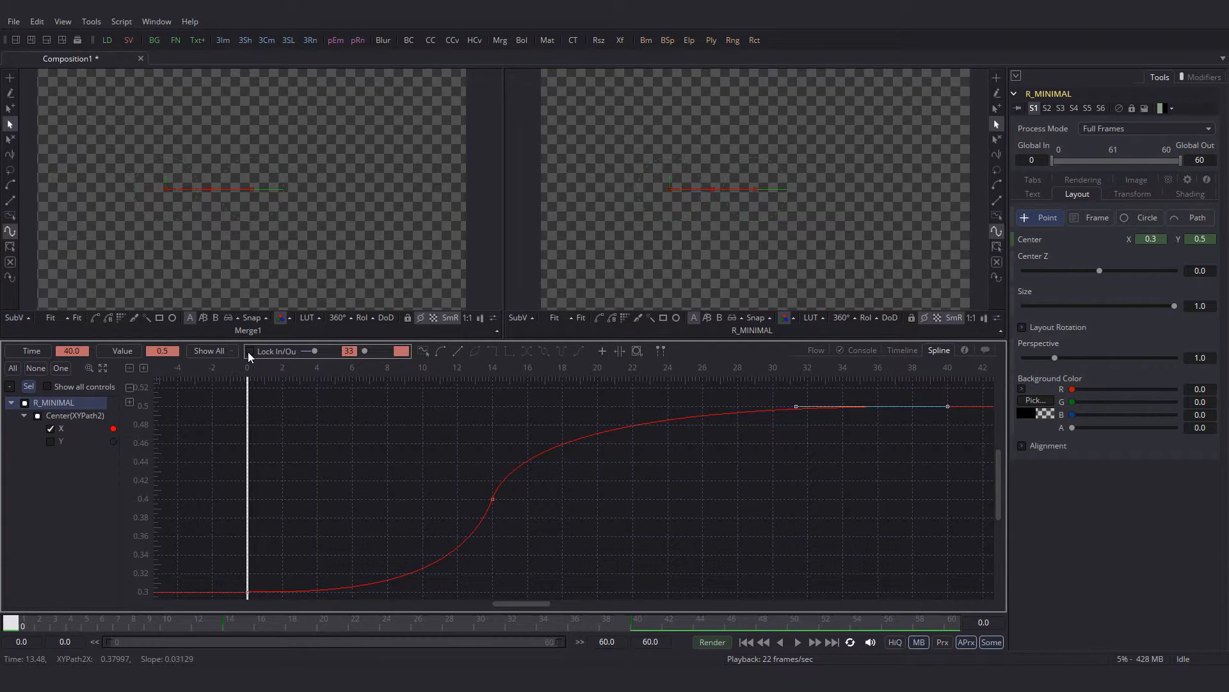
click(250, 350)
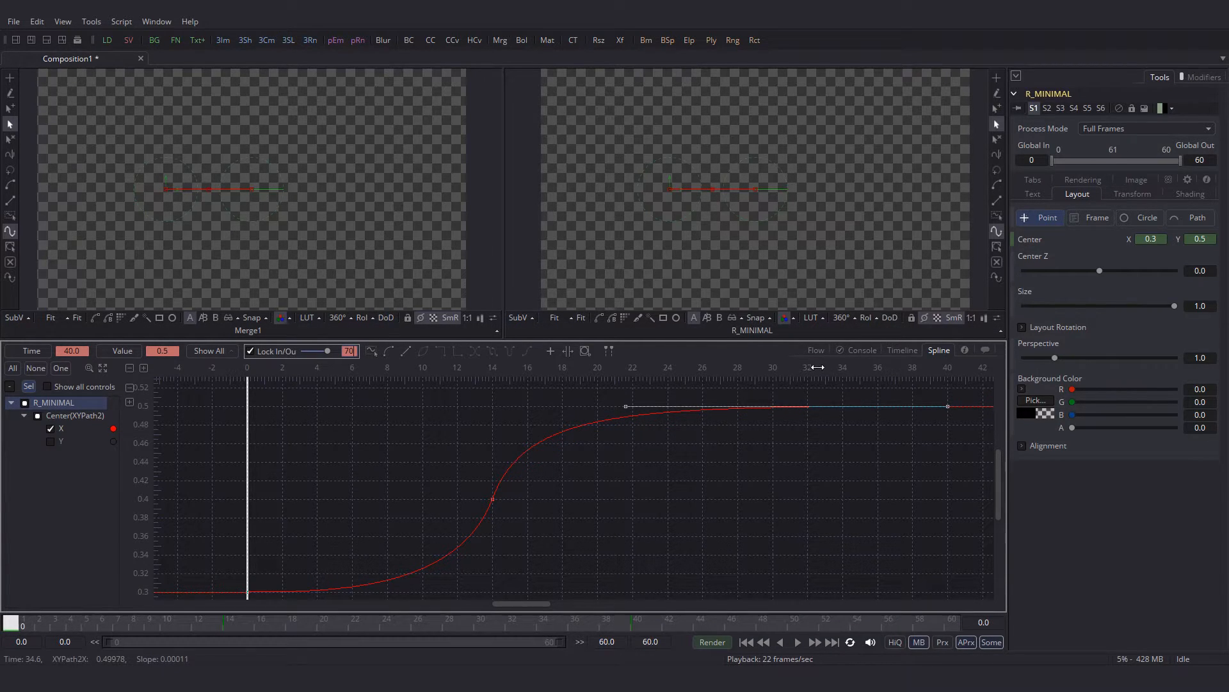
click(816, 350)
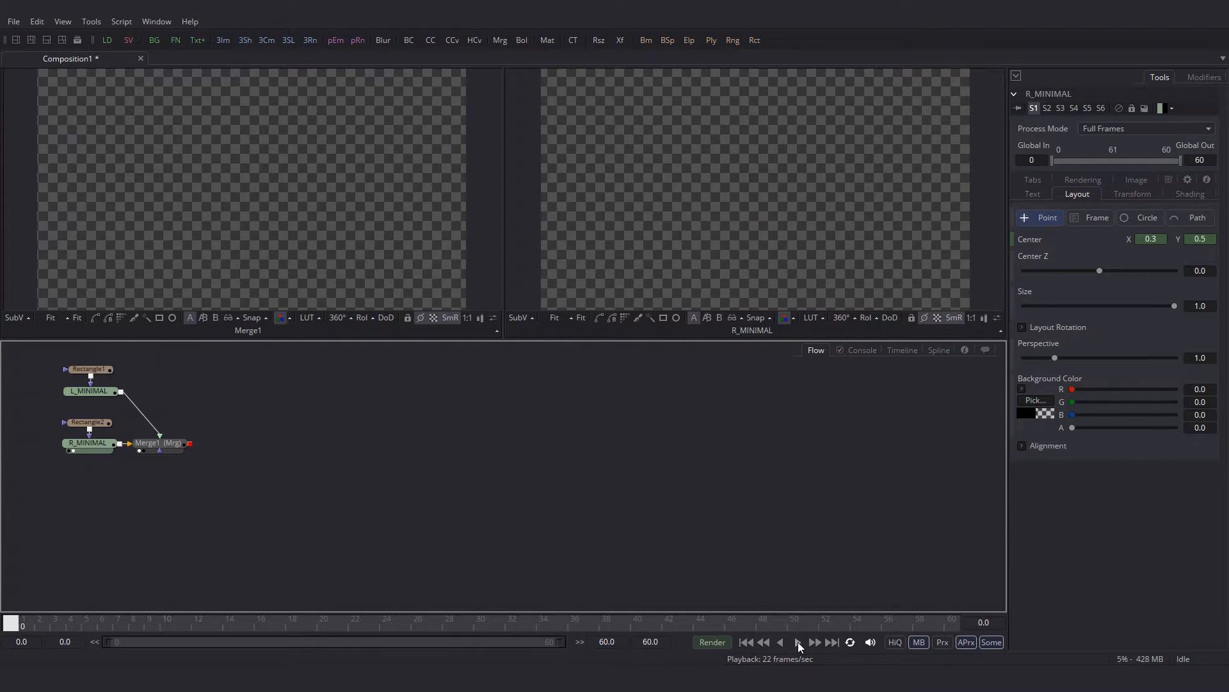
Play back, then ease L_MINIMAL's Center X keyframes so they settle at 0.5 by frame 40.
click(797, 642)
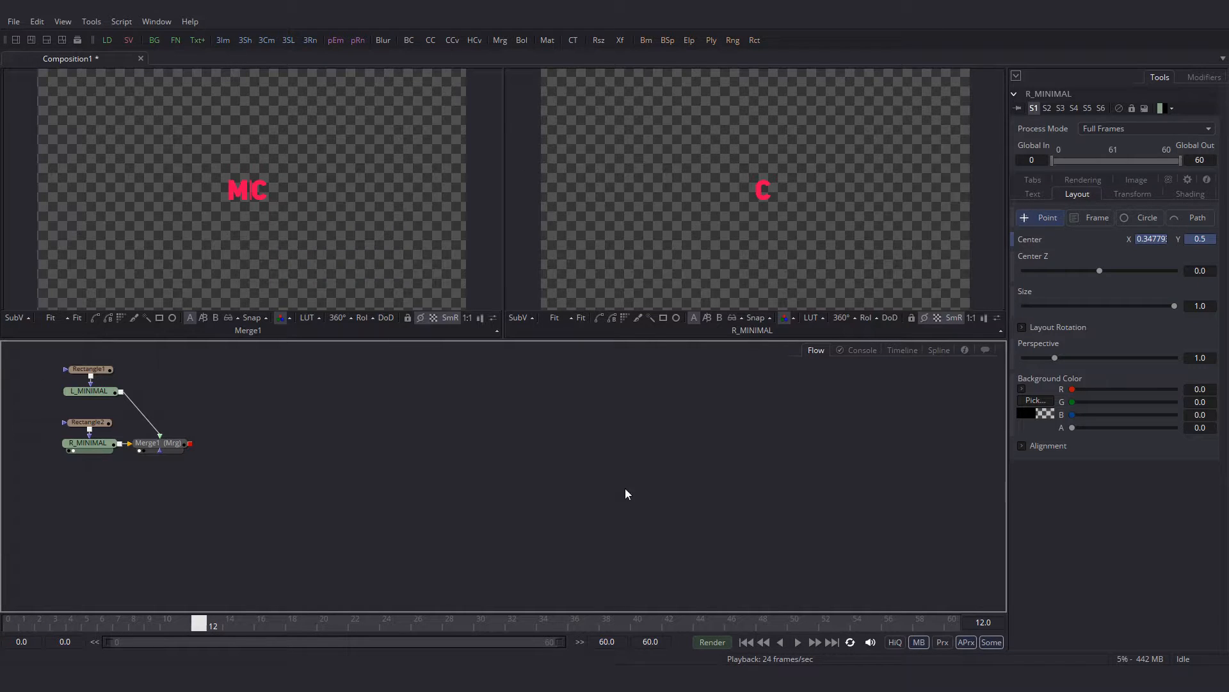
click(91, 391)
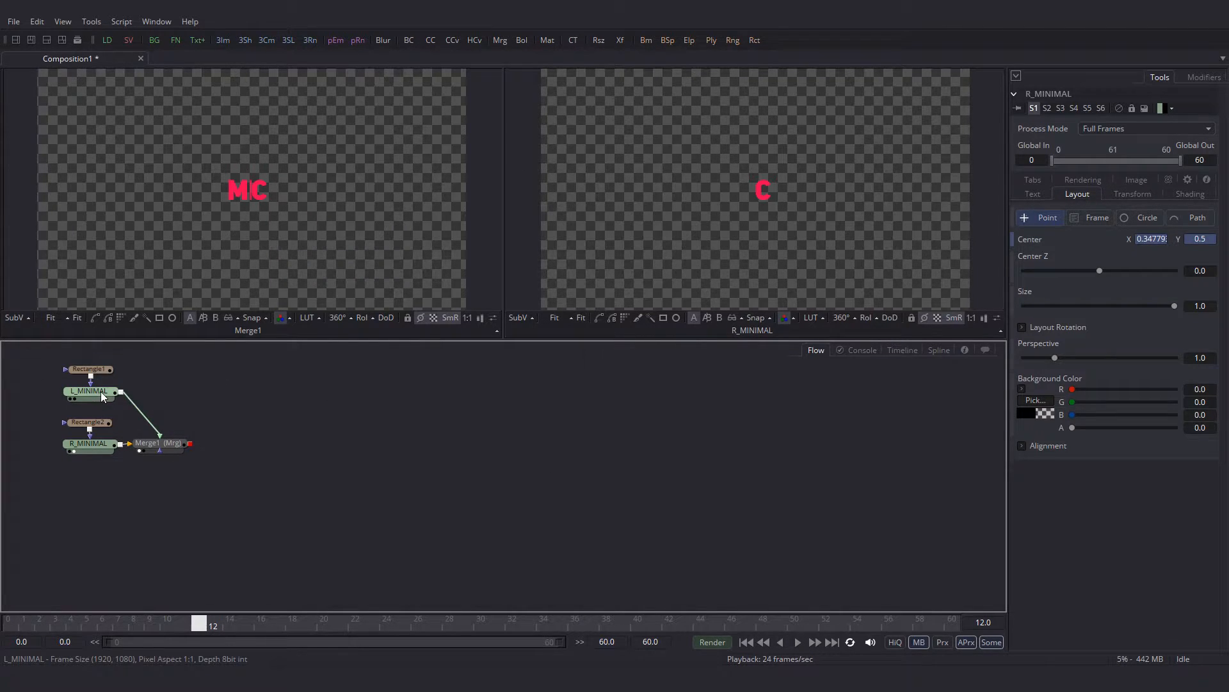
click(88, 391)
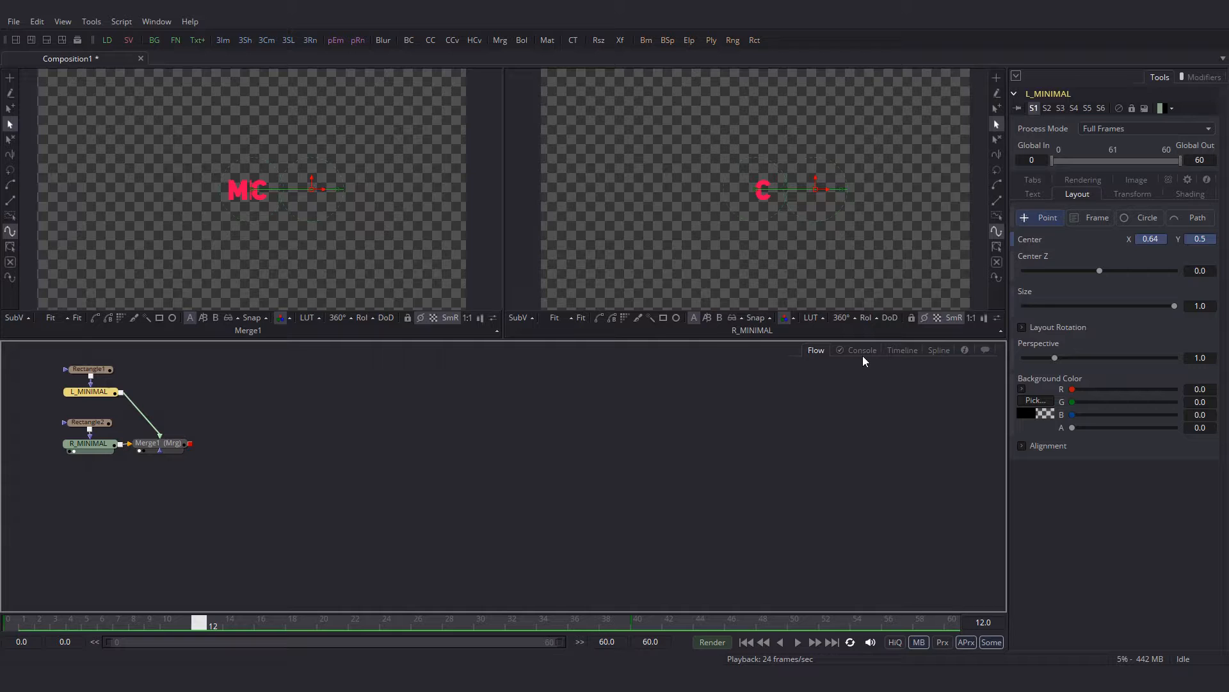
click(938, 349)
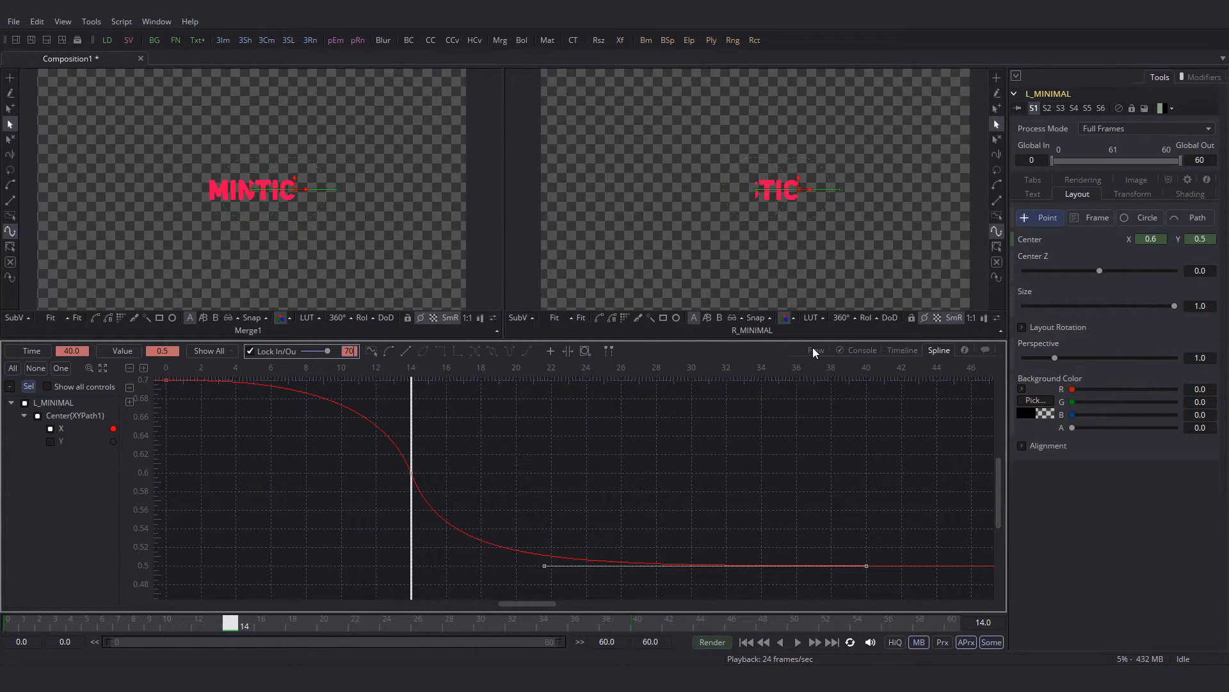
Return to the Flow view and play the animation back to review it.
click(815, 349)
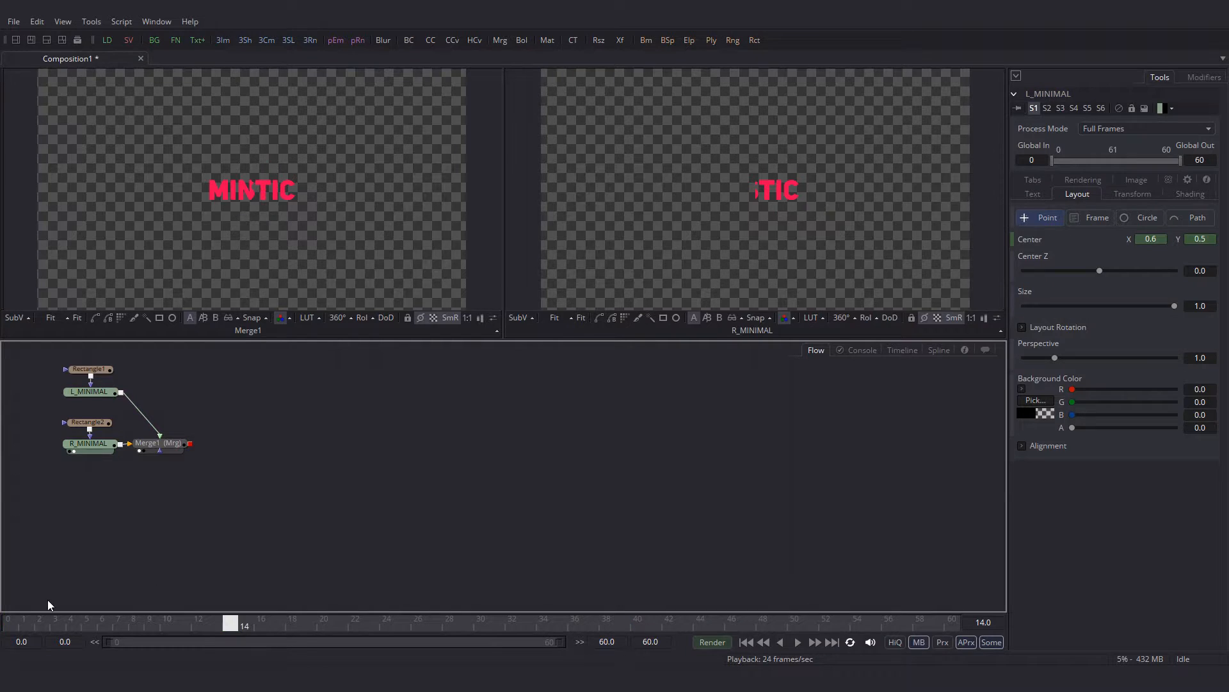
click(797, 641)
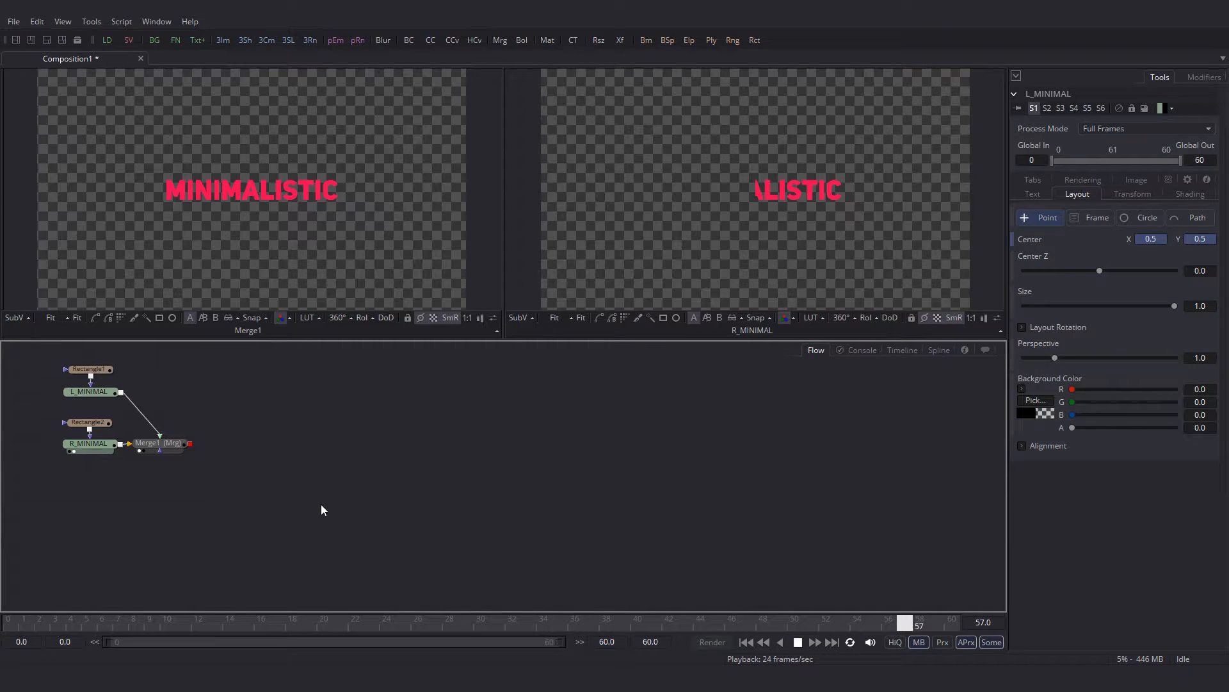
click(797, 642)
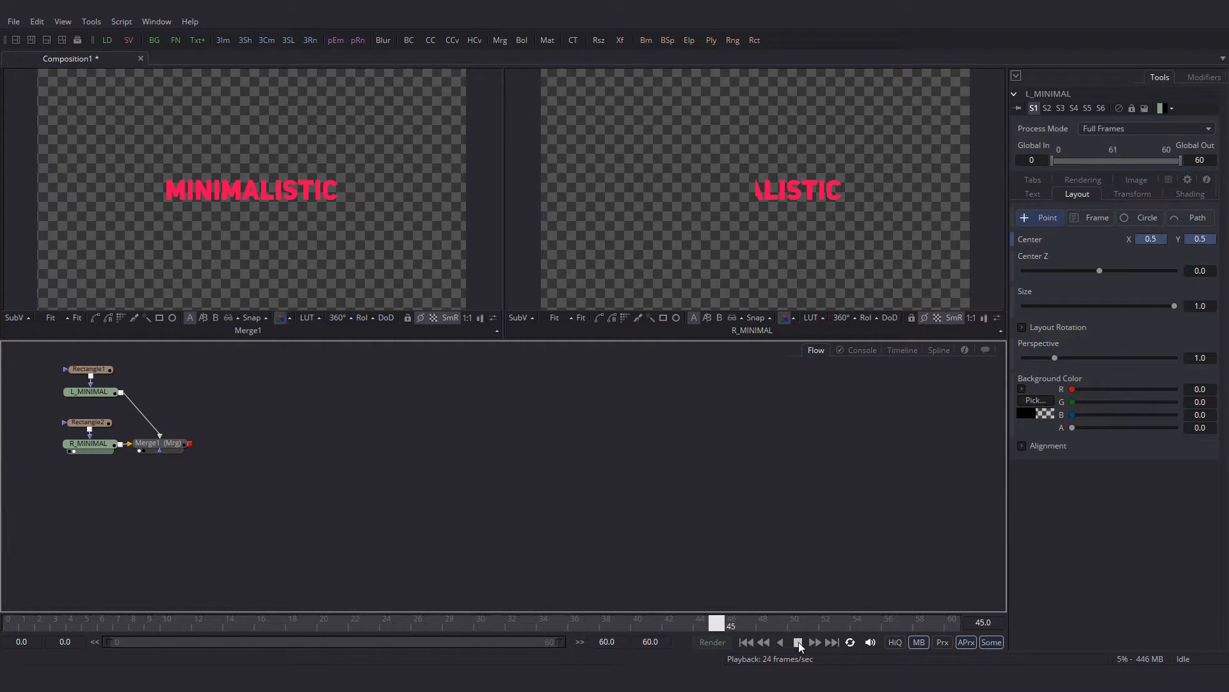
click(799, 642)
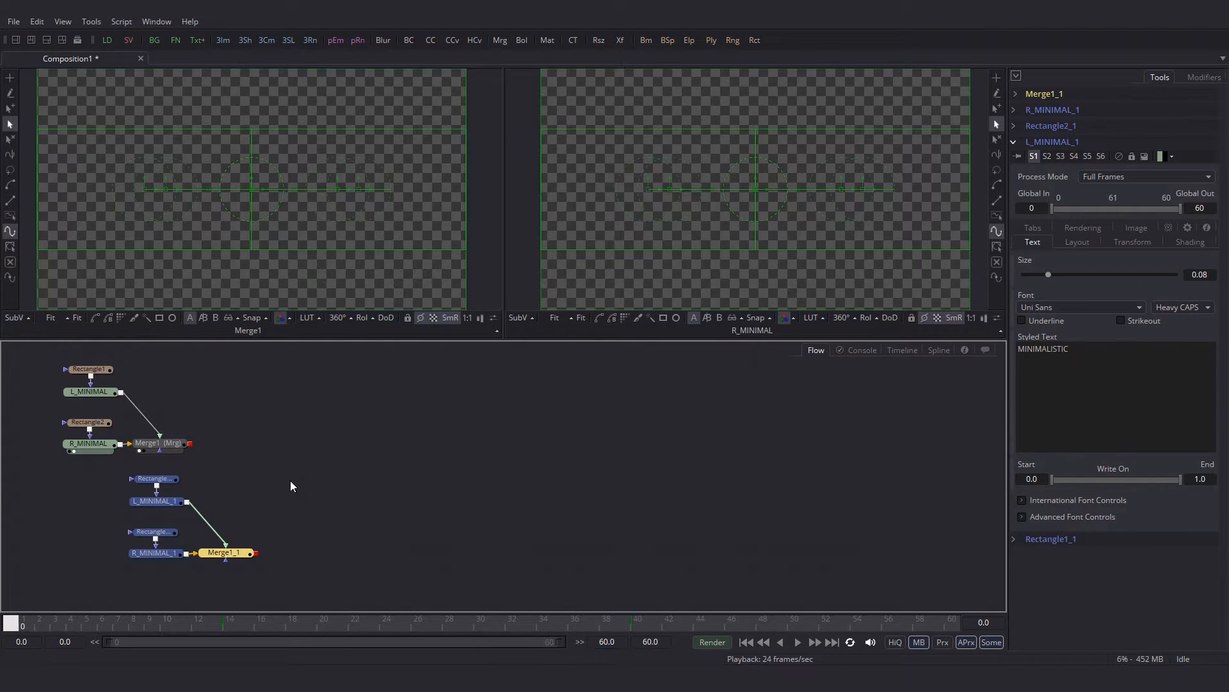
Rename the copied Text+ nodes to L_TITLE and R_TITLE.
click(155, 501)
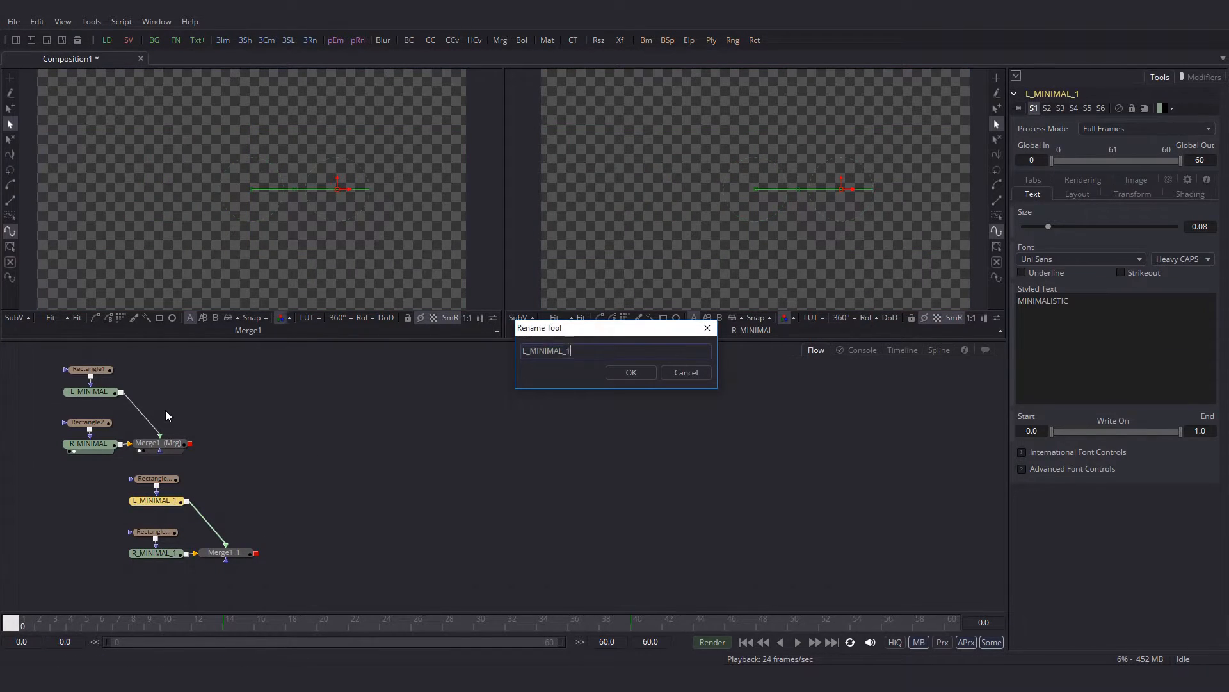
text(L_TITLE)
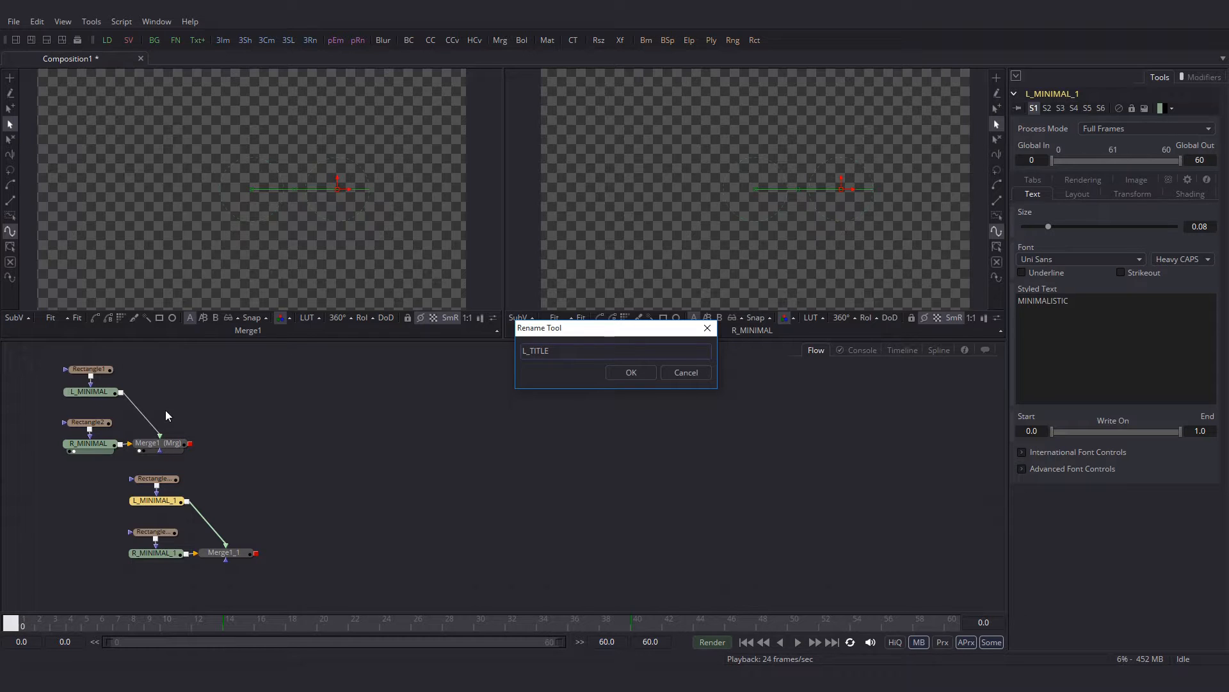
click(630, 371)
text(R_T)
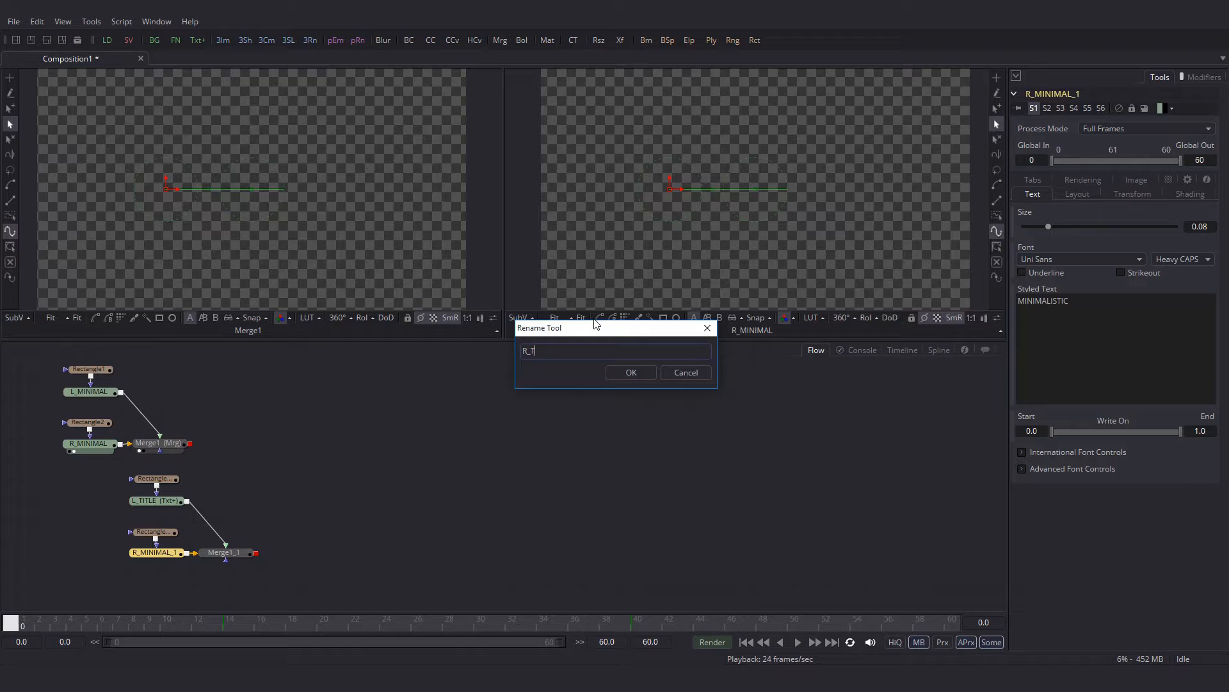
click(629, 371)
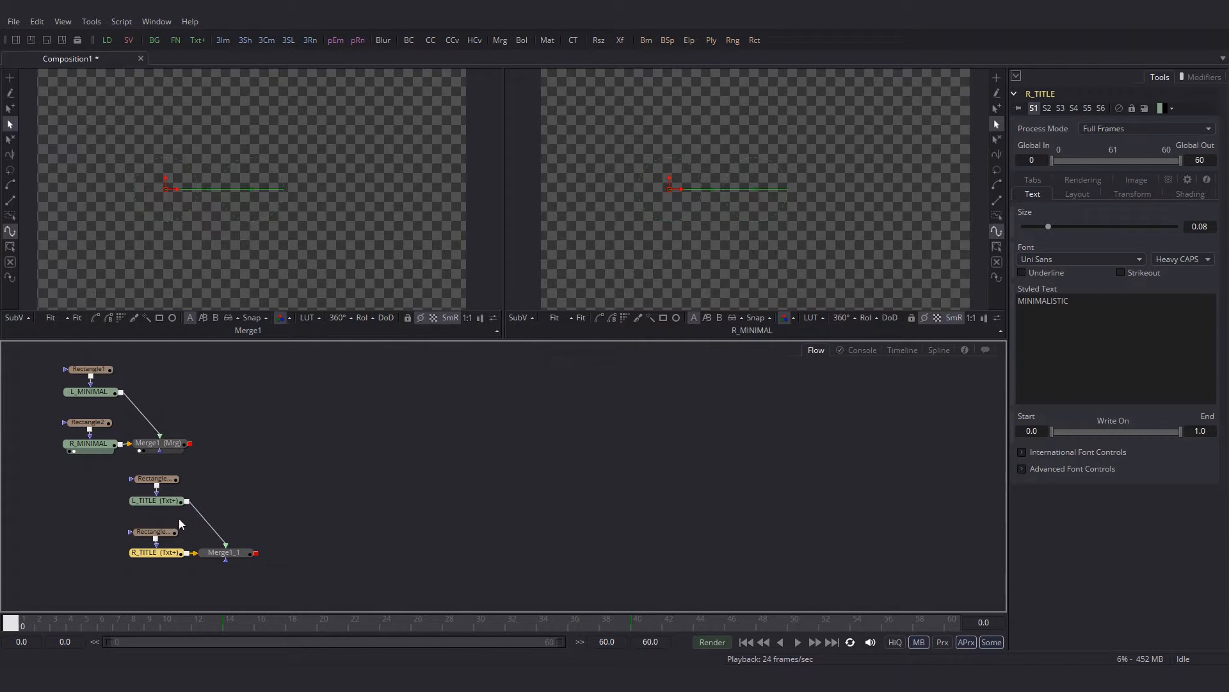
Change the styled text to TITLE and set the font style to Thin CAPS.
click(157, 500)
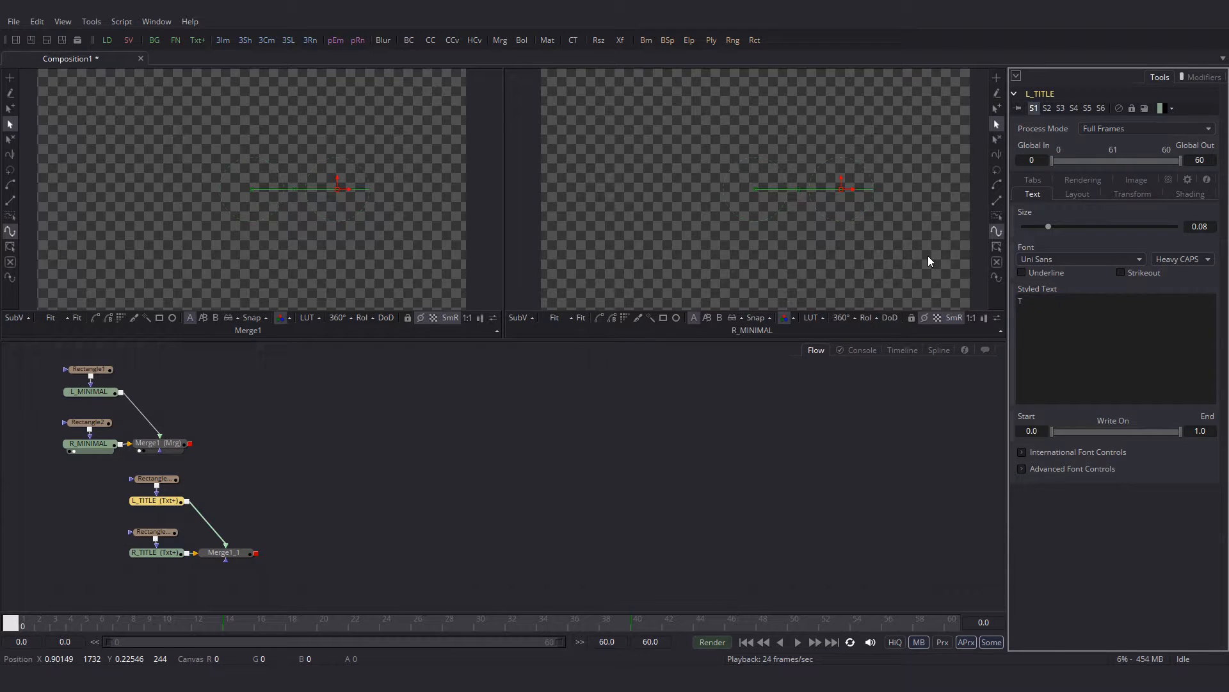
text(ITLE)
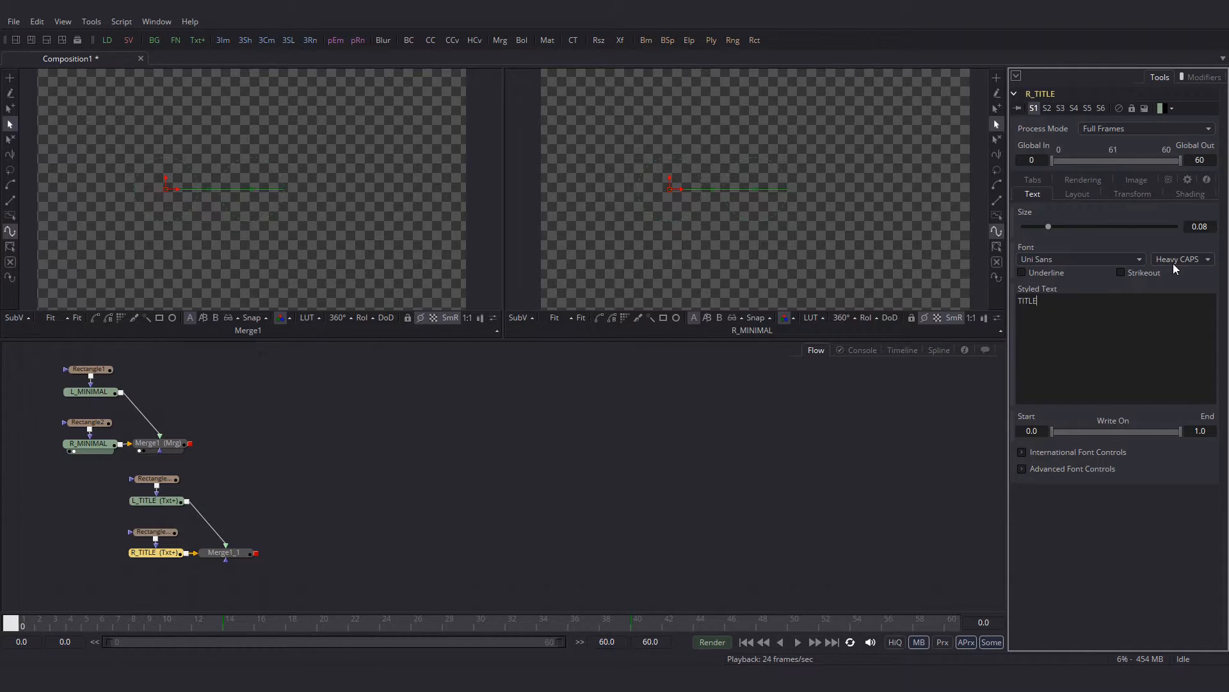
click(1181, 259)
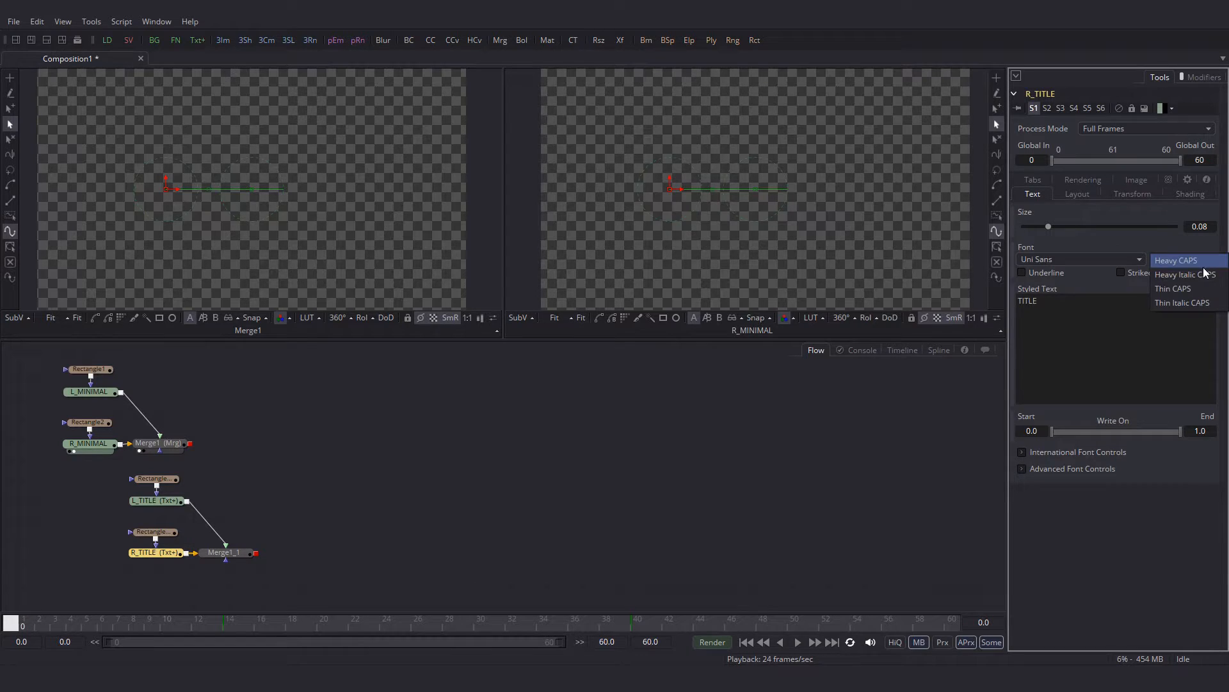
click(157, 499)
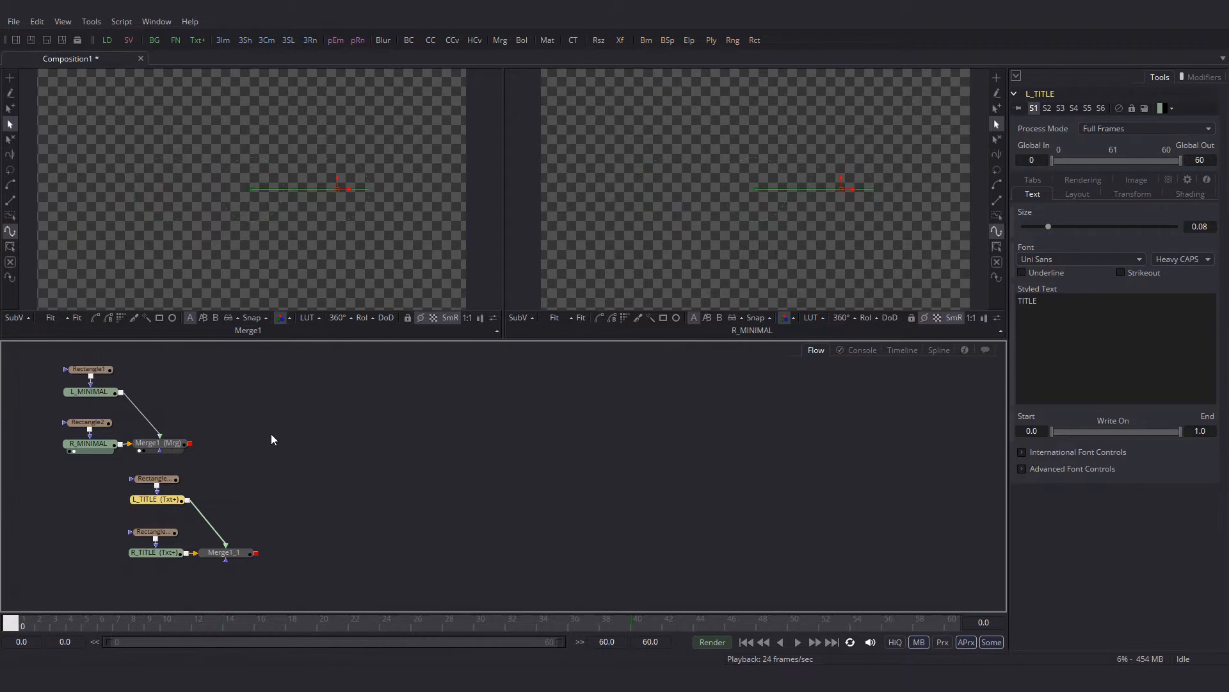
click(1180, 258)
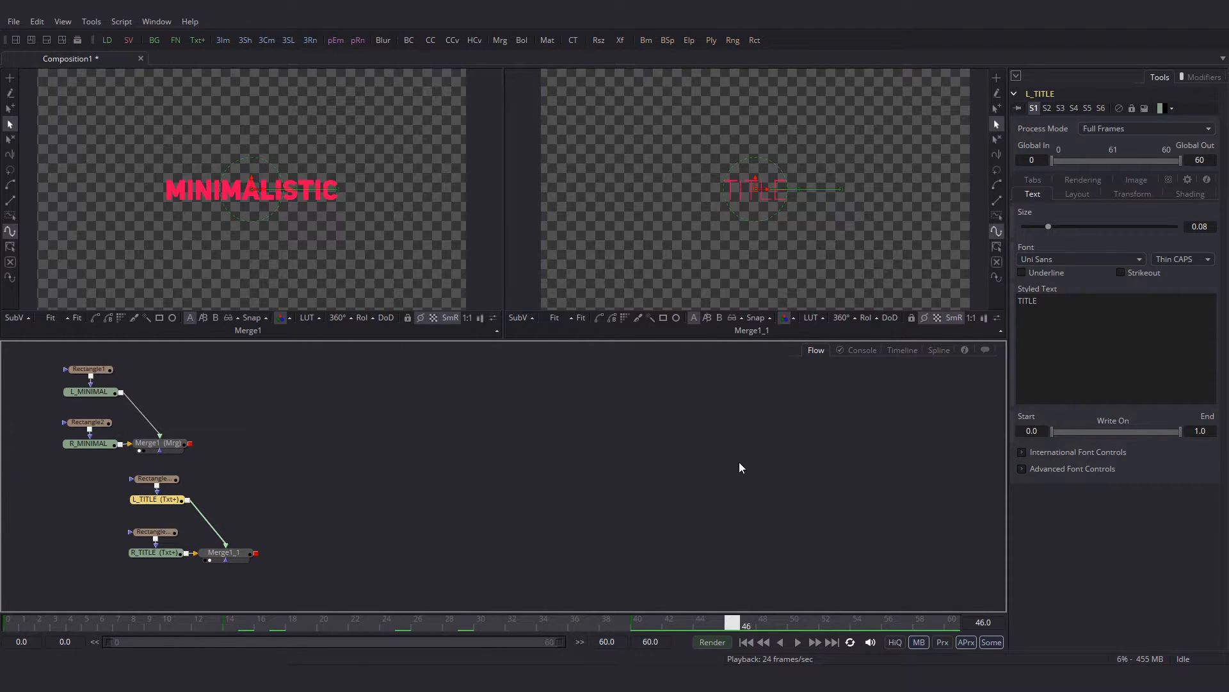
mouse_move(728, 258)
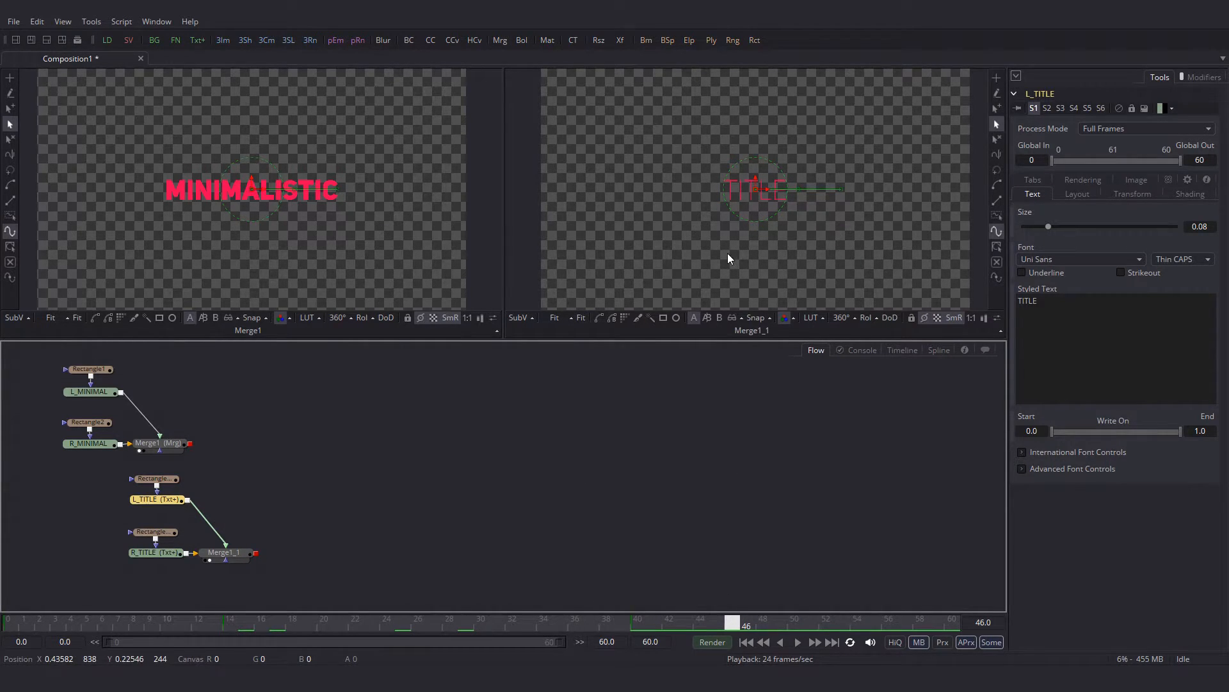
Set the TITLE halves' fill colour to white (1,1,1).
click(1189, 193)
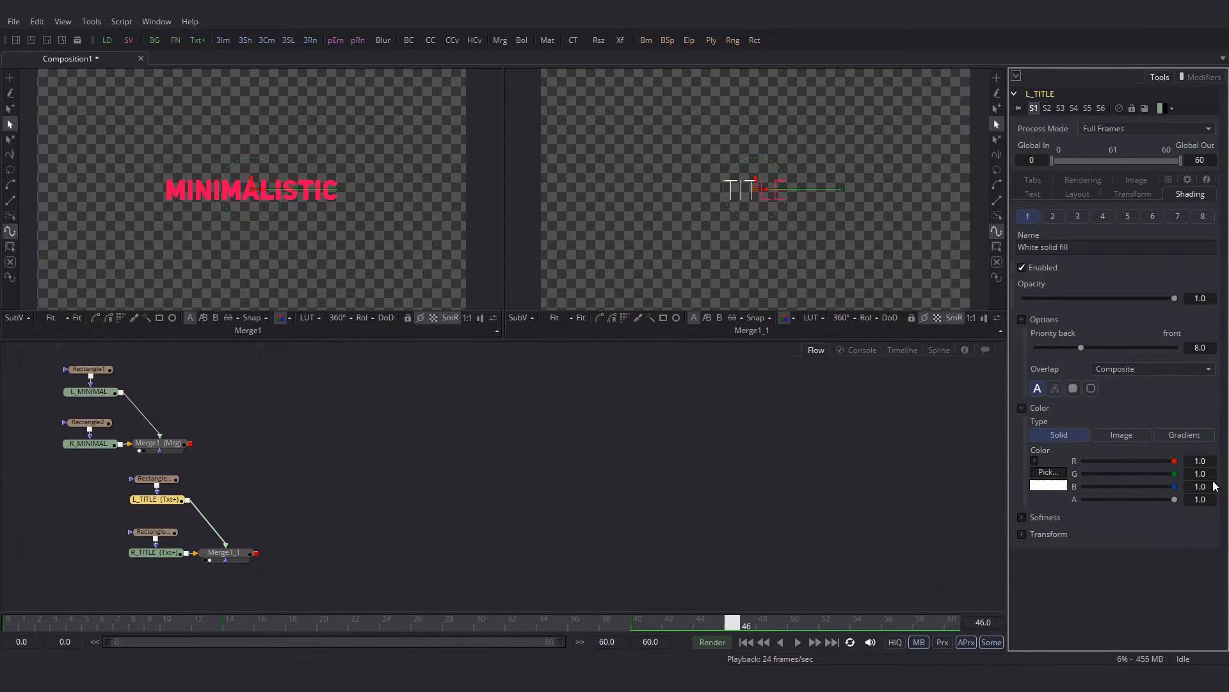
click(155, 552)
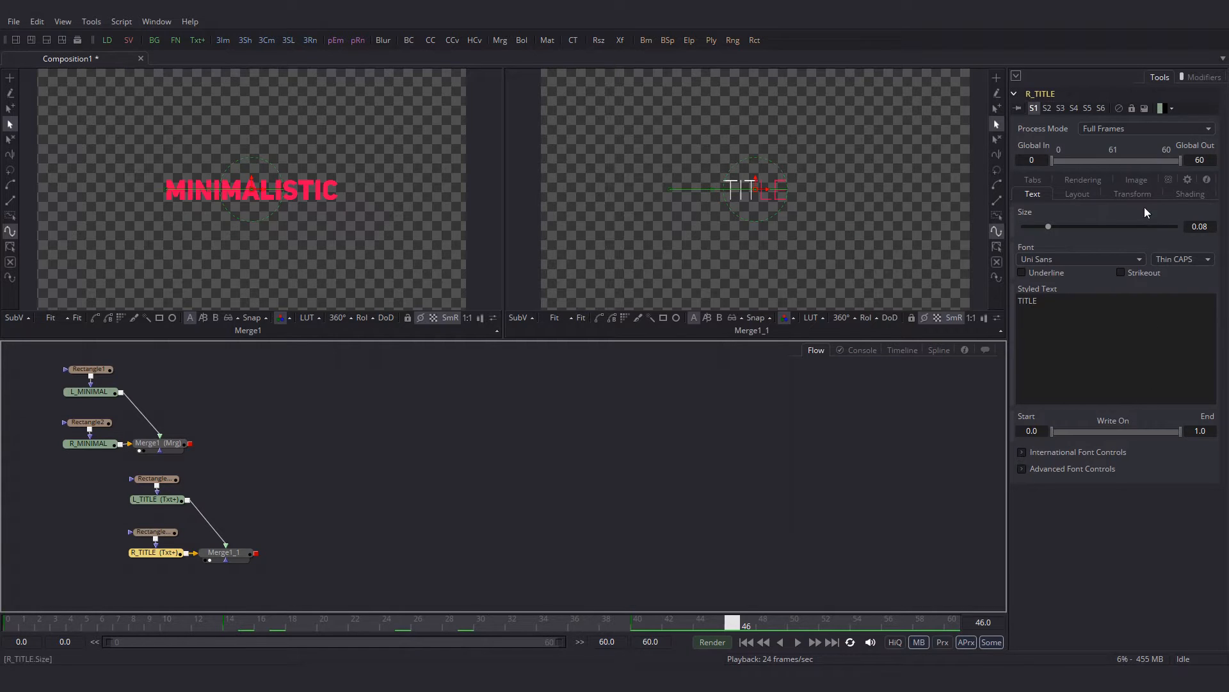
click(1190, 193)
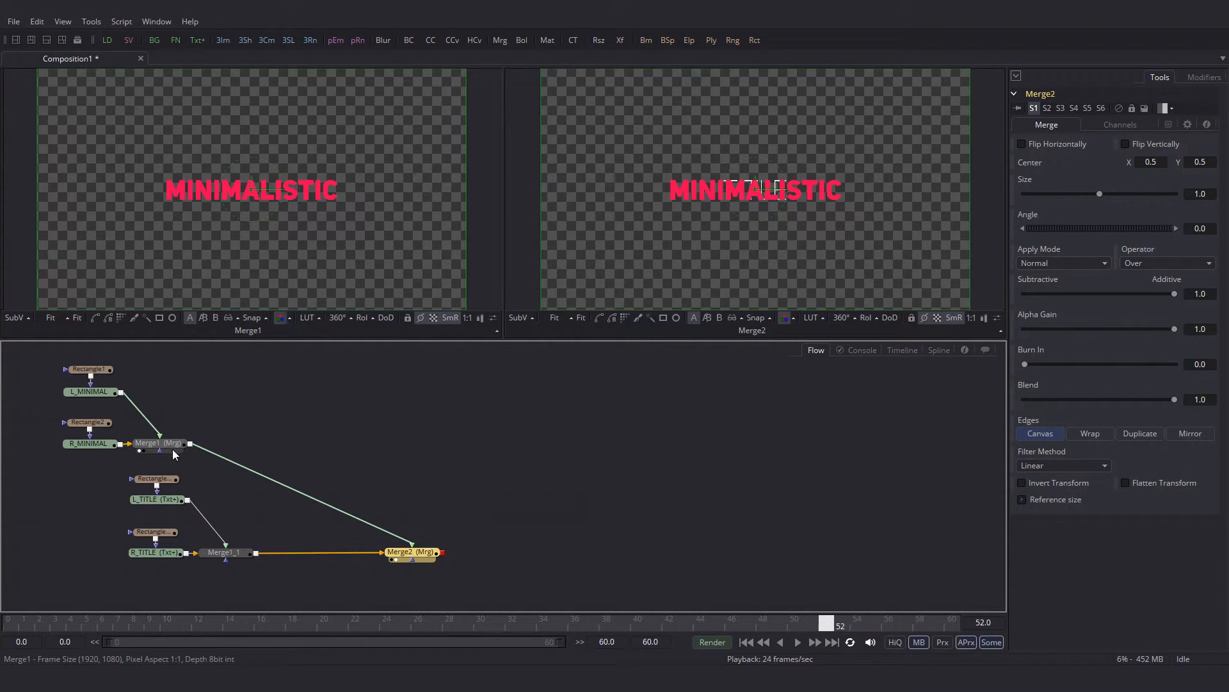
Add Transforms: MINIMALISTIC Center Y 0.55; TITLE Center Y 0.4 with Size 1.5.
click(158, 443)
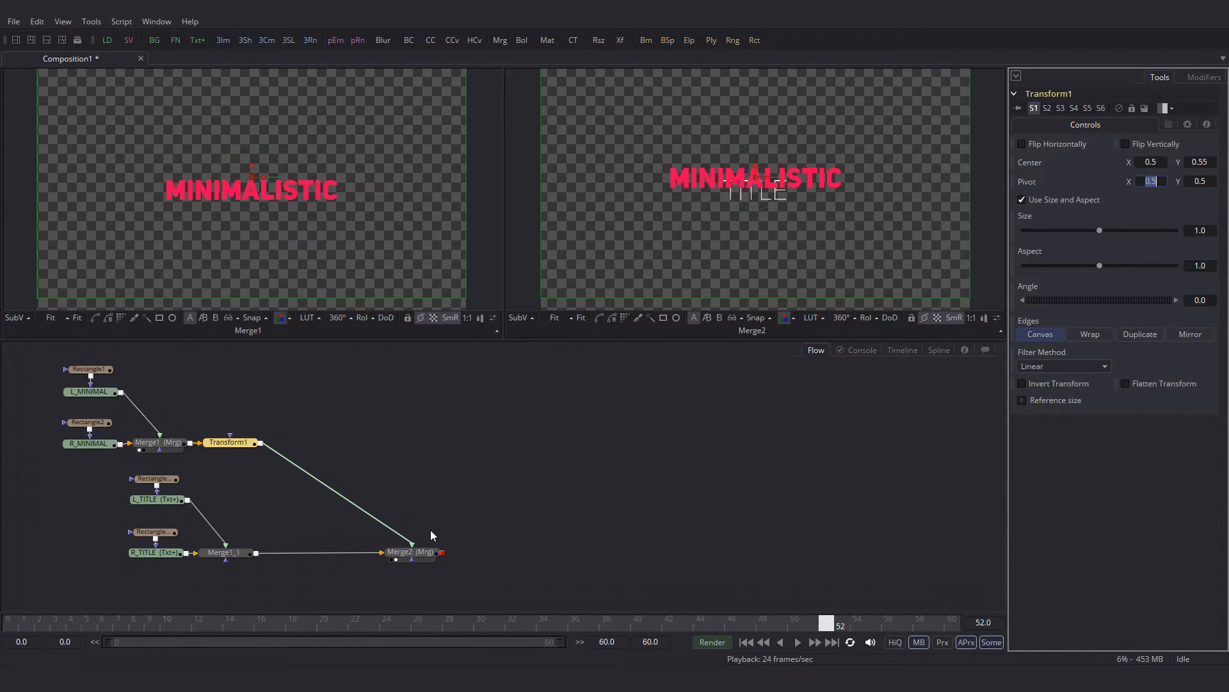
click(222, 552)
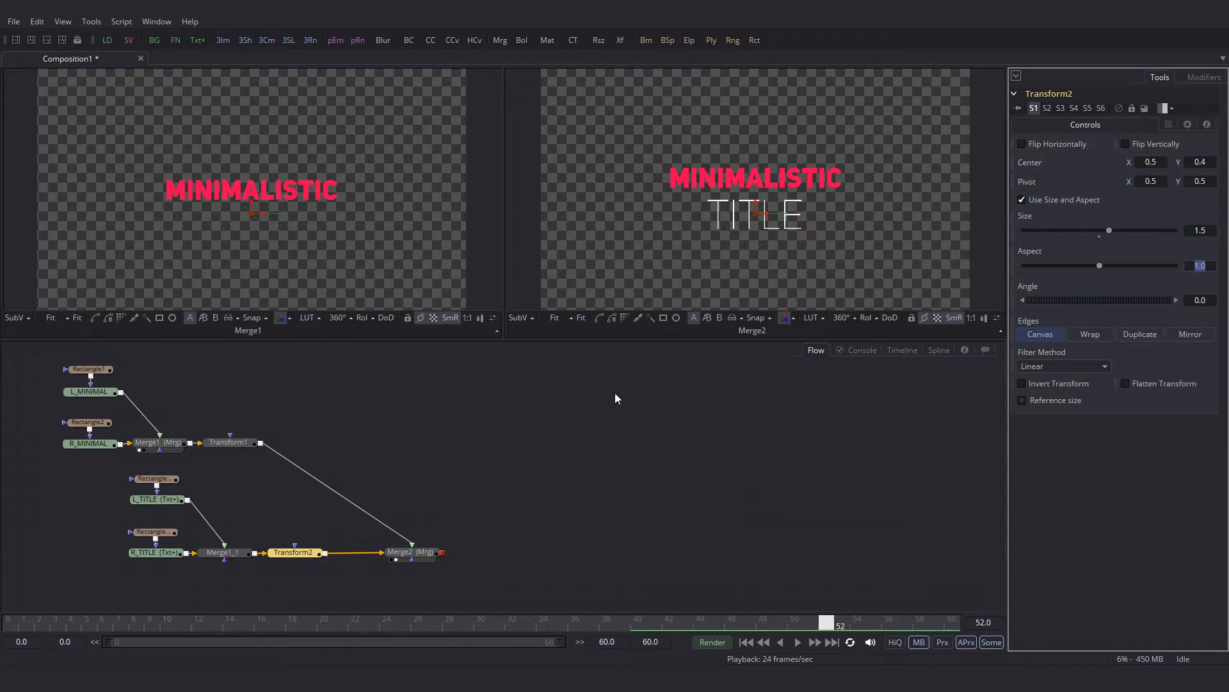
click(414, 551)
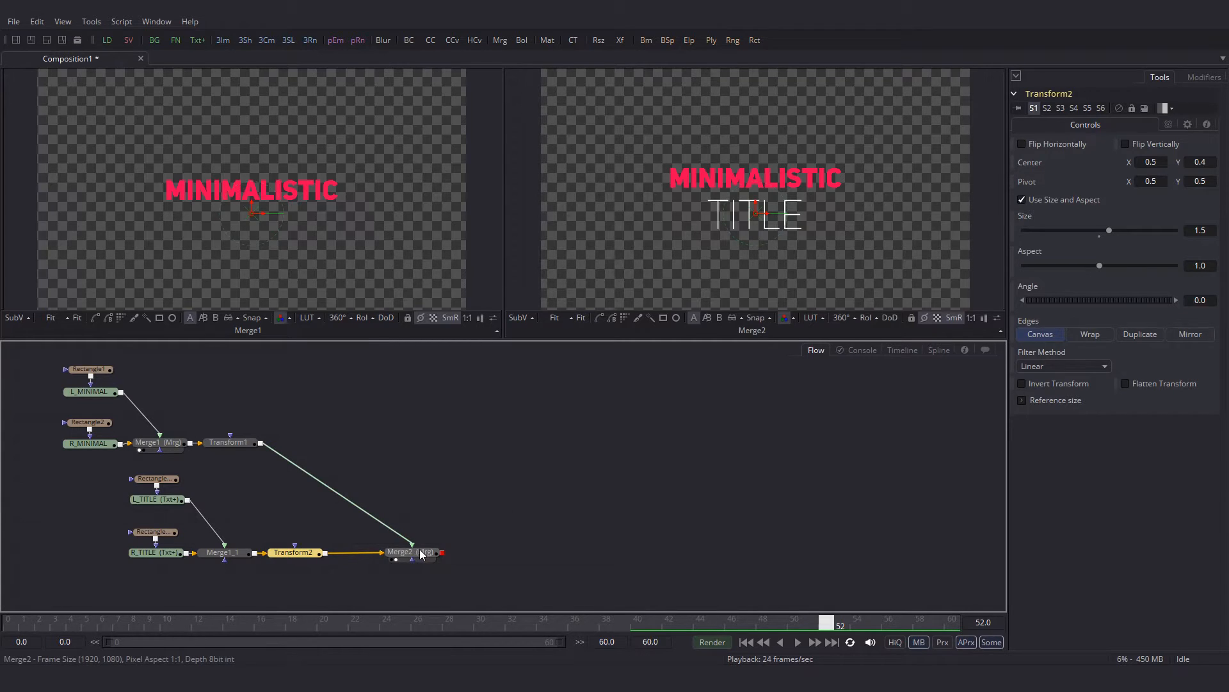
click(400, 551)
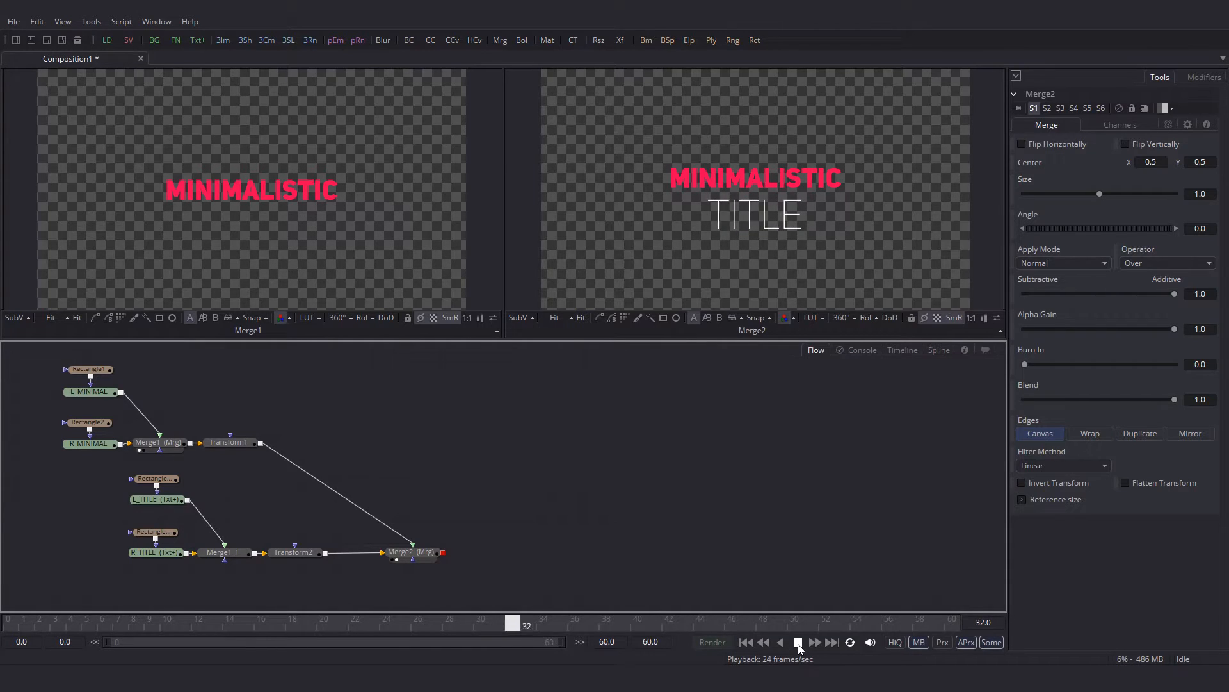
Shift the TITLE halves' slide keyframes a few frames later, then rewind to frame 0.
click(157, 500)
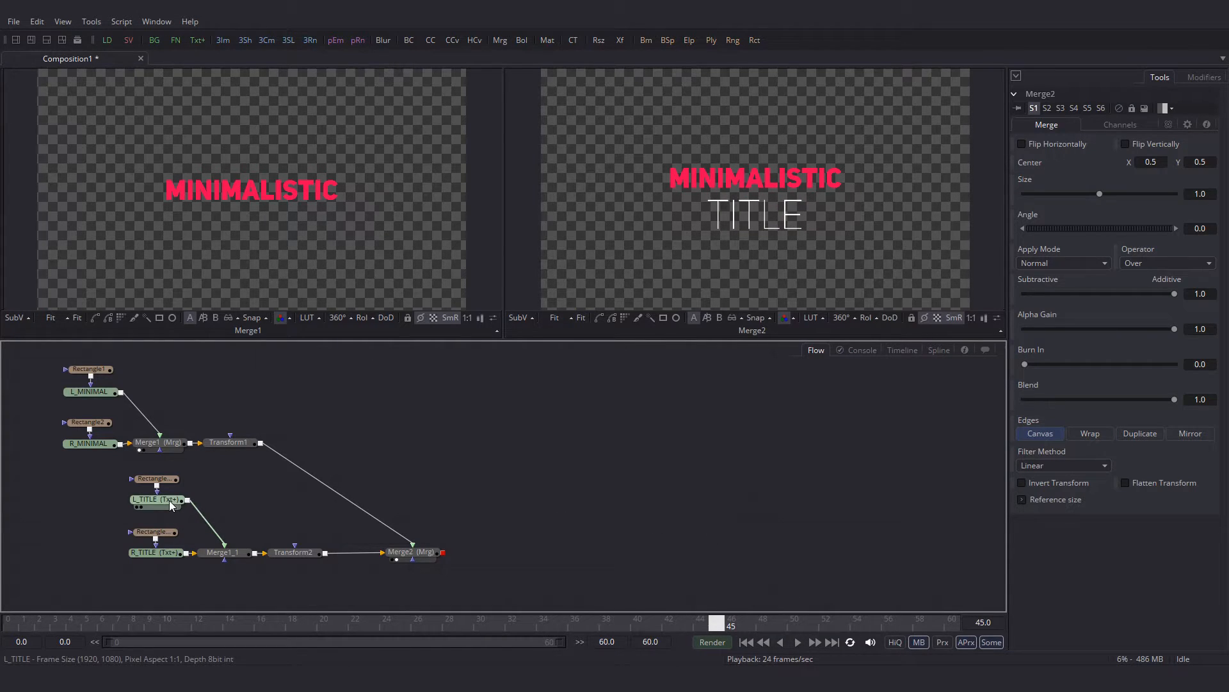
click(154, 499)
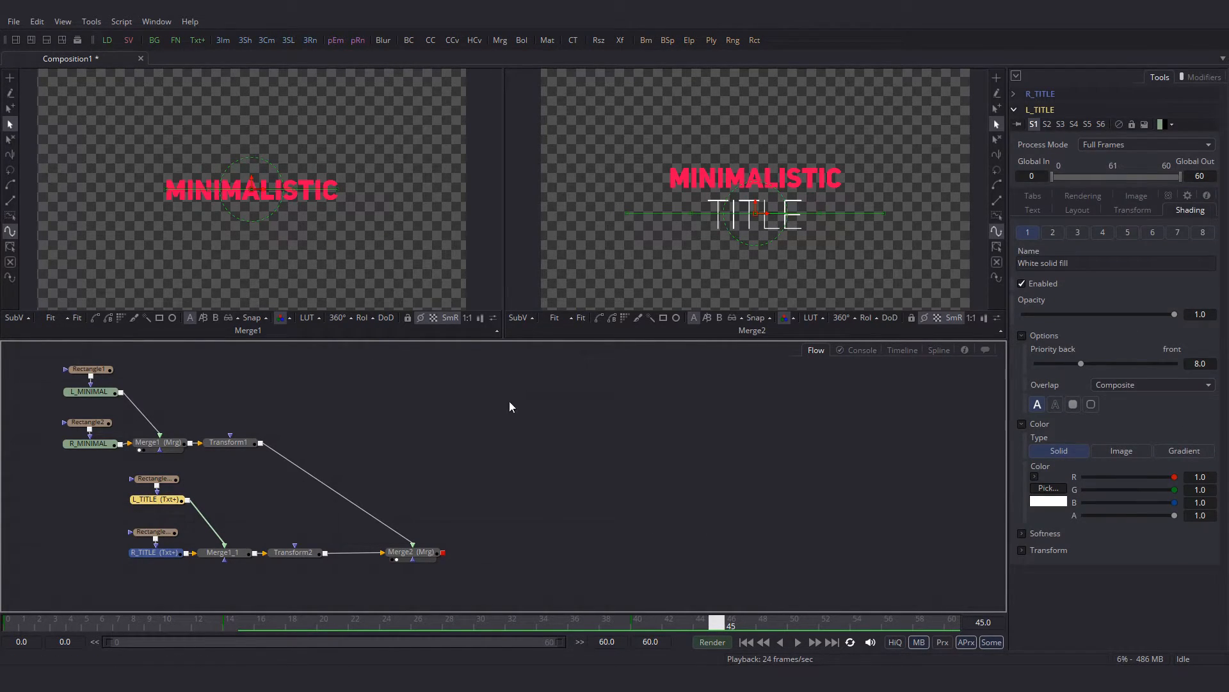
click(939, 349)
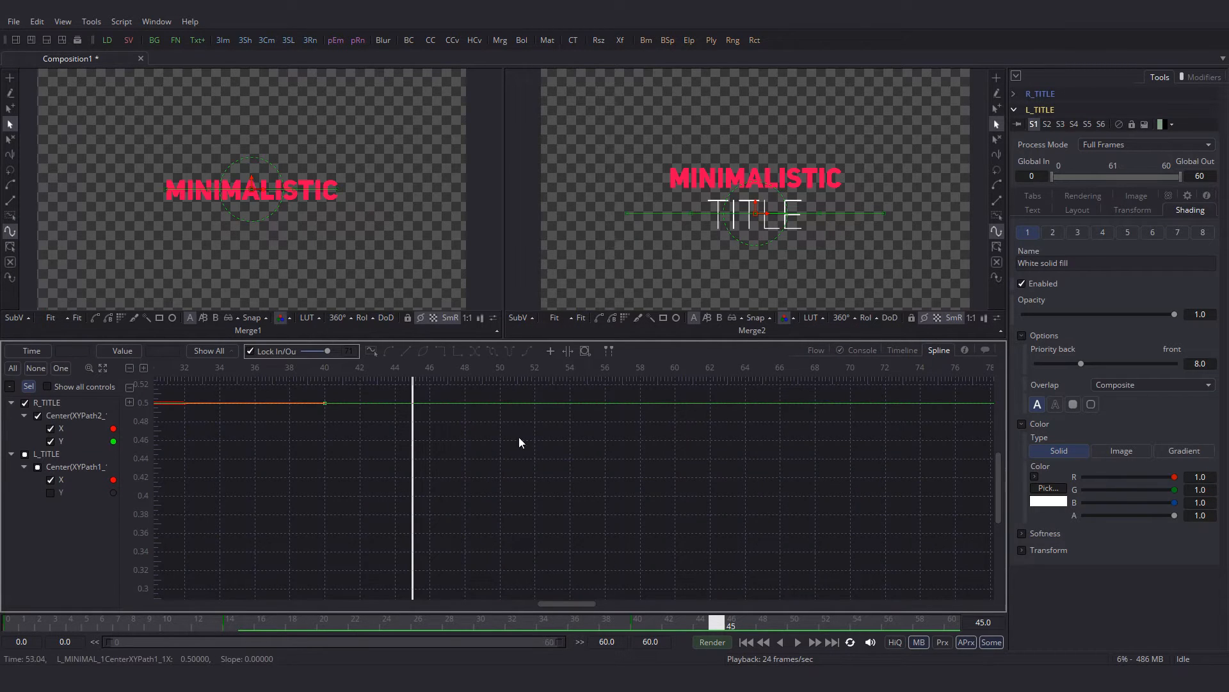
click(59, 492)
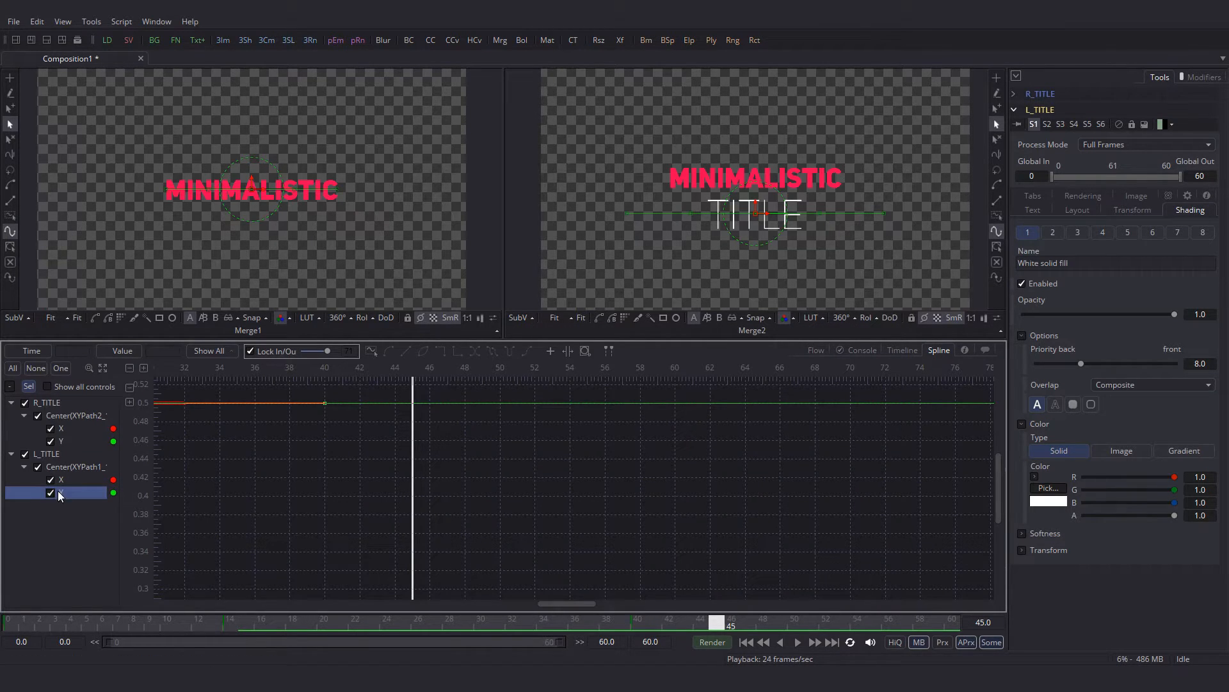
click(60, 492)
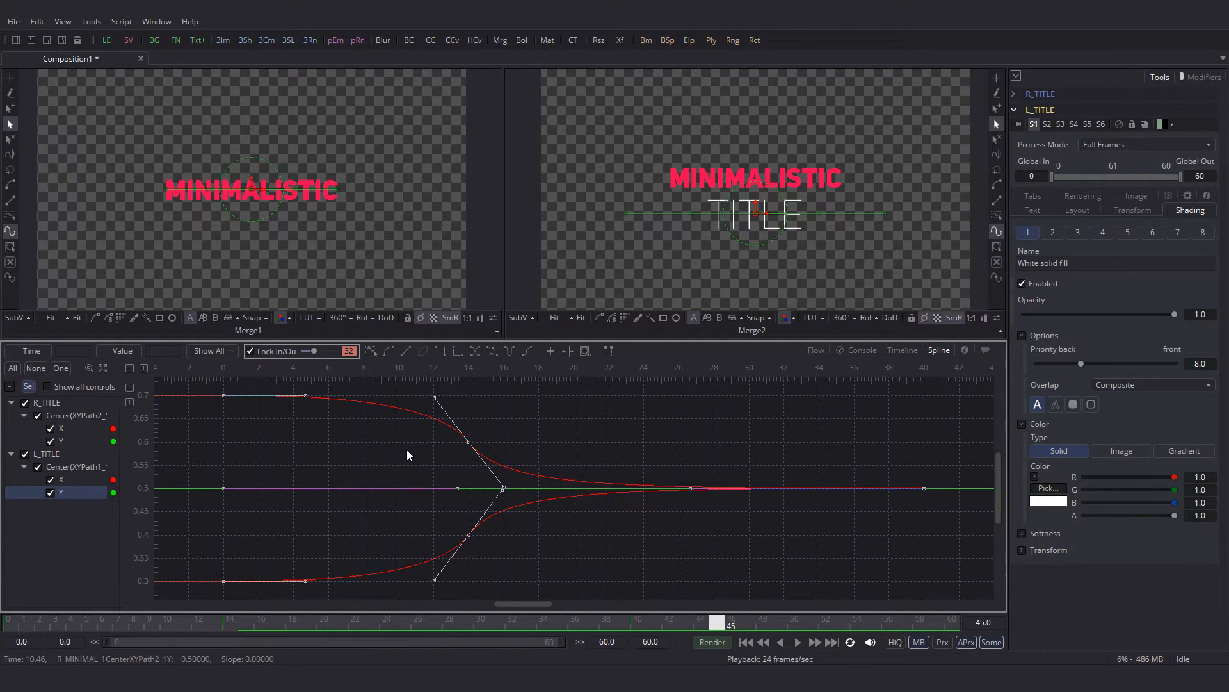
mouse_move(465, 351)
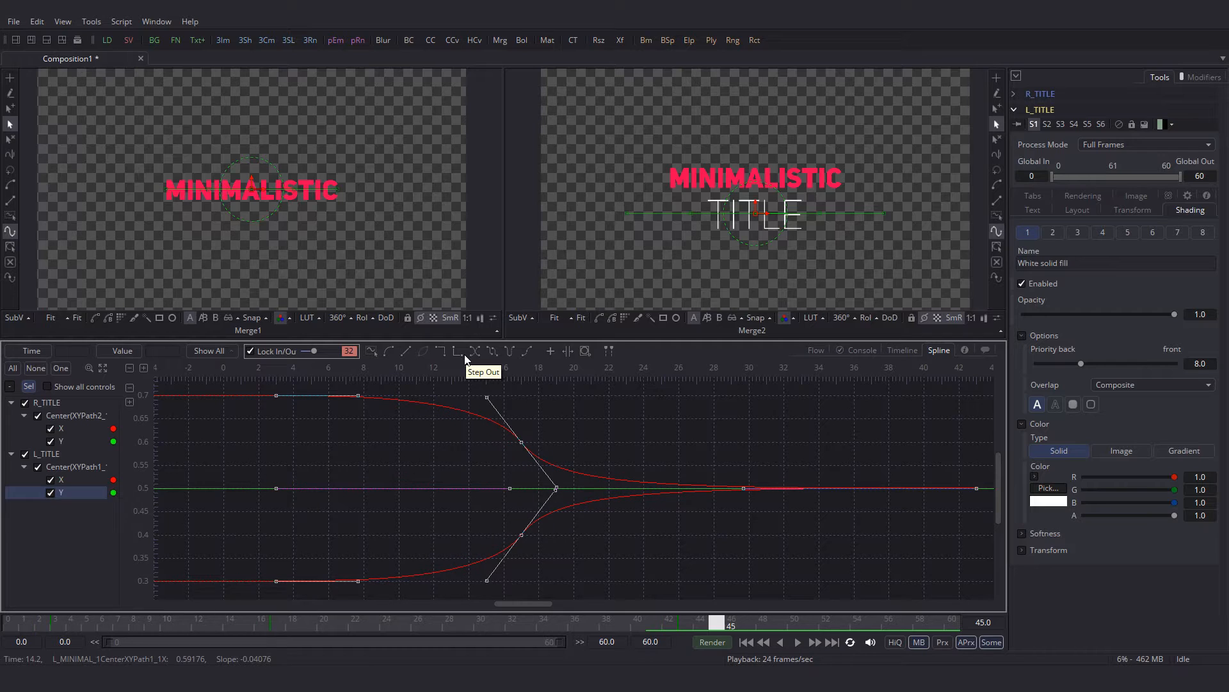
click(815, 349)
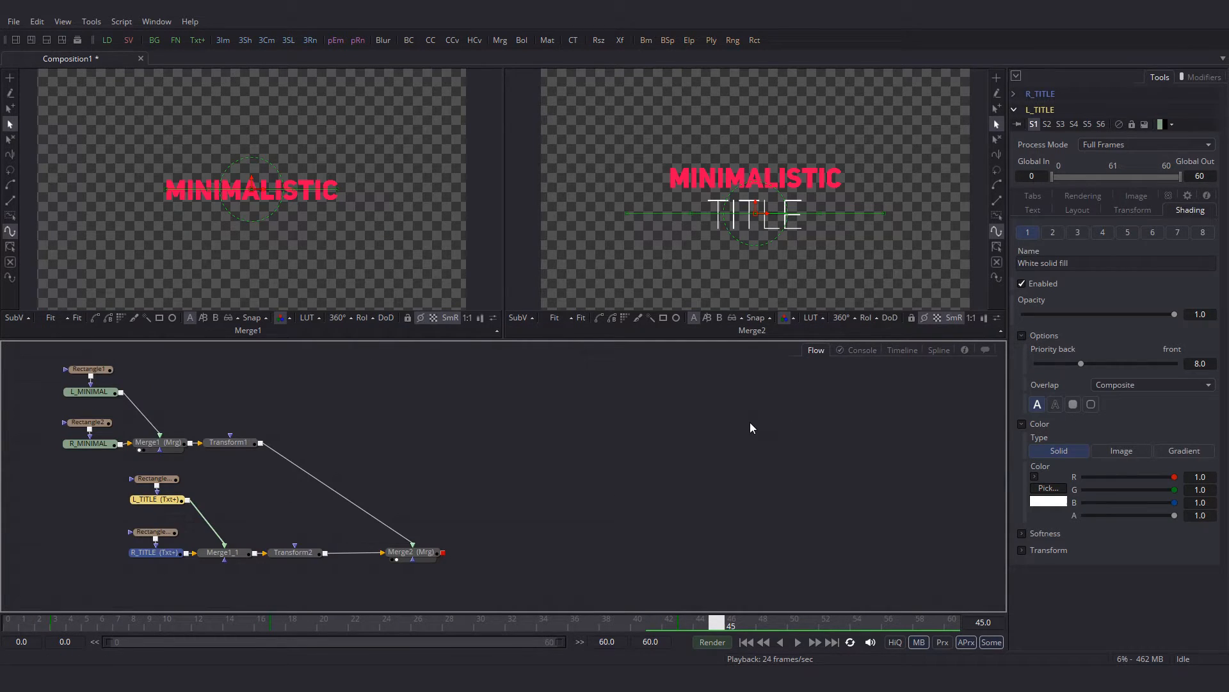
click(10, 628)
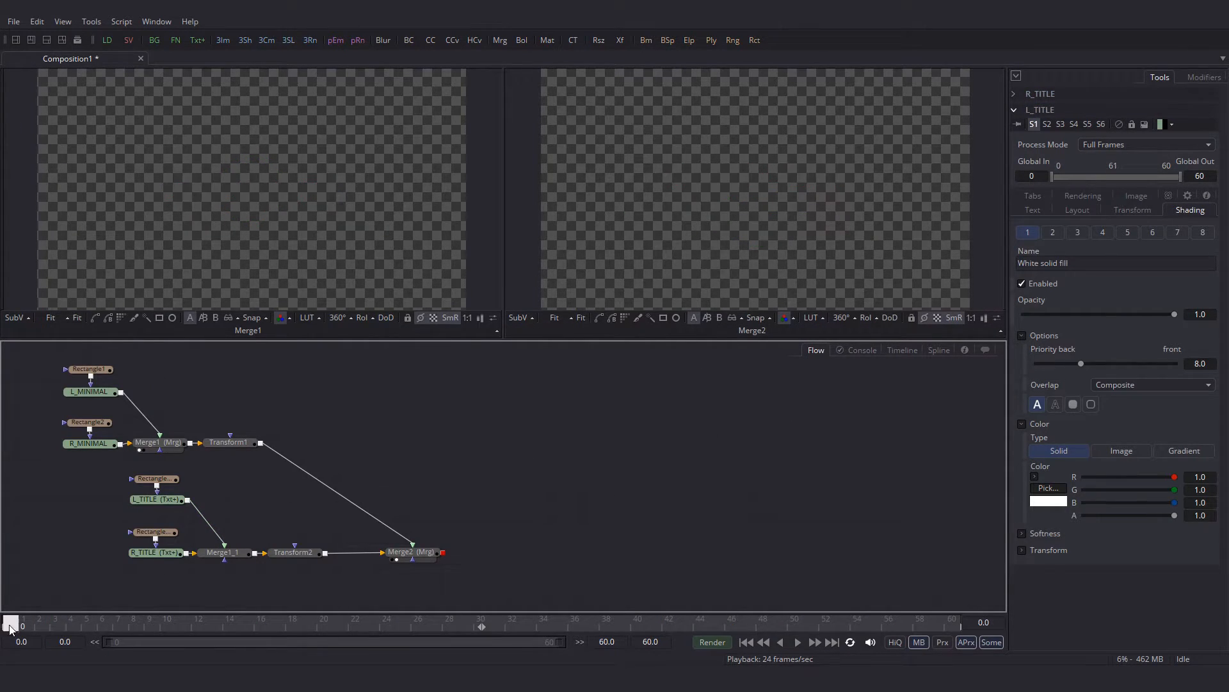
Add a black Background node behind the titles via Merge3 and preview playback.
click(796, 642)
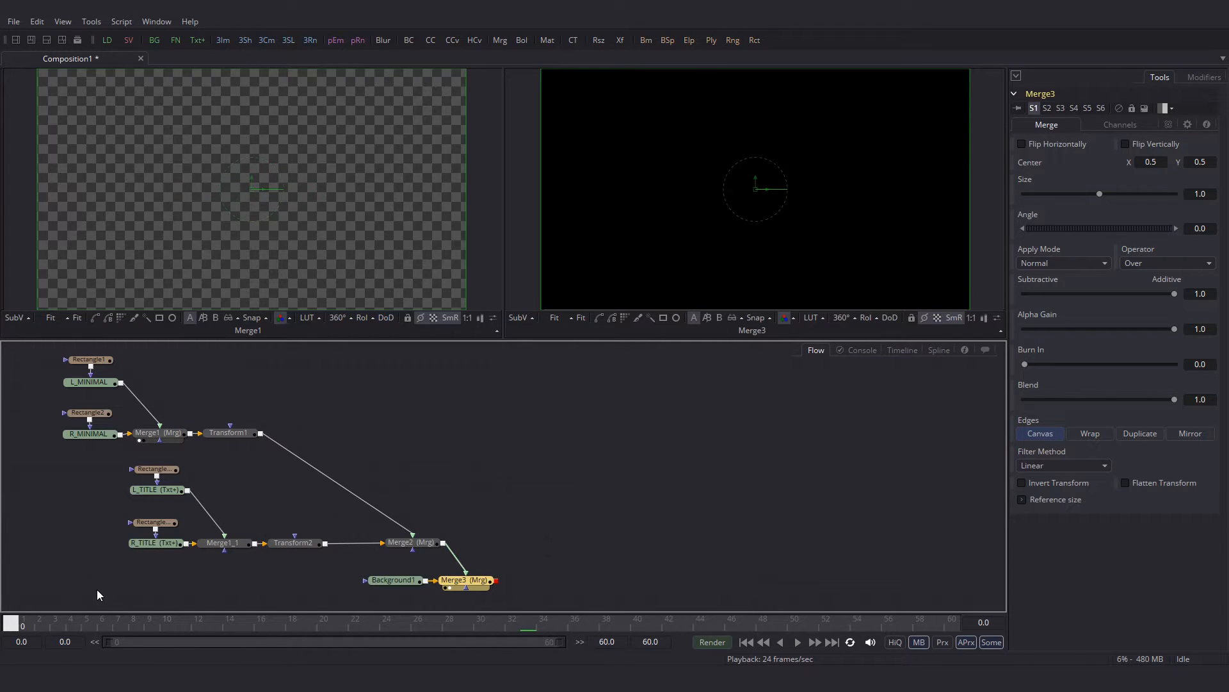
click(797, 641)
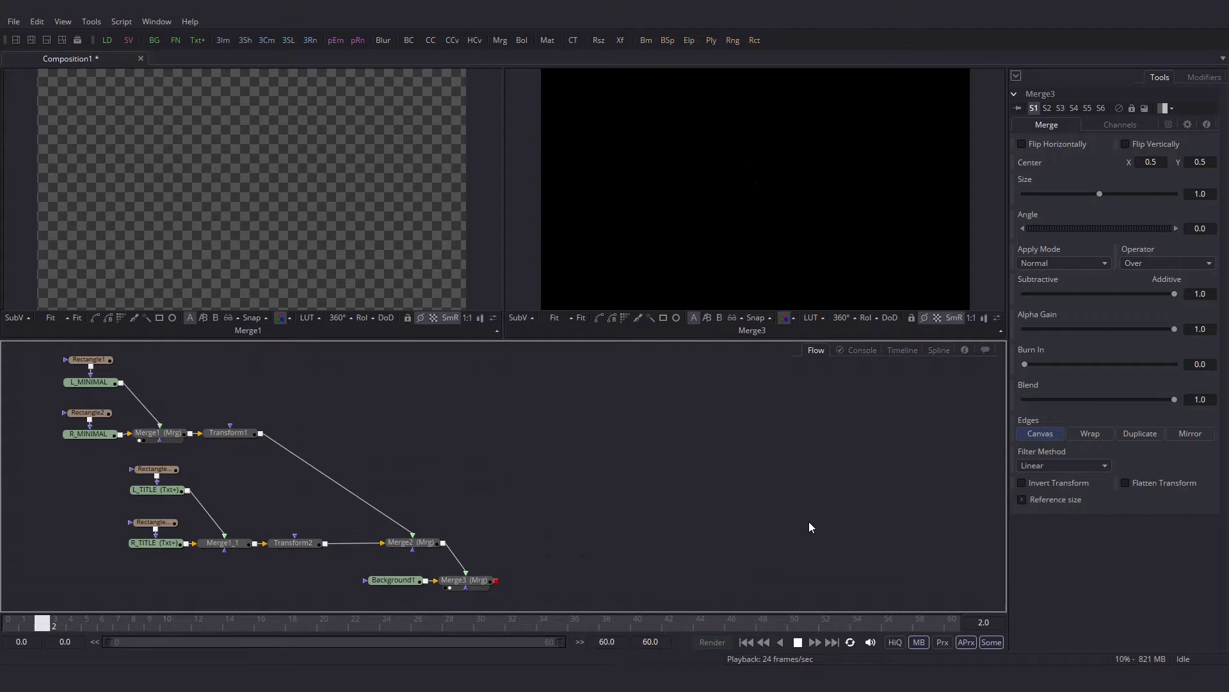
click(815, 642)
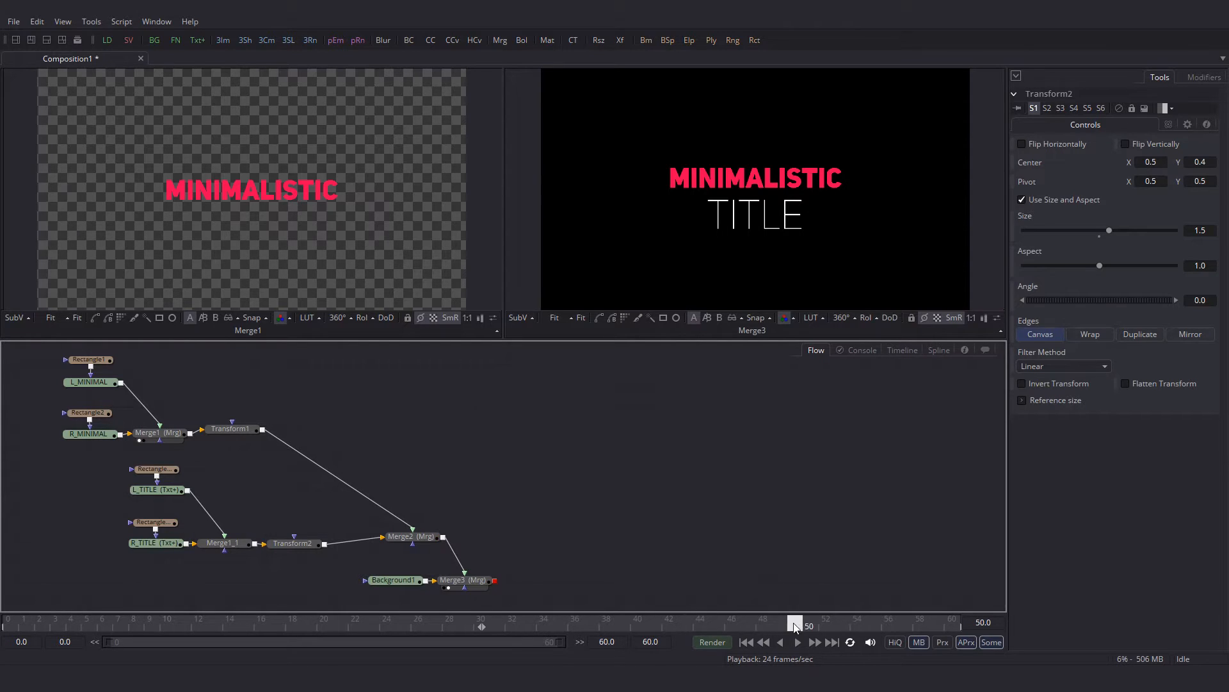
Set Transform1's Center Y to 0.575 to raise MINIMALISTIC.
click(231, 428)
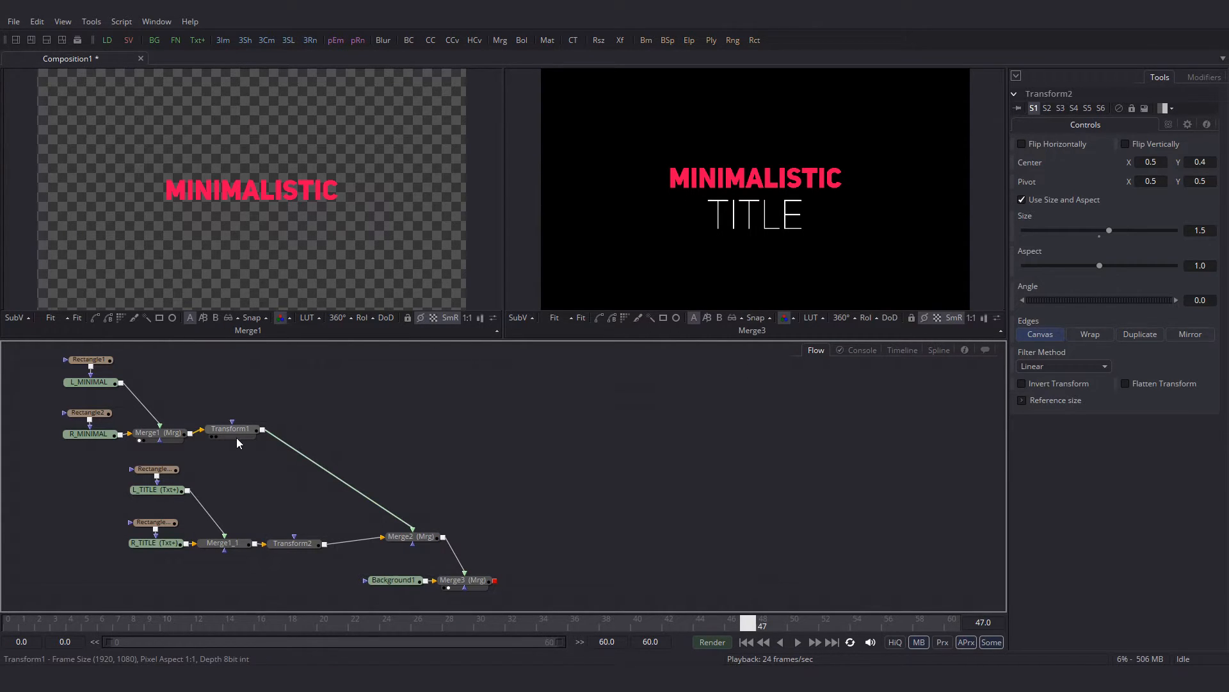
click(231, 429)
text(.575)
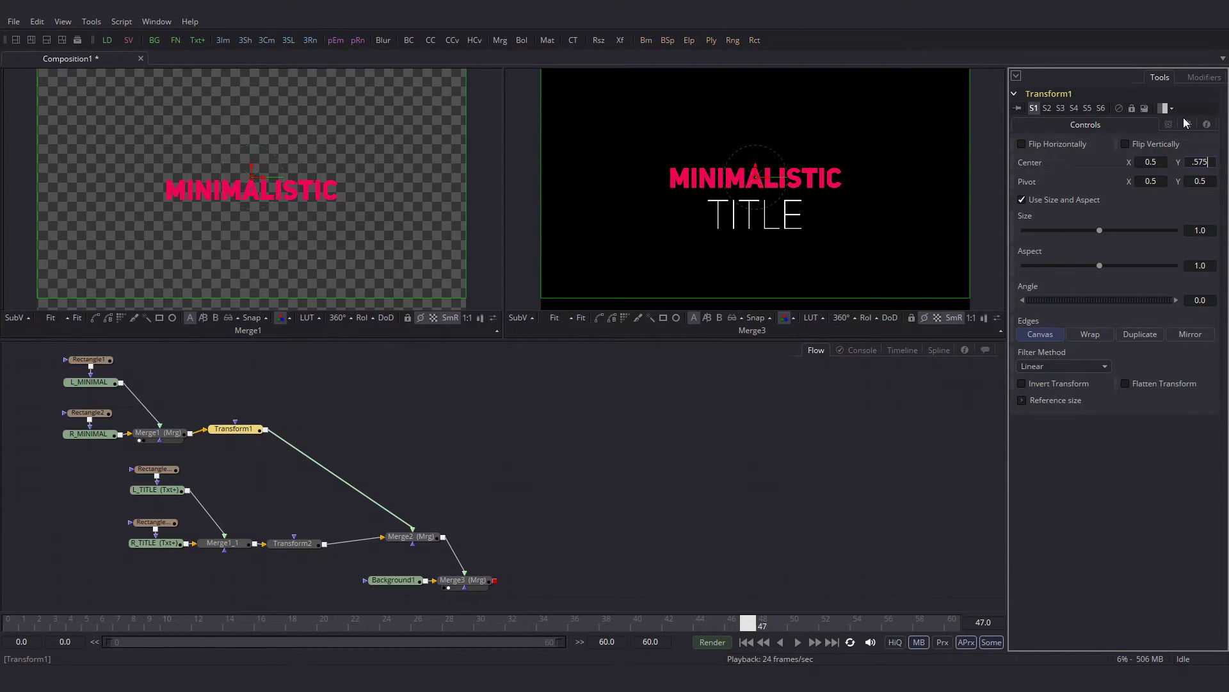
click(293, 542)
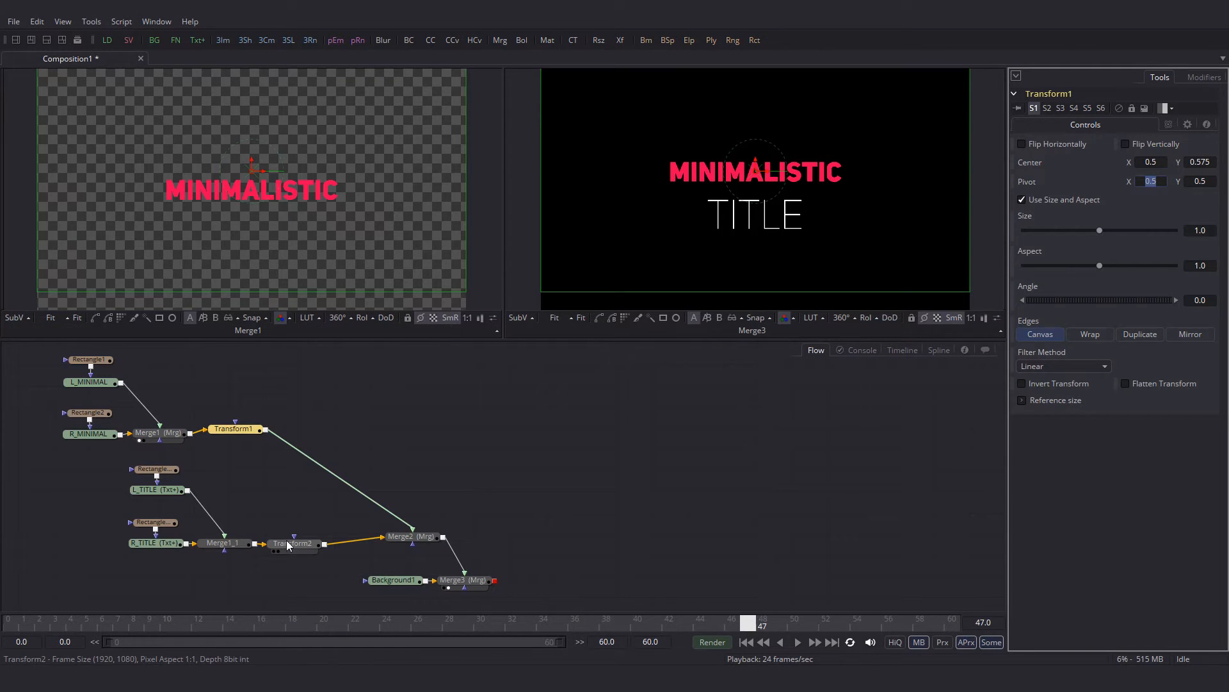
Set Transform2's Center Y to 0.425 to lower TITLE.
click(294, 542)
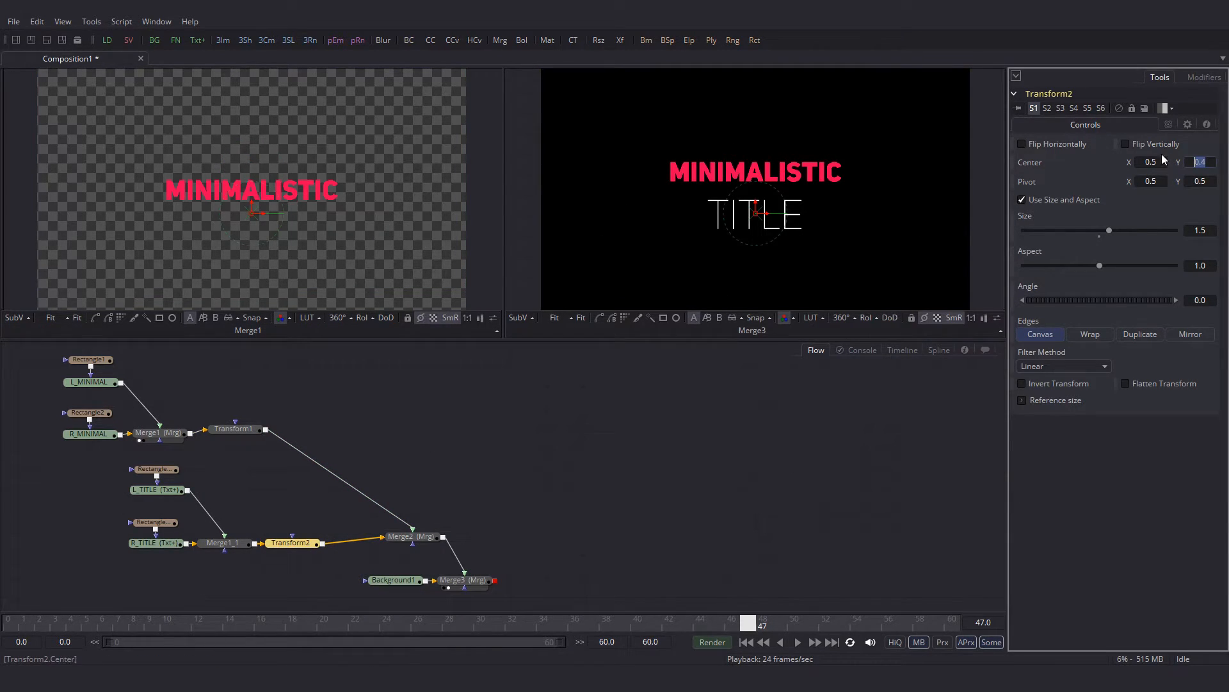
text(0.425)
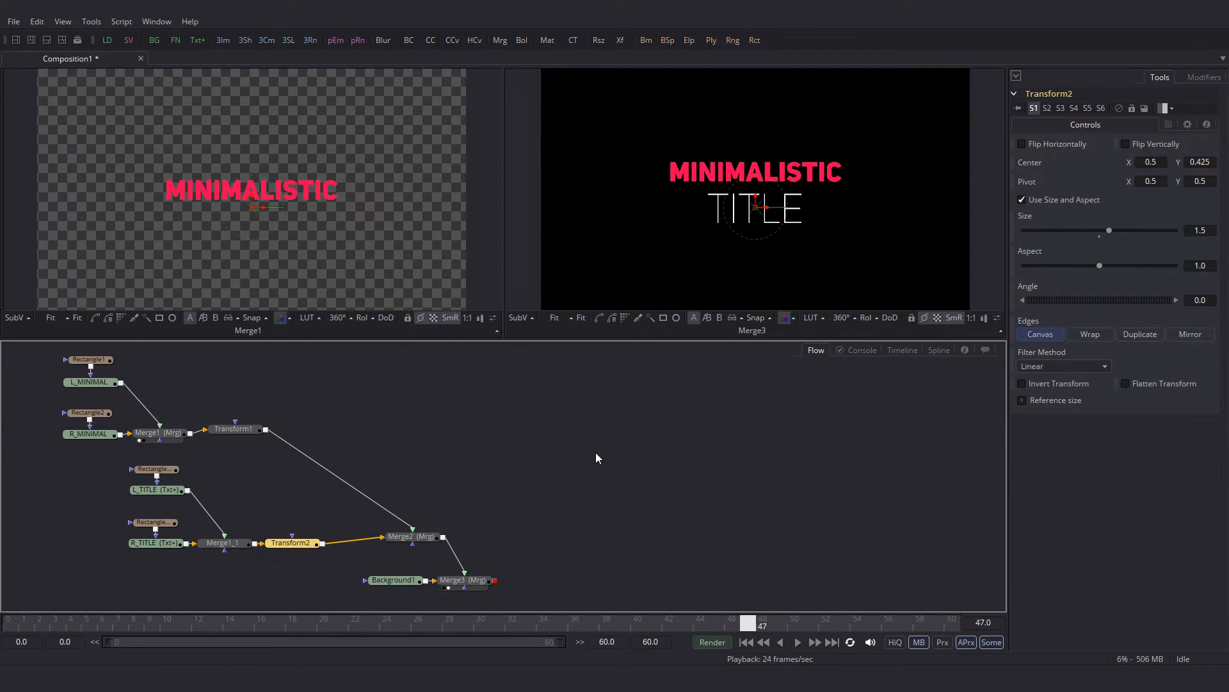
click(605, 492)
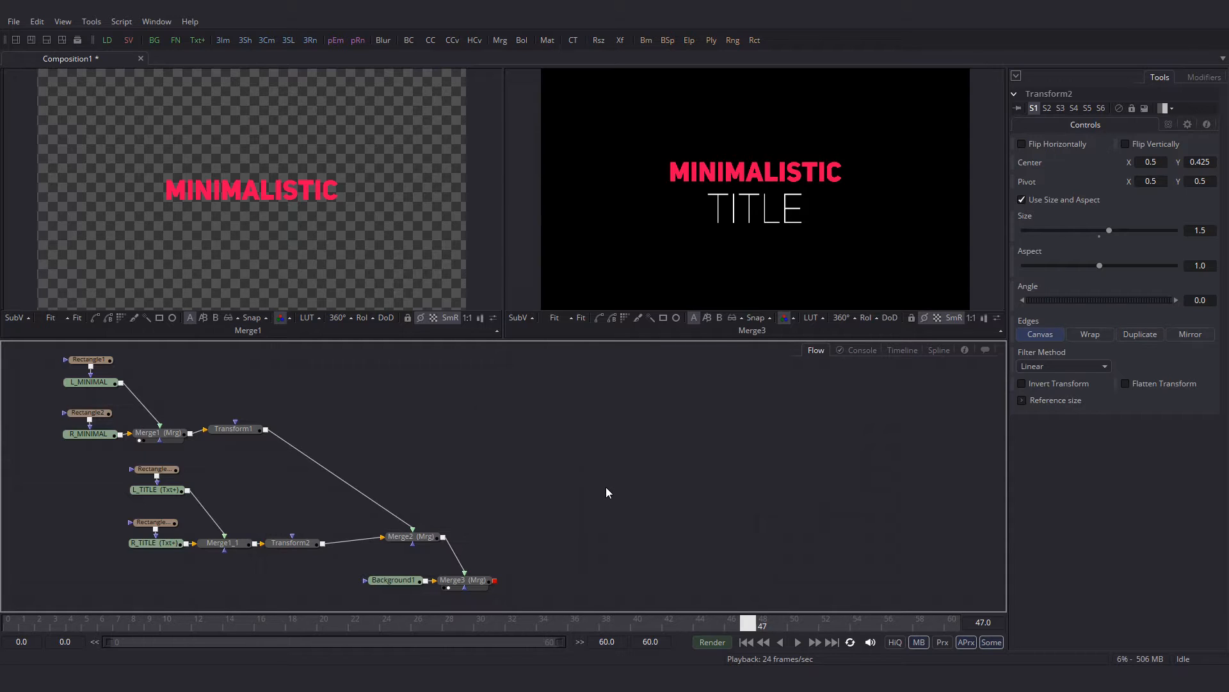
mouse_move(443, 230)
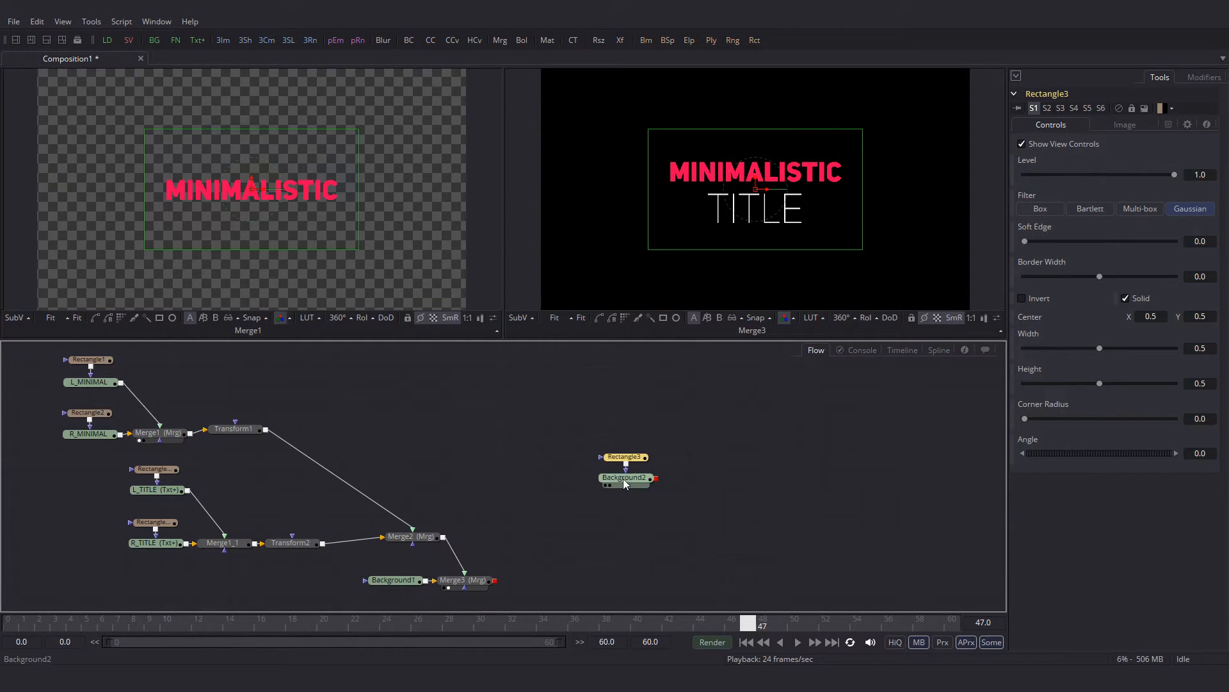
Add Background3 and attach a Mask Paint mask found by searching 'mask'.
click(153, 40)
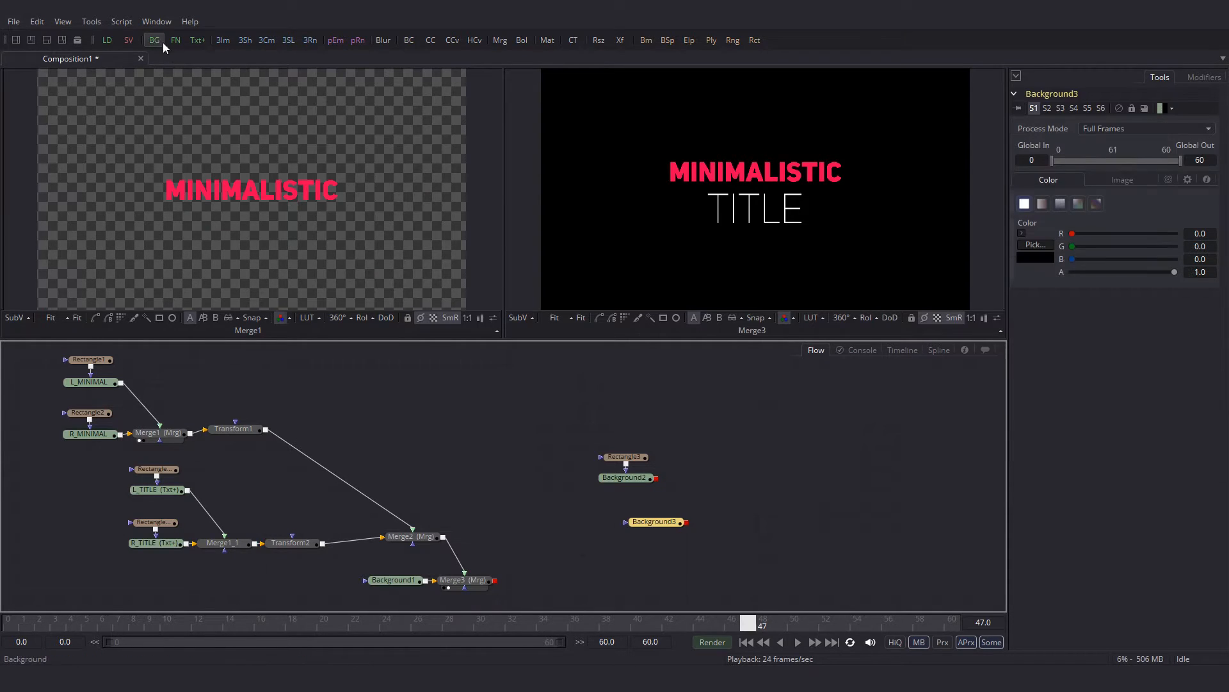
mouse_move(689, 508)
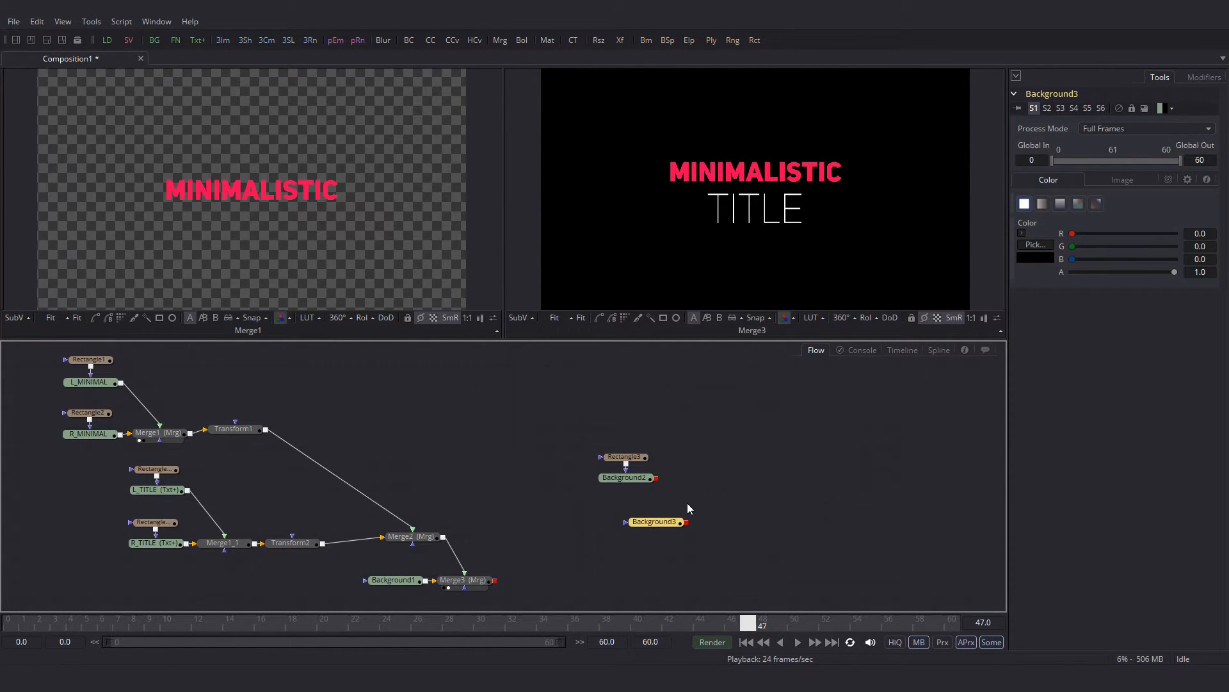
mouse_move(701, 484)
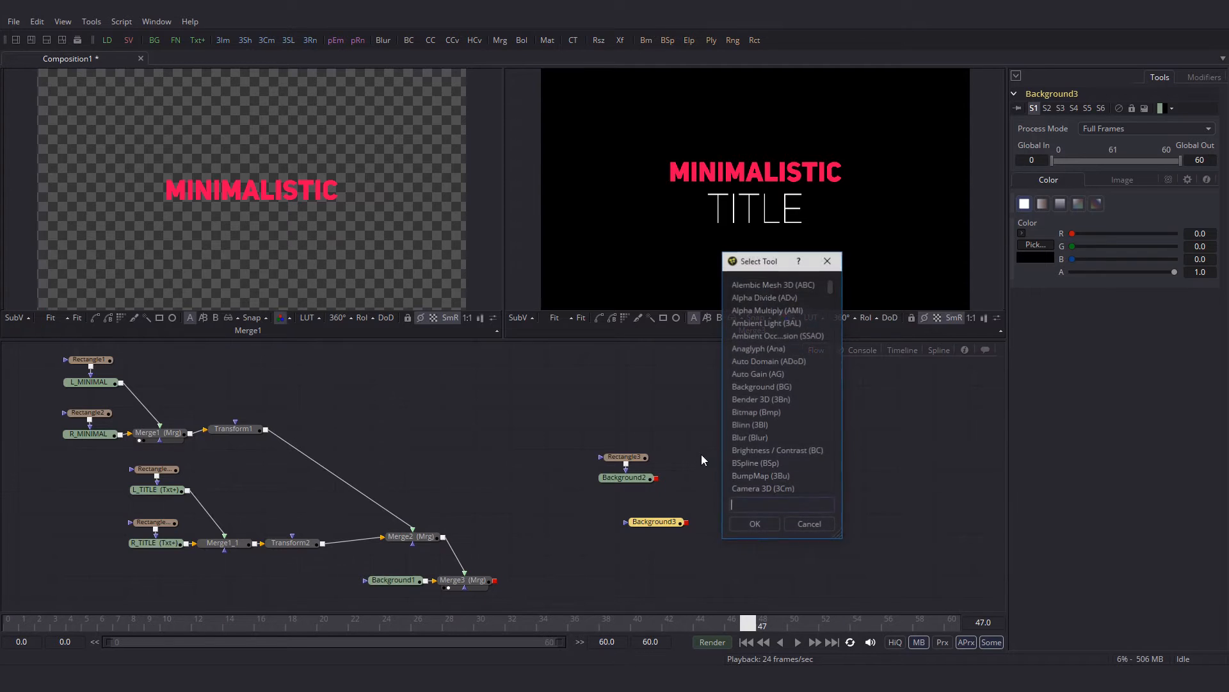
text(mas)
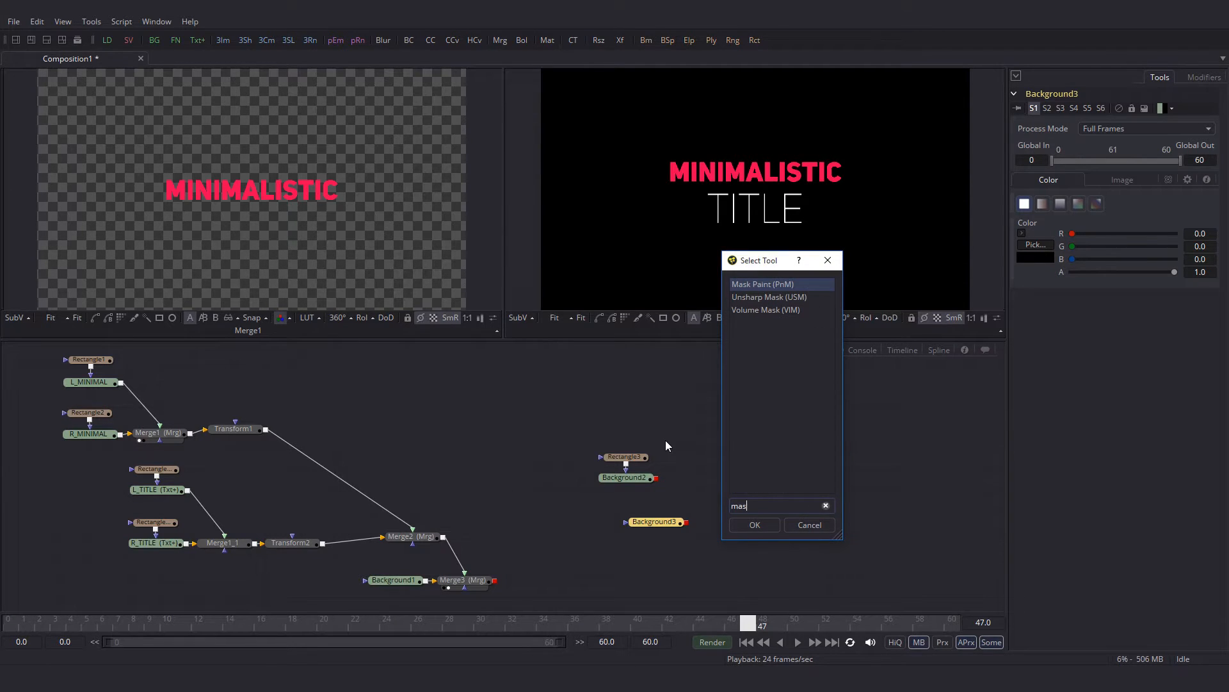
text(k)
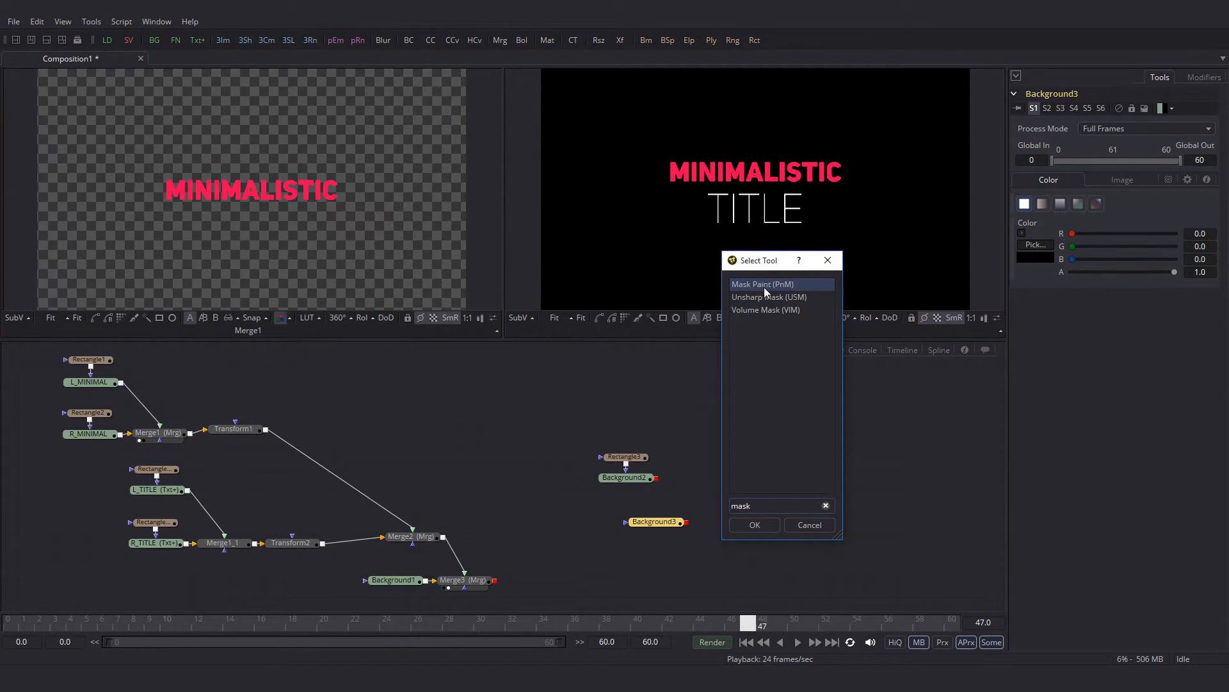
click(752, 525)
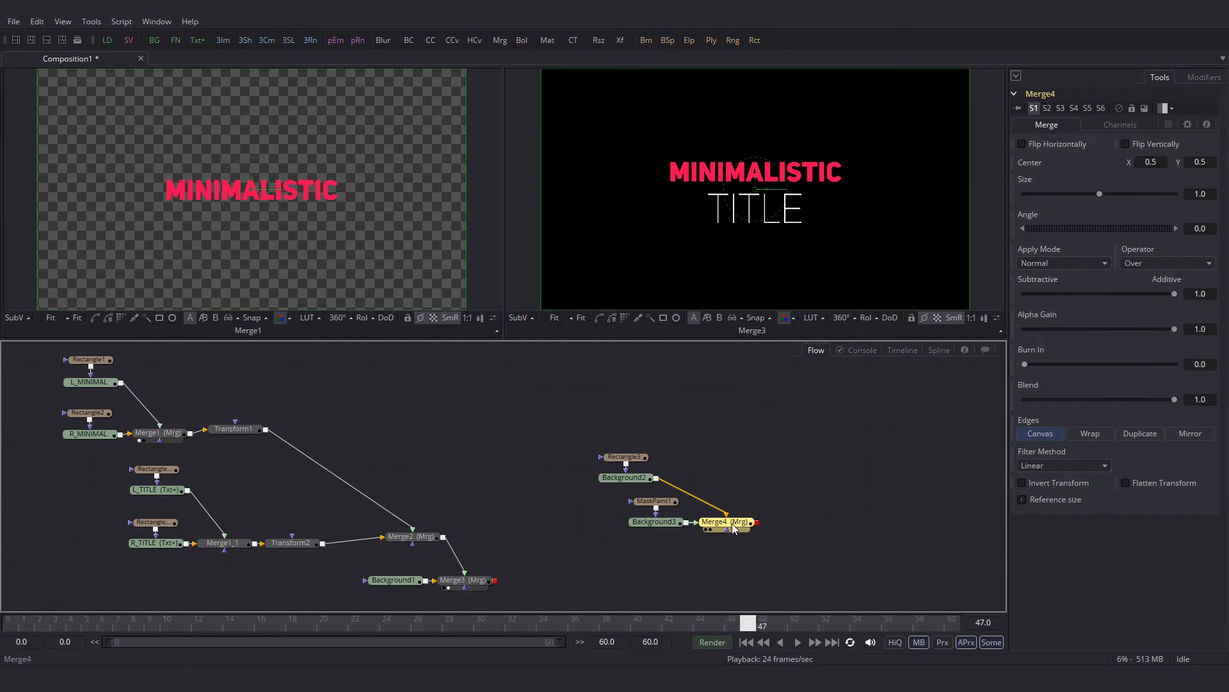
View Merge4 in the left viewer and expand MaskPaint1's Stroke Controls.
click(726, 521)
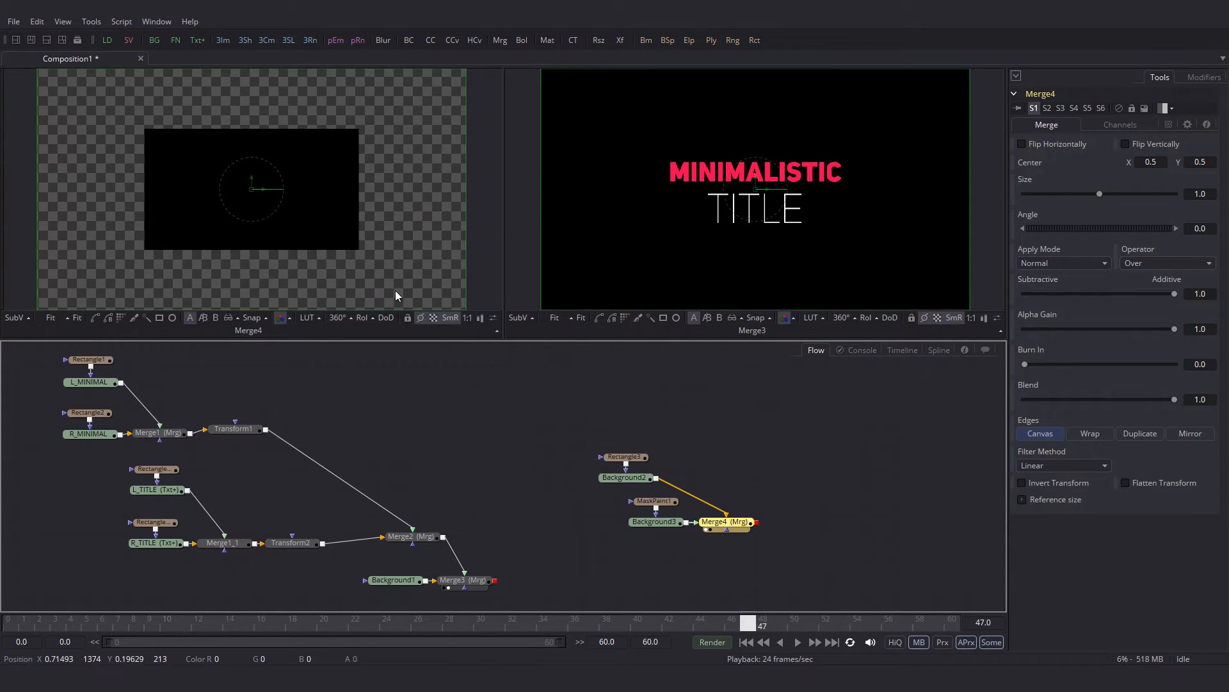
click(654, 501)
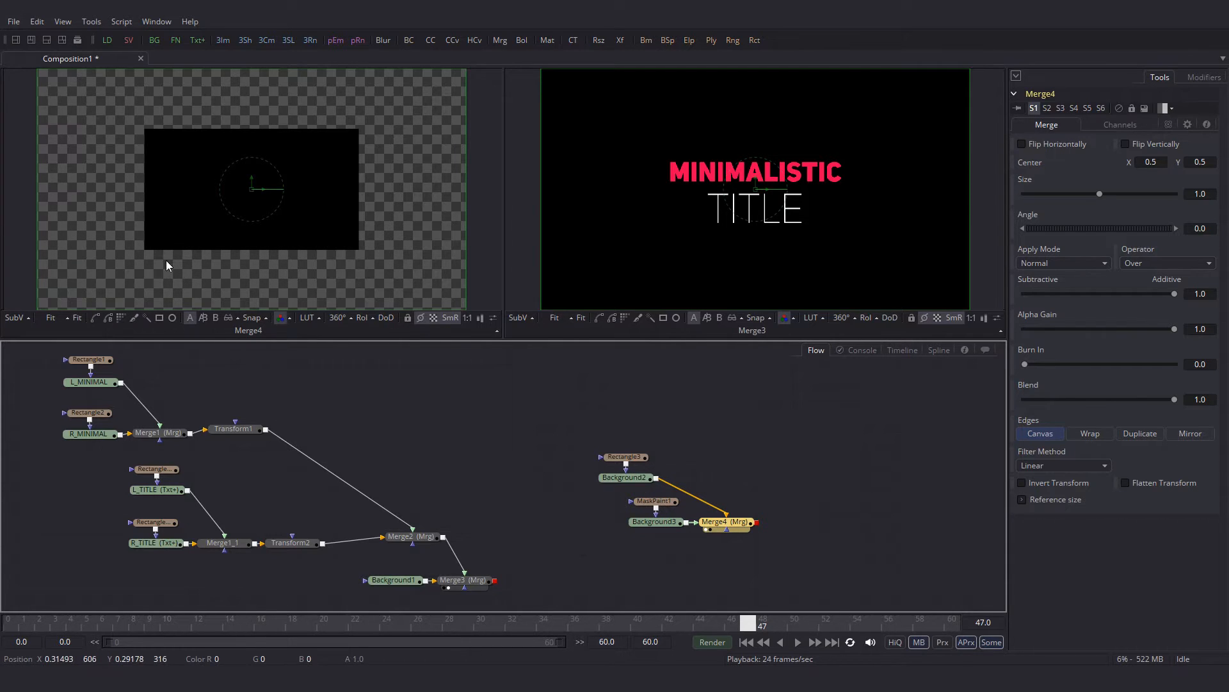
scroll(up, 3)
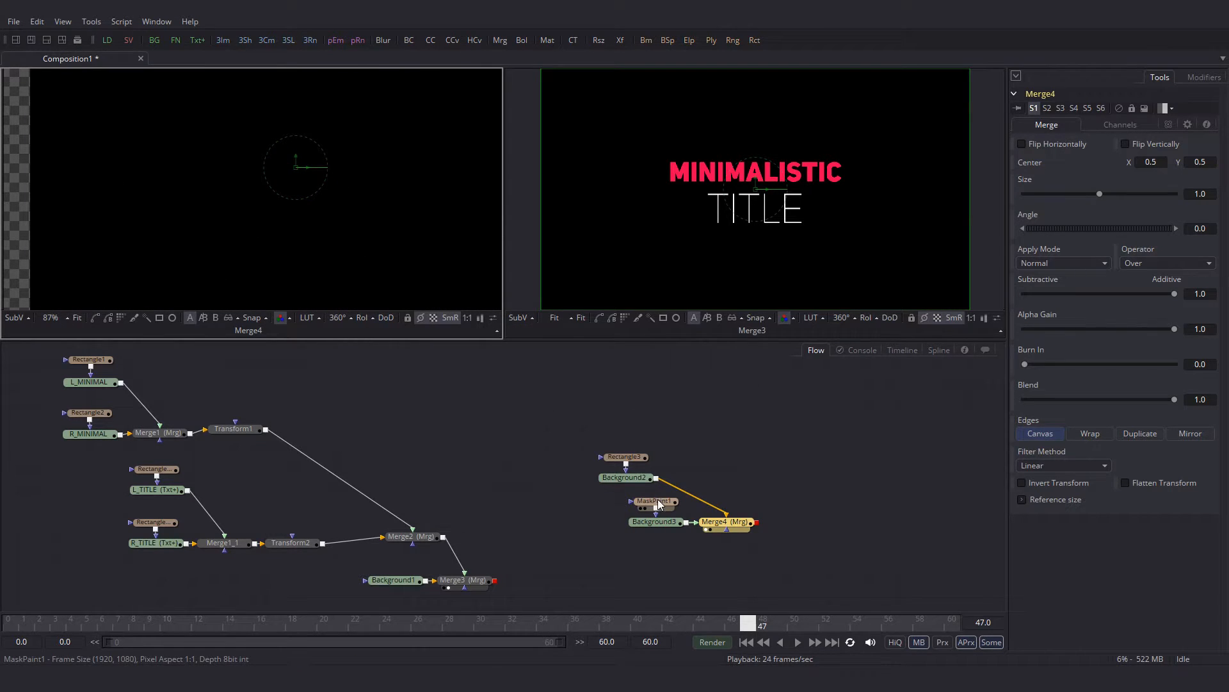
click(654, 501)
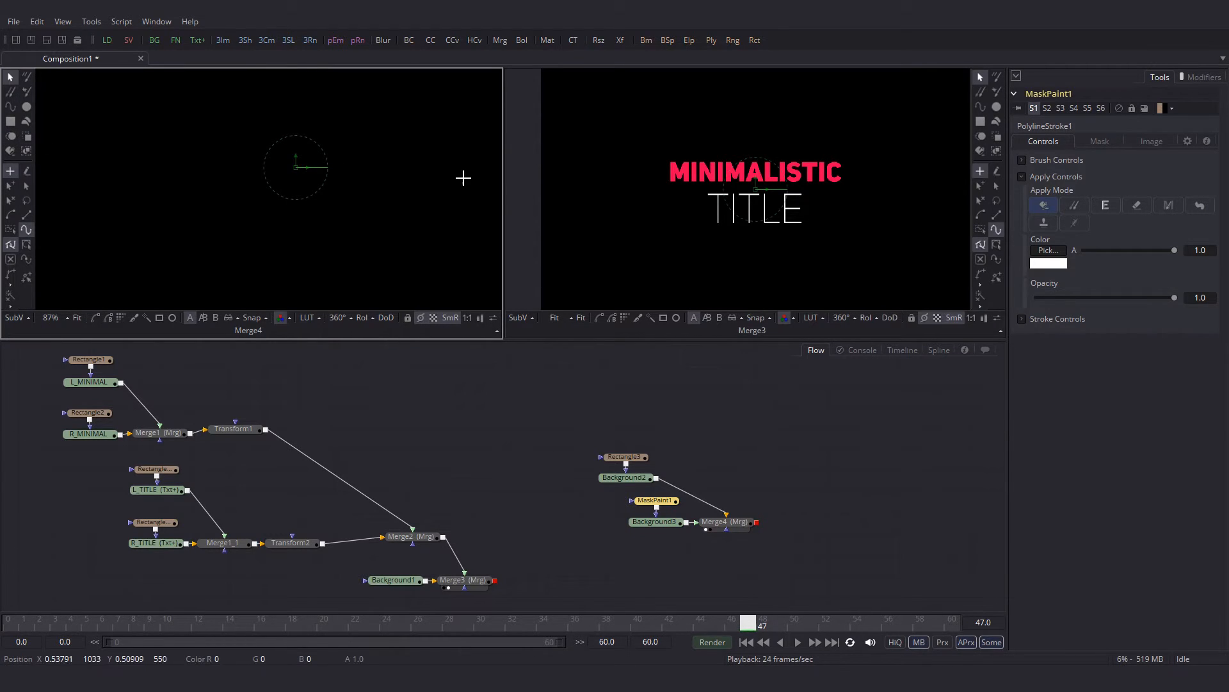
click(1058, 319)
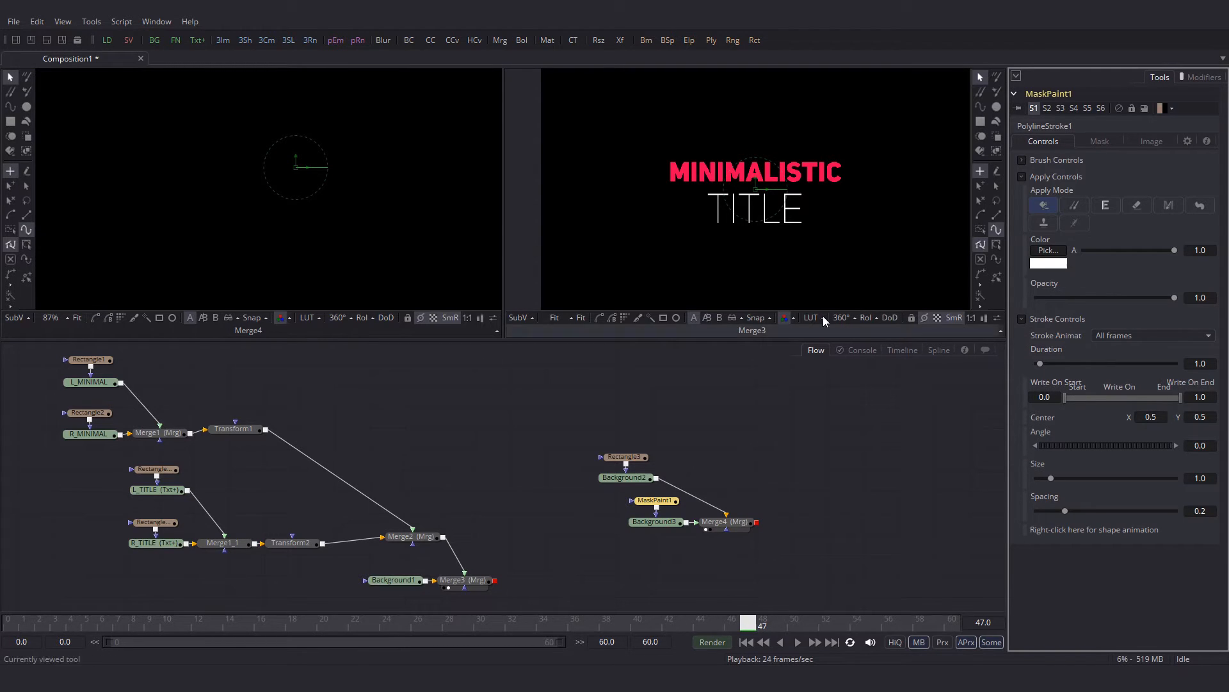
mouse_move(241, 202)
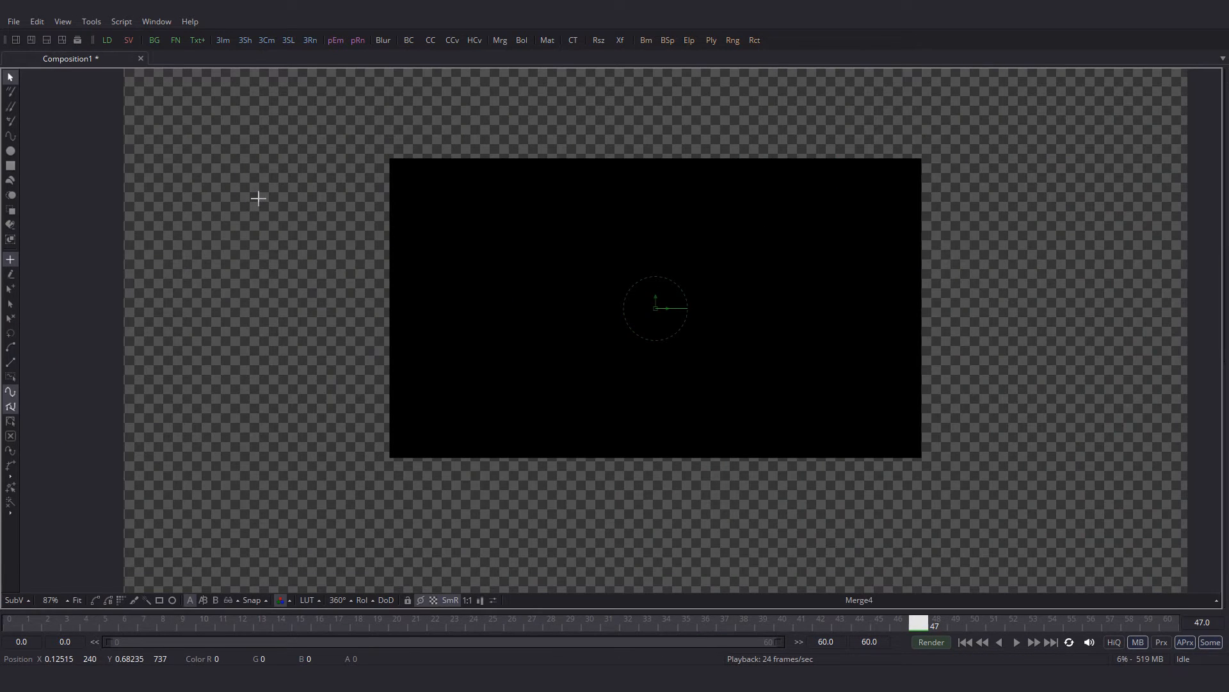
mouse_move(352, 319)
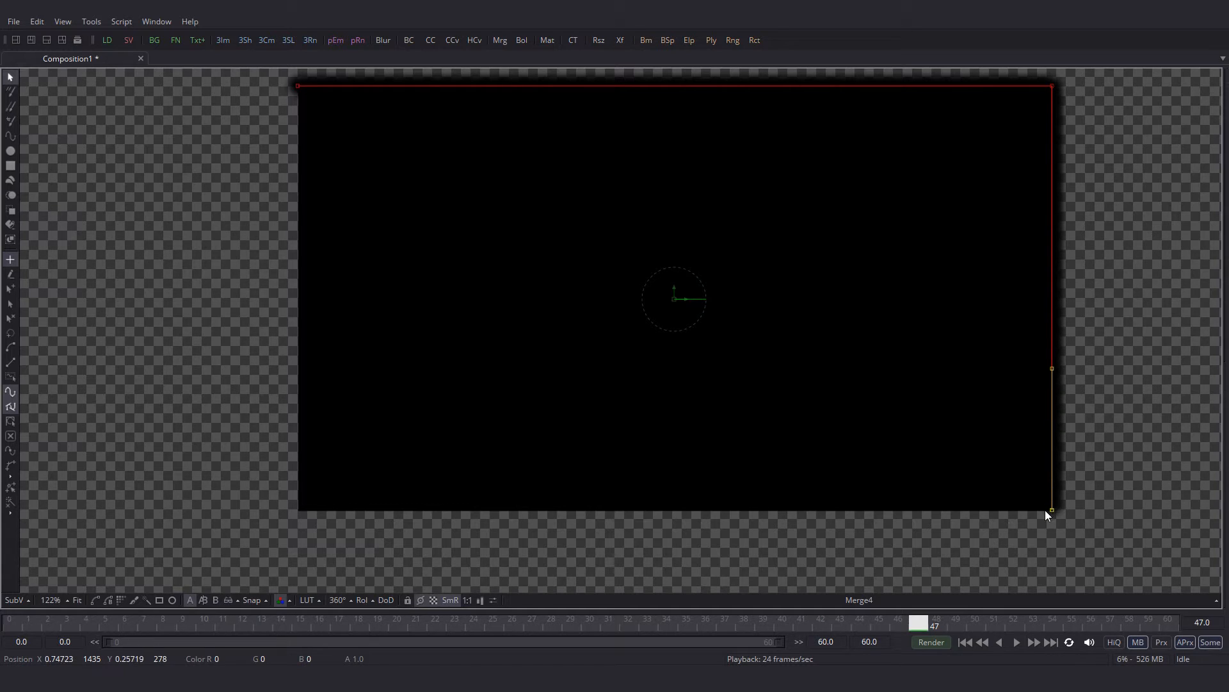
mouse_move(667, 514)
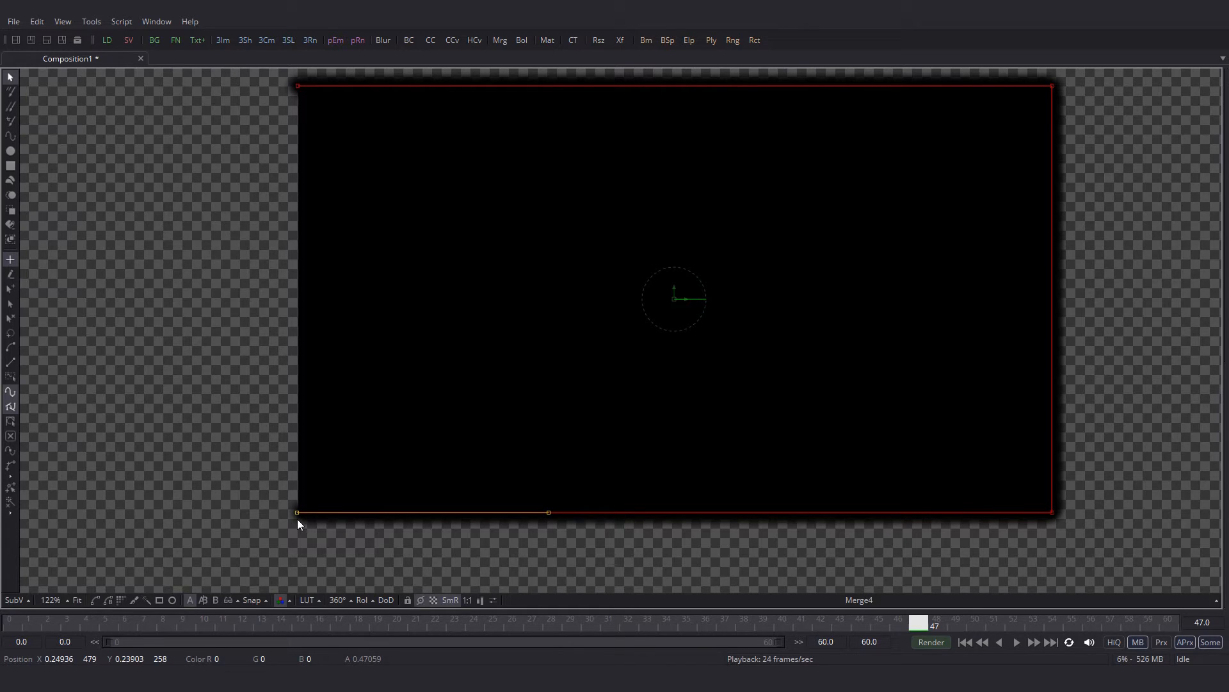
mouse_move(38, 393)
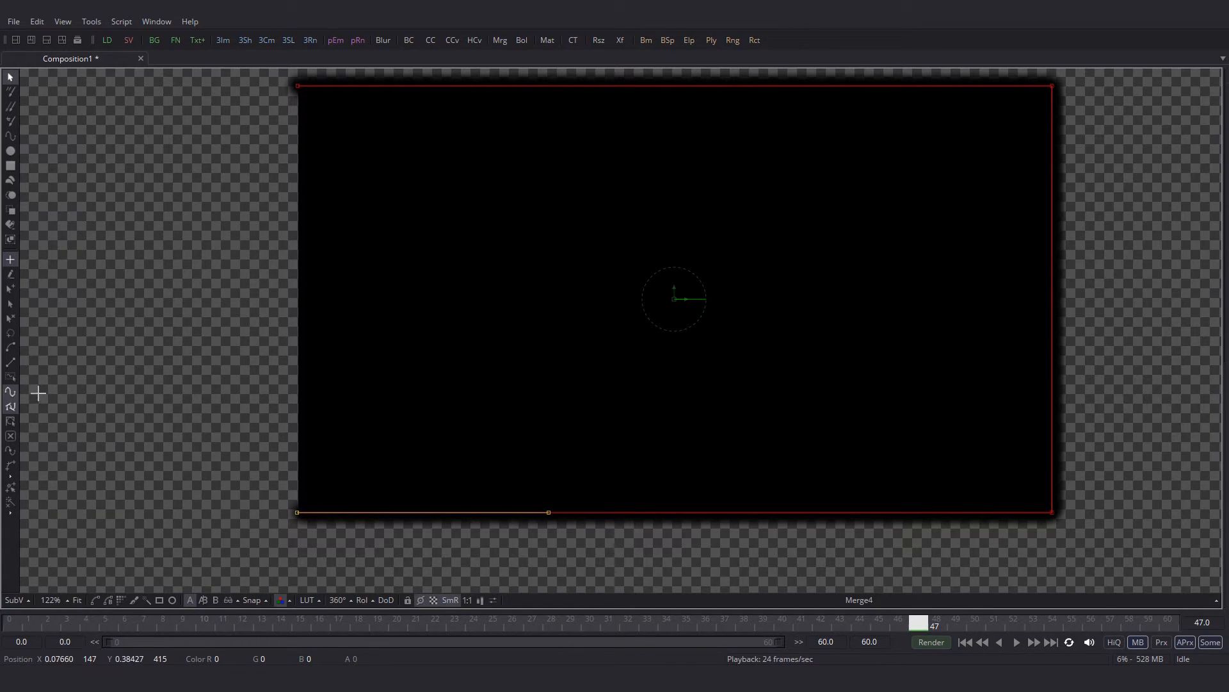
mouse_move(11, 333)
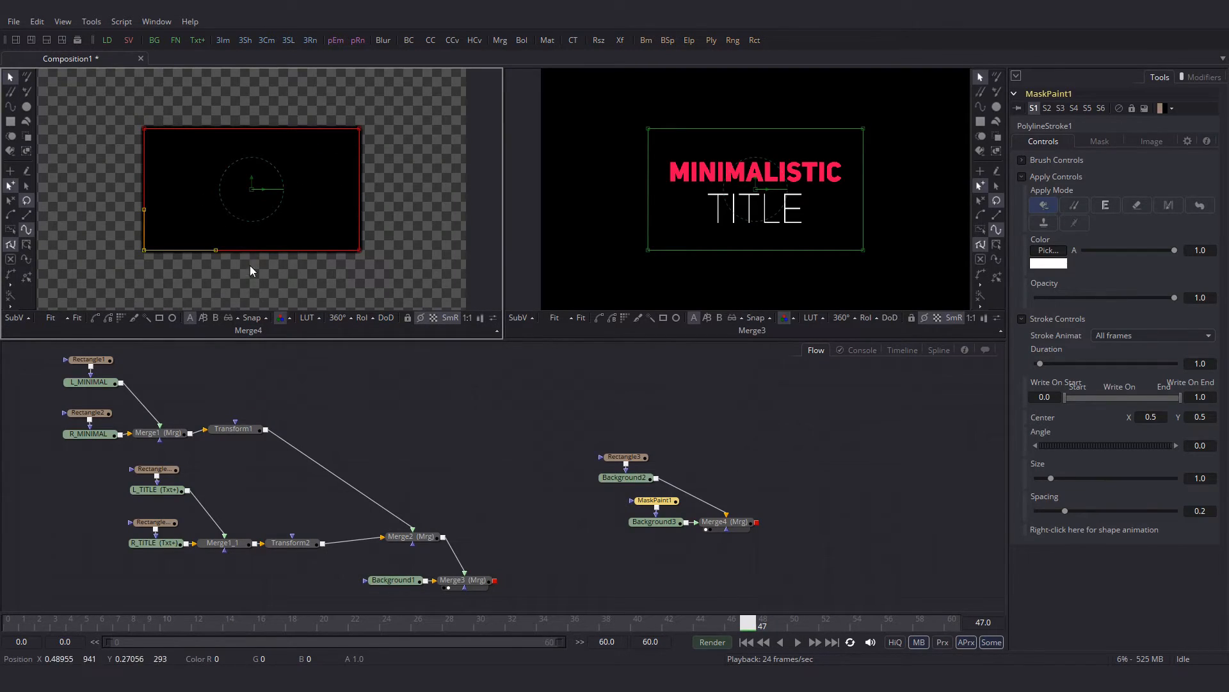
View Background3 and thin MaskPaint1's brush stroke to size 0.007 under Brush Controls.
click(653, 521)
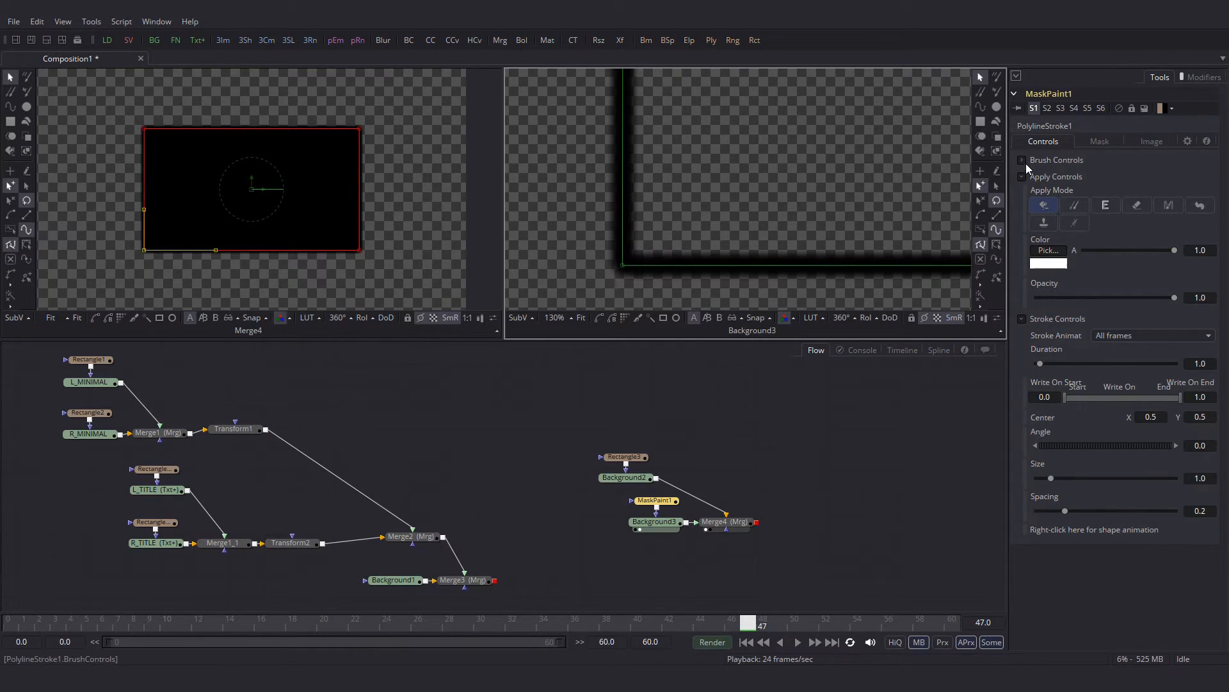
click(1057, 160)
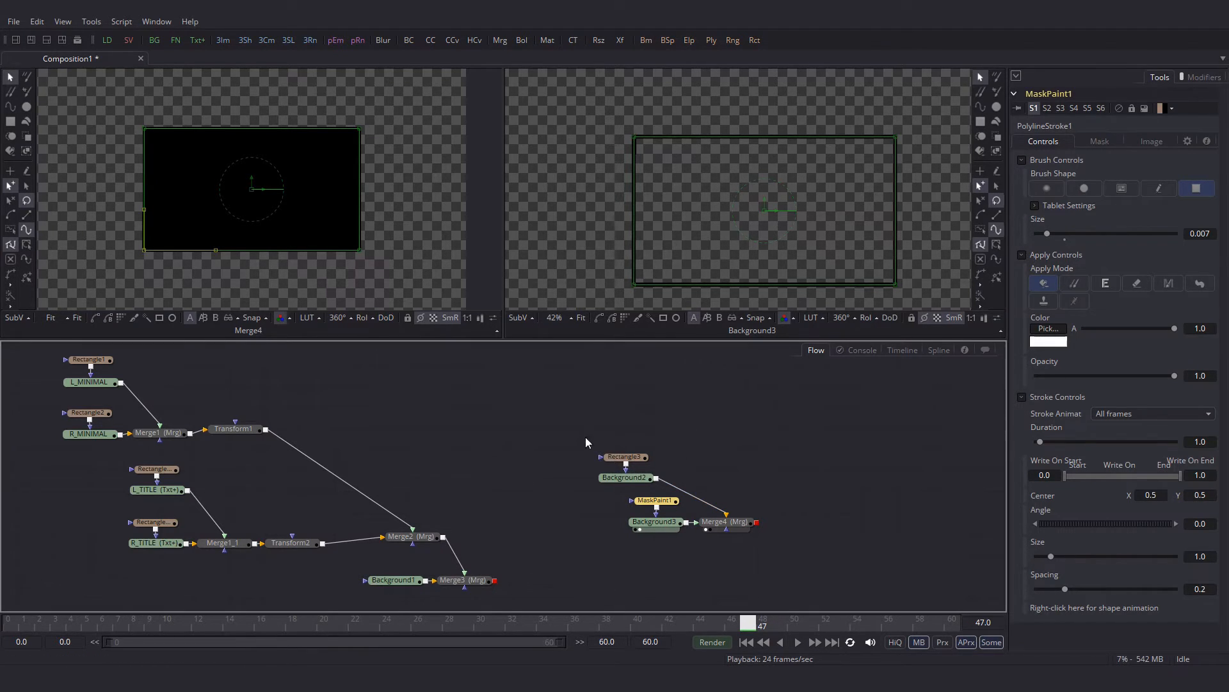
click(722, 522)
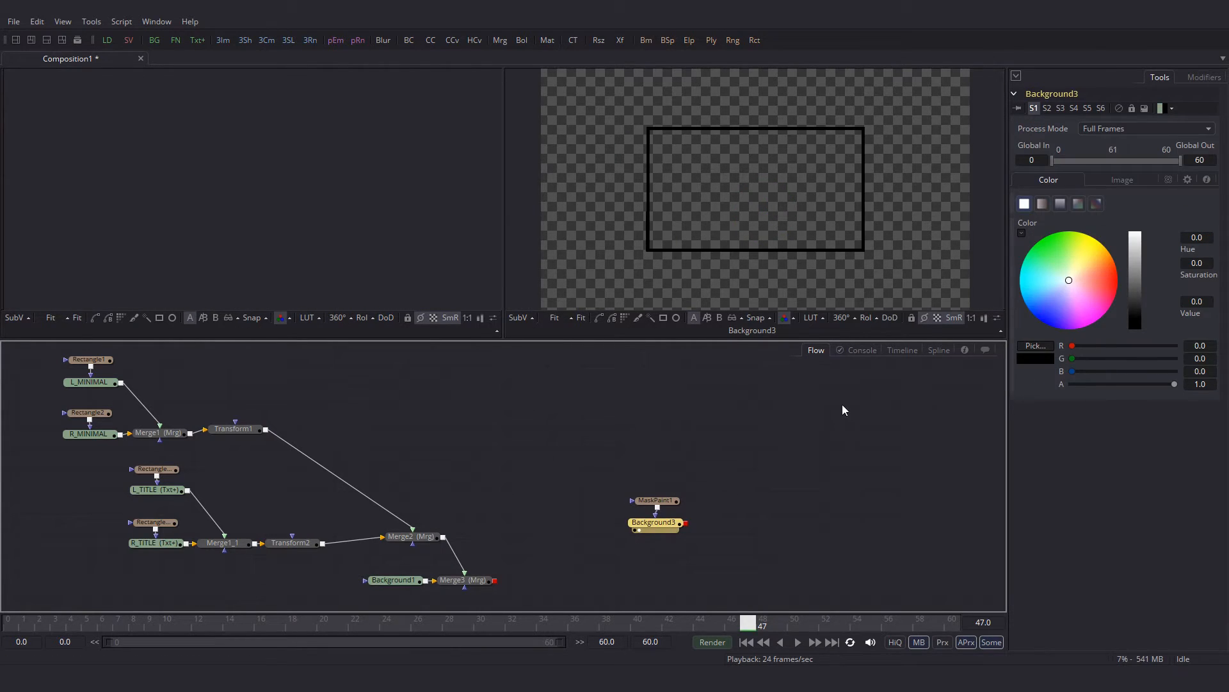
Set Background3's outline colour to a bright cyan on the colour wheel.
click(1053, 283)
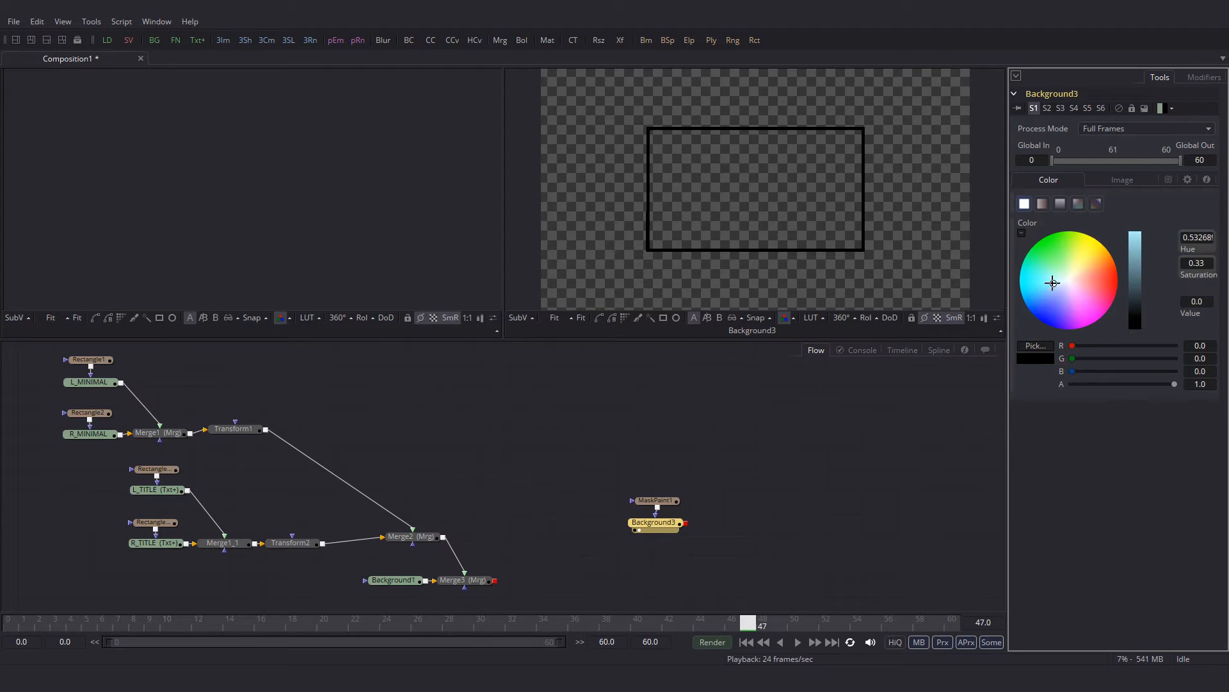
click(1045, 280)
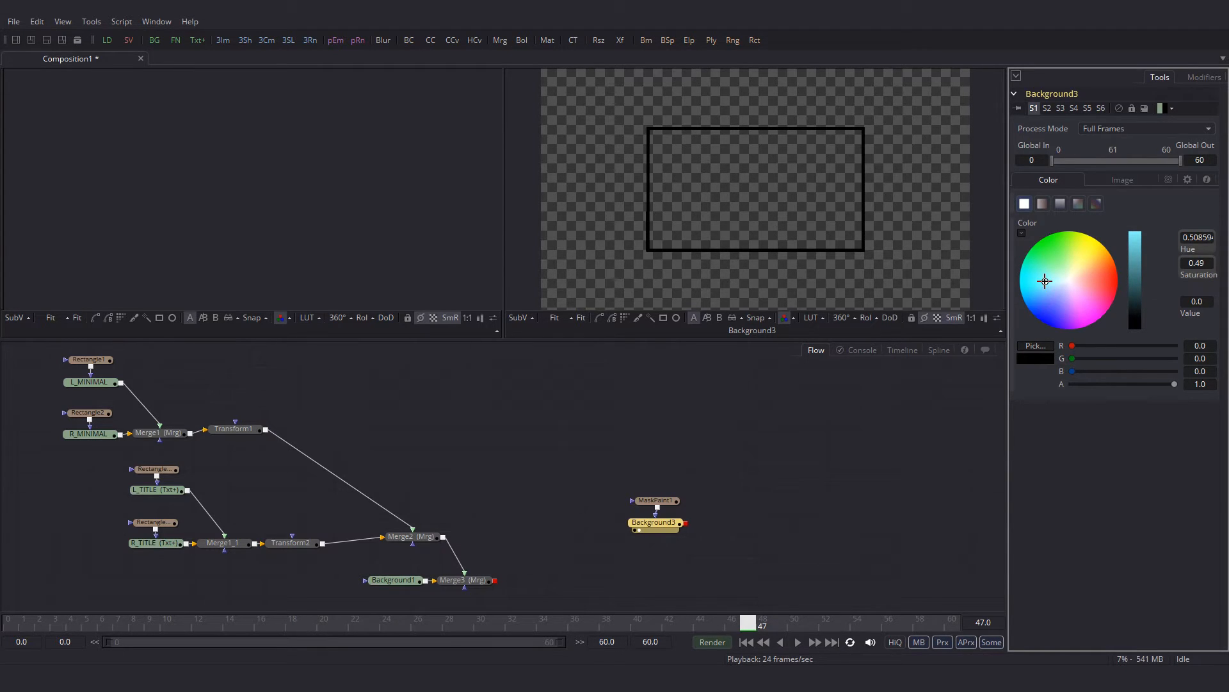
click(1044, 280)
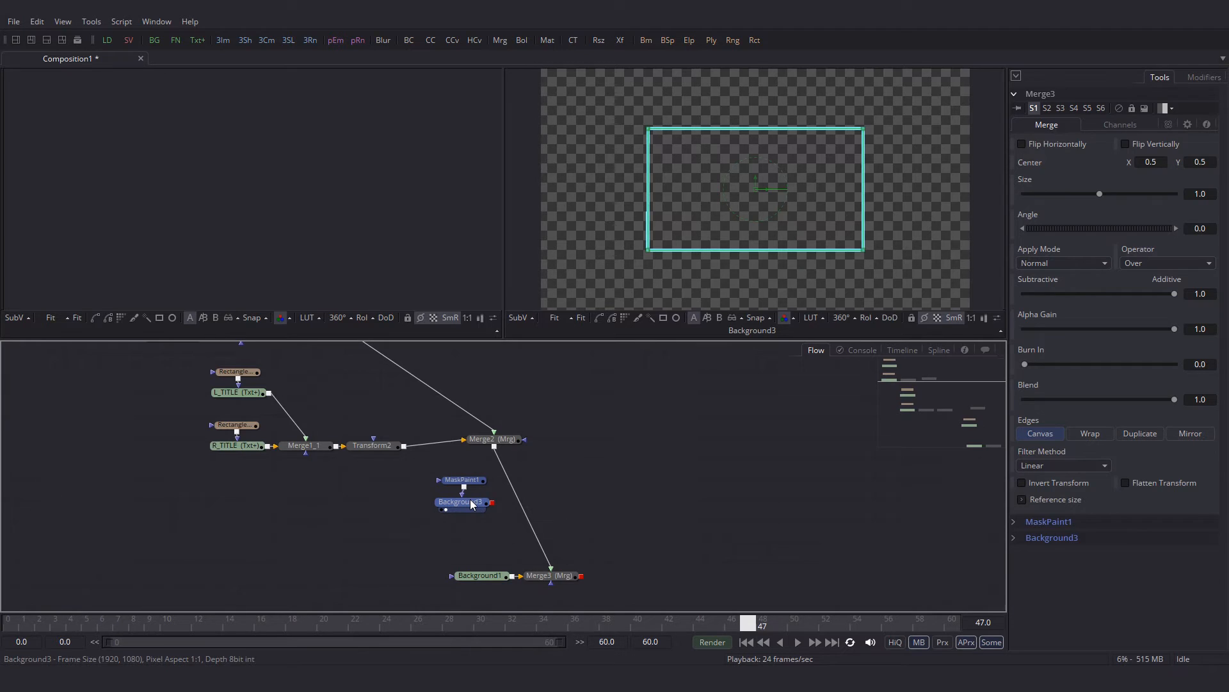
Merge Background3 with Merge2 into new Merge4 feeding Merge3, and view the composite.
click(493, 437)
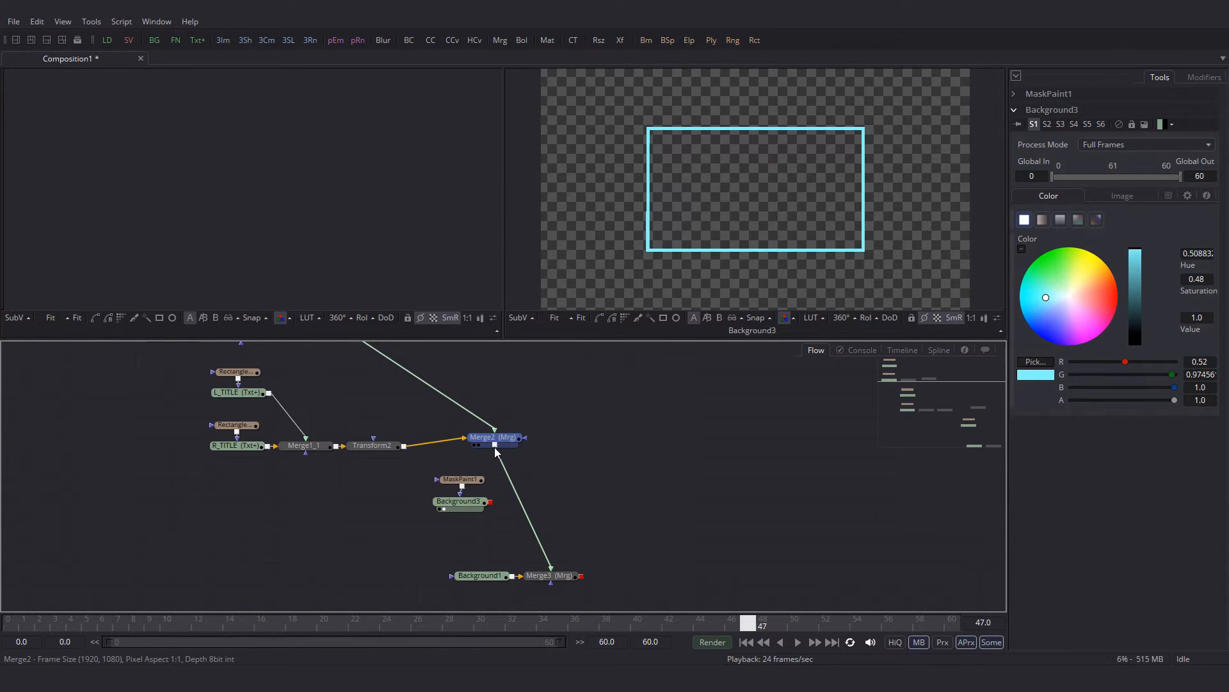
click(492, 439)
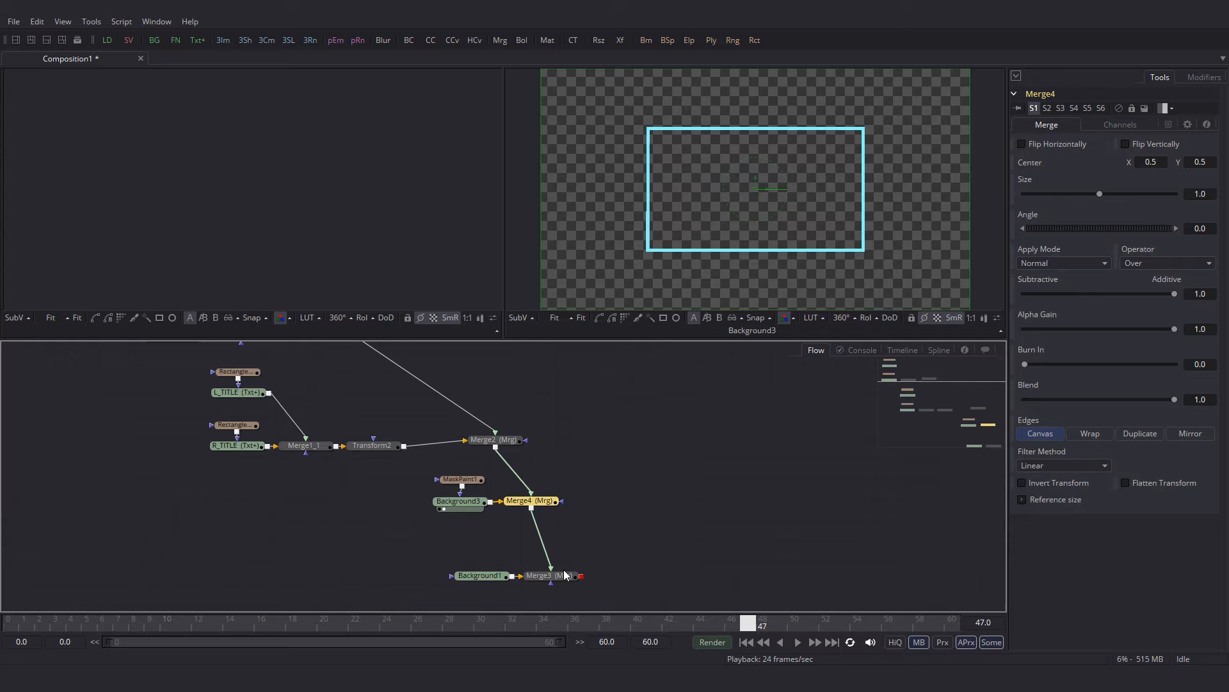
click(549, 575)
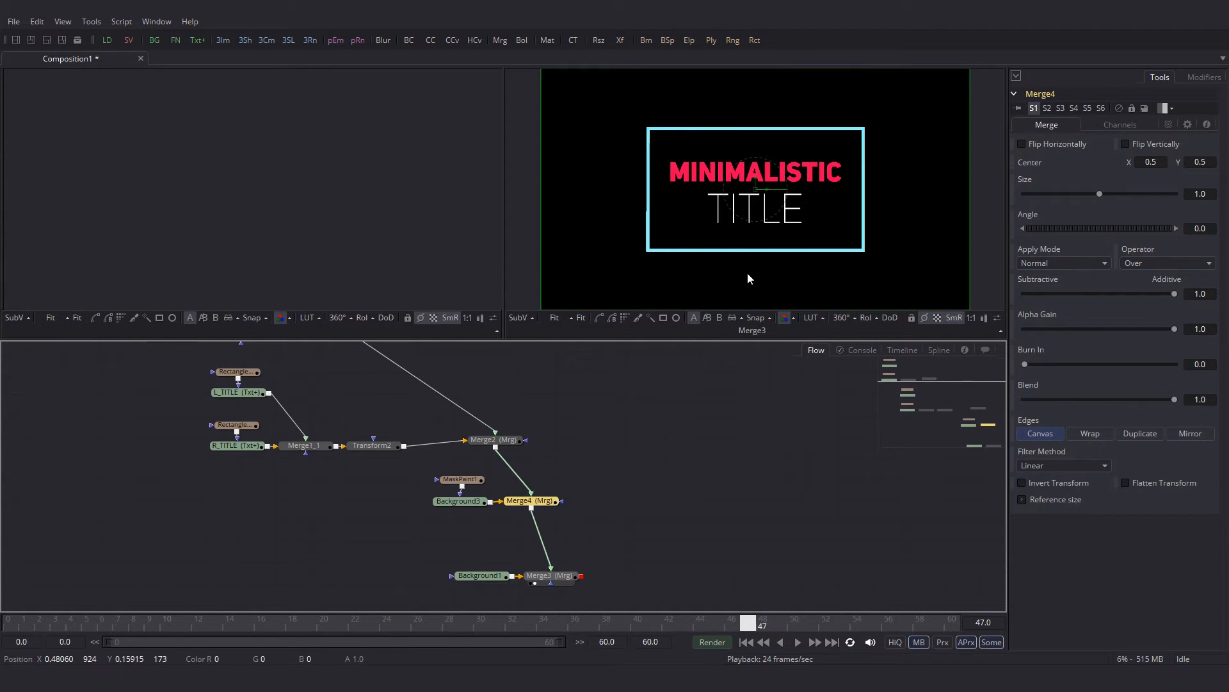
mouse_move(688, 432)
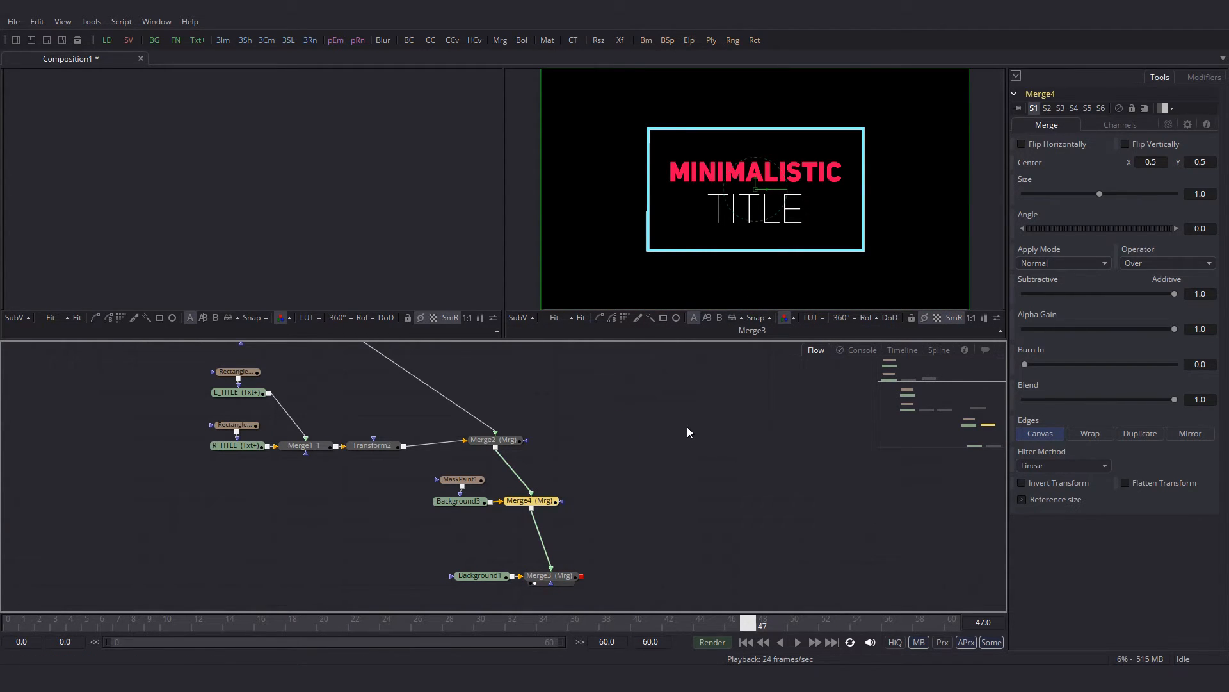
mouse_move(486, 488)
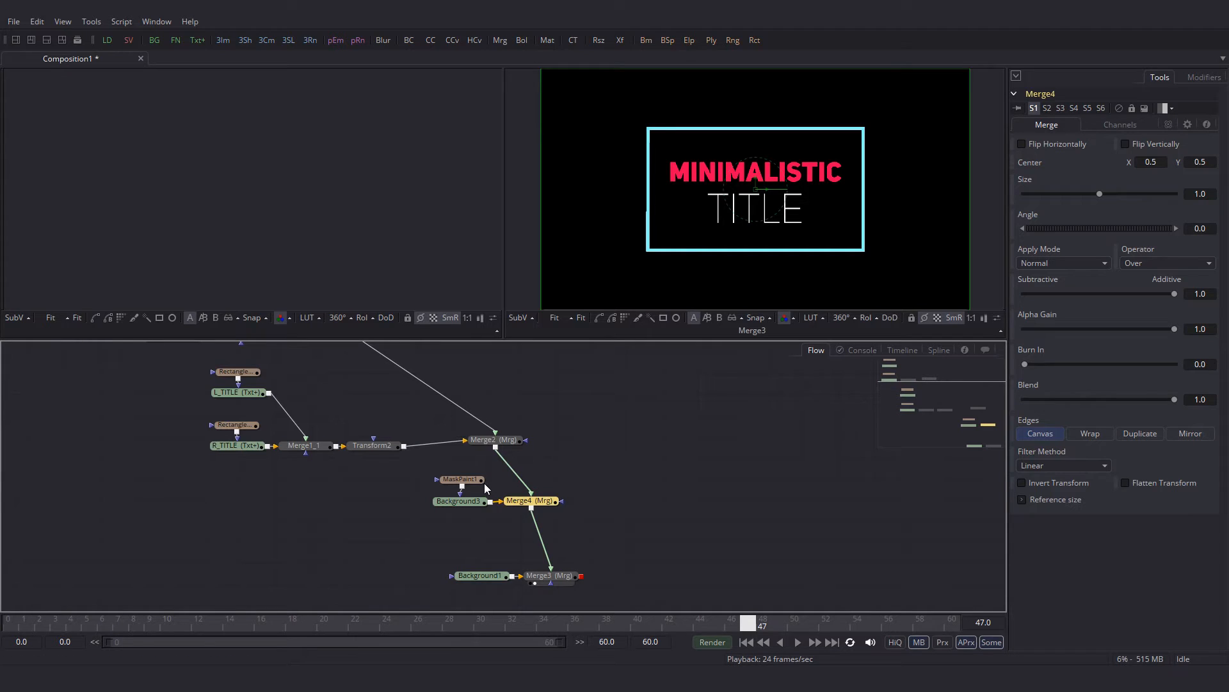
click(461, 478)
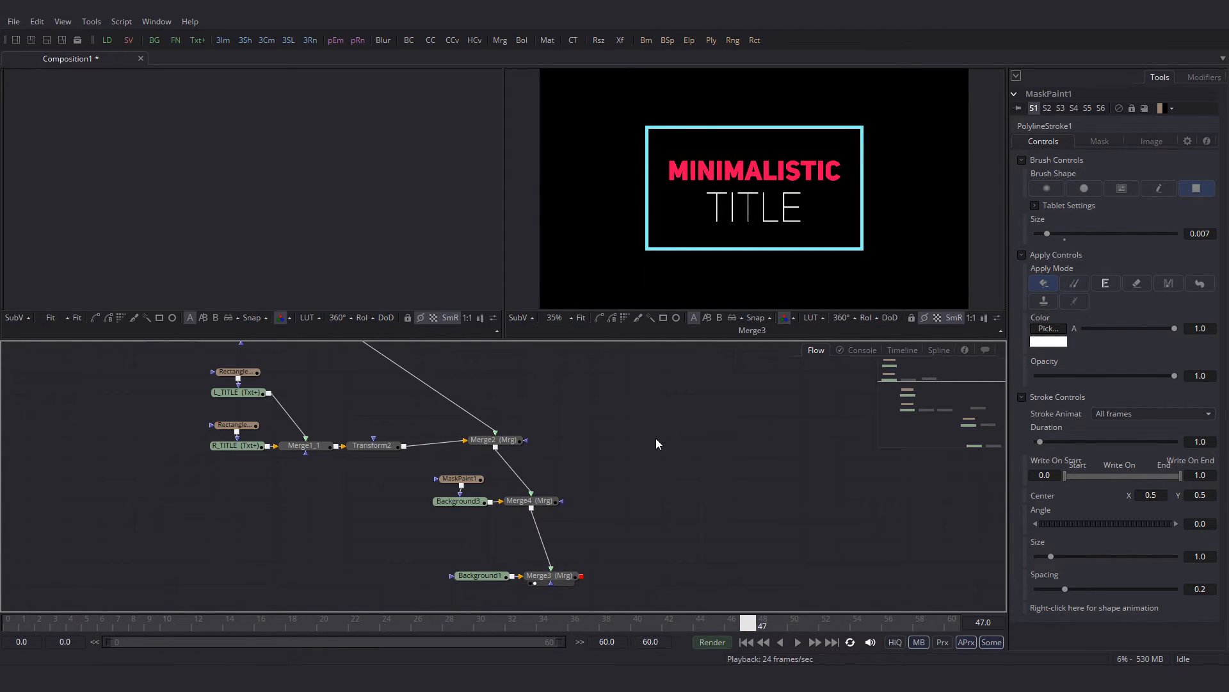
mouse_move(583, 467)
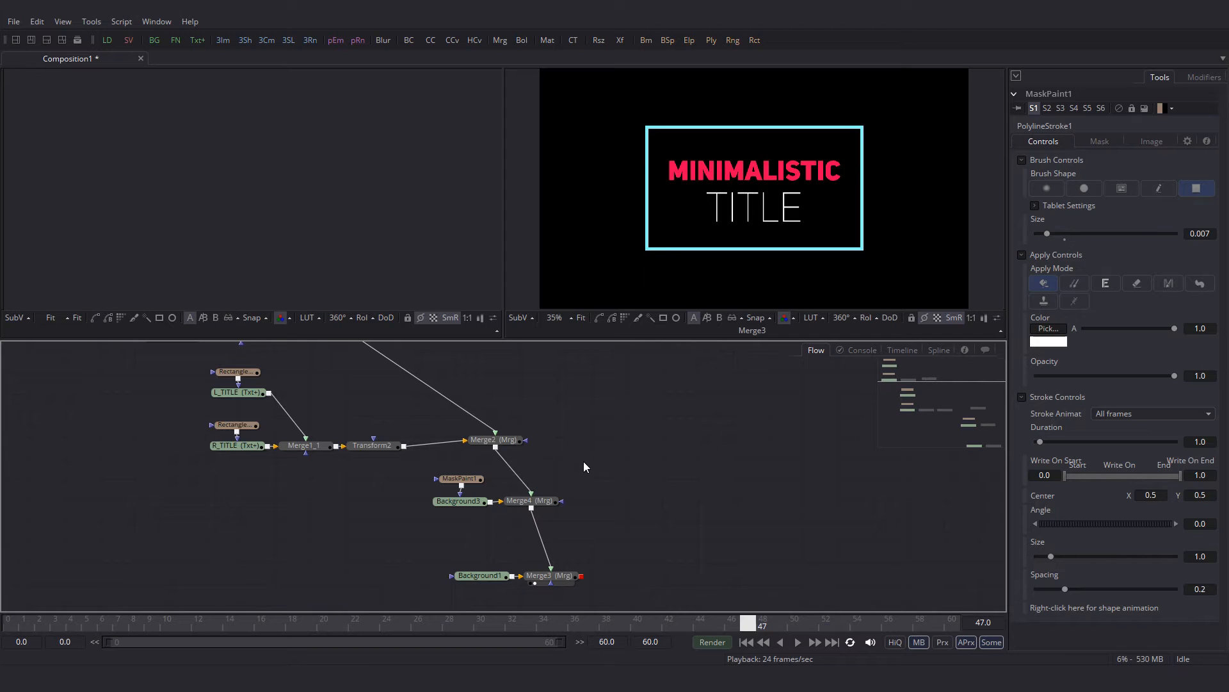
Keyframe MaskPaint1's Write On End at 0 on frame 0 and 1.0 on frame 20.
click(461, 478)
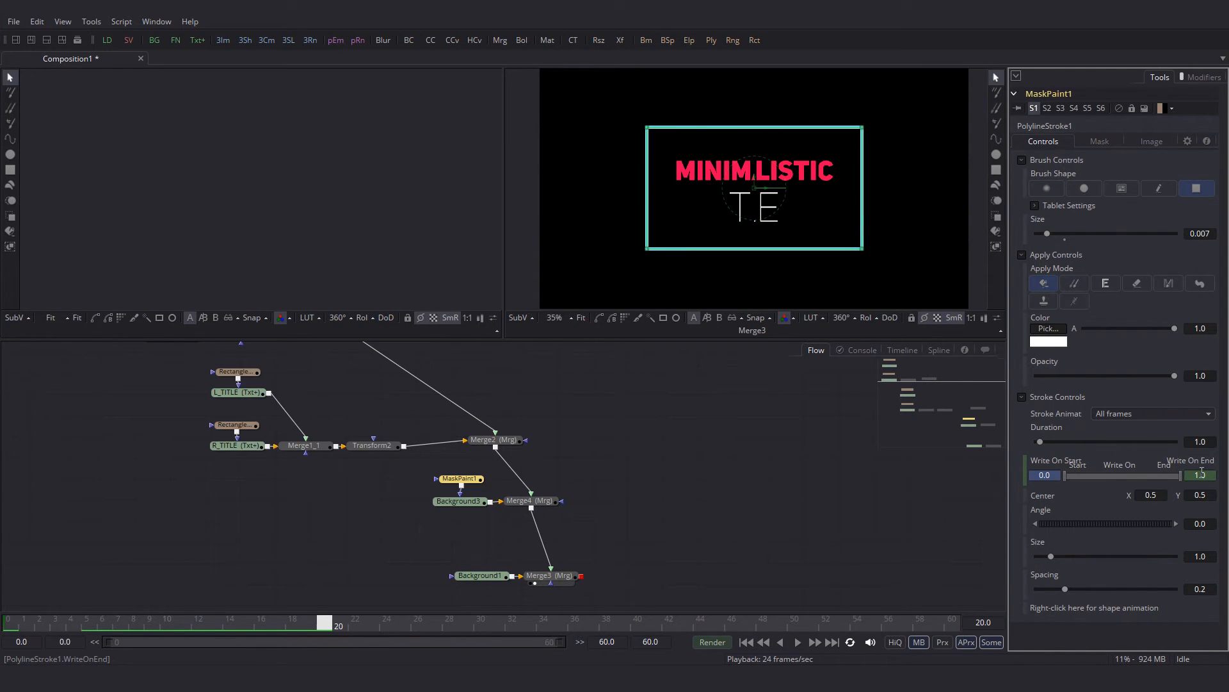
In the Spline editor, hide Write On Start and smooth the Write On End keyframes.
click(938, 349)
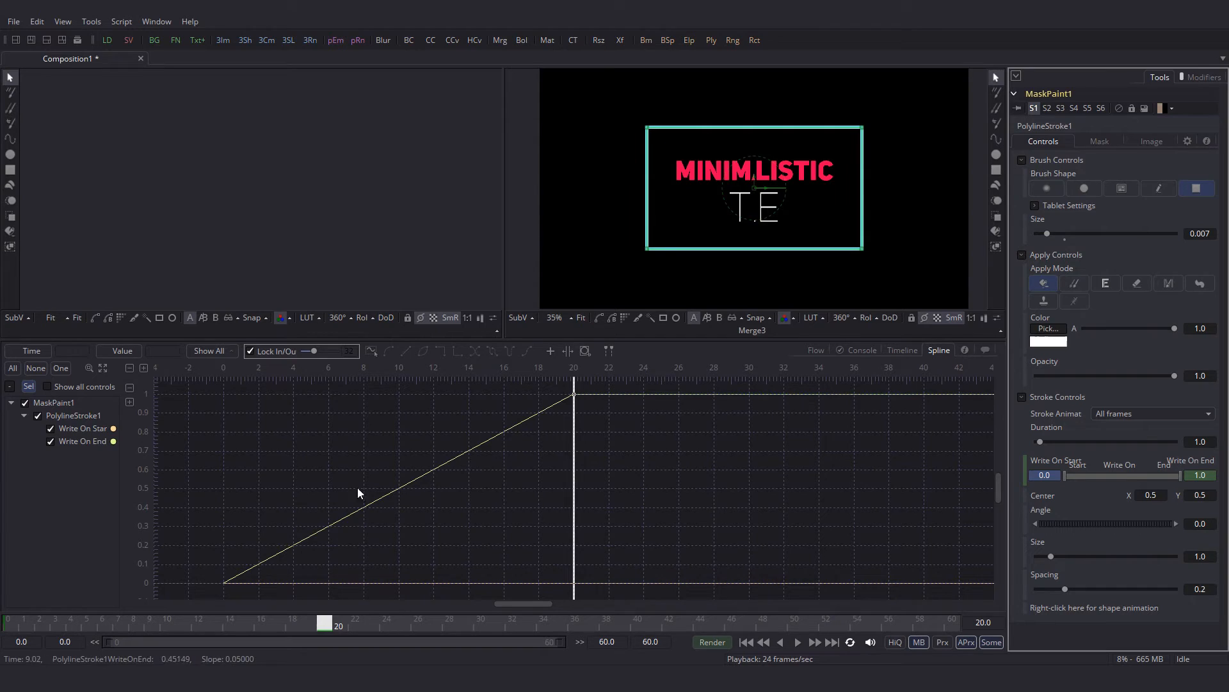
click(82, 429)
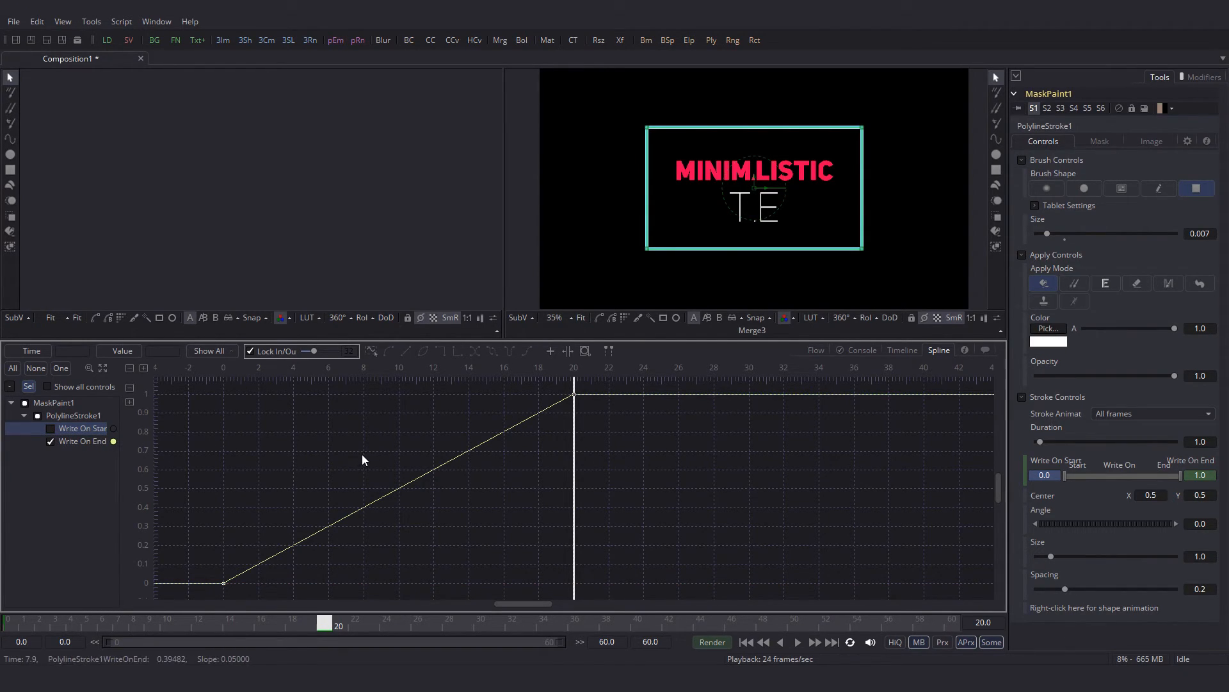
click(387, 350)
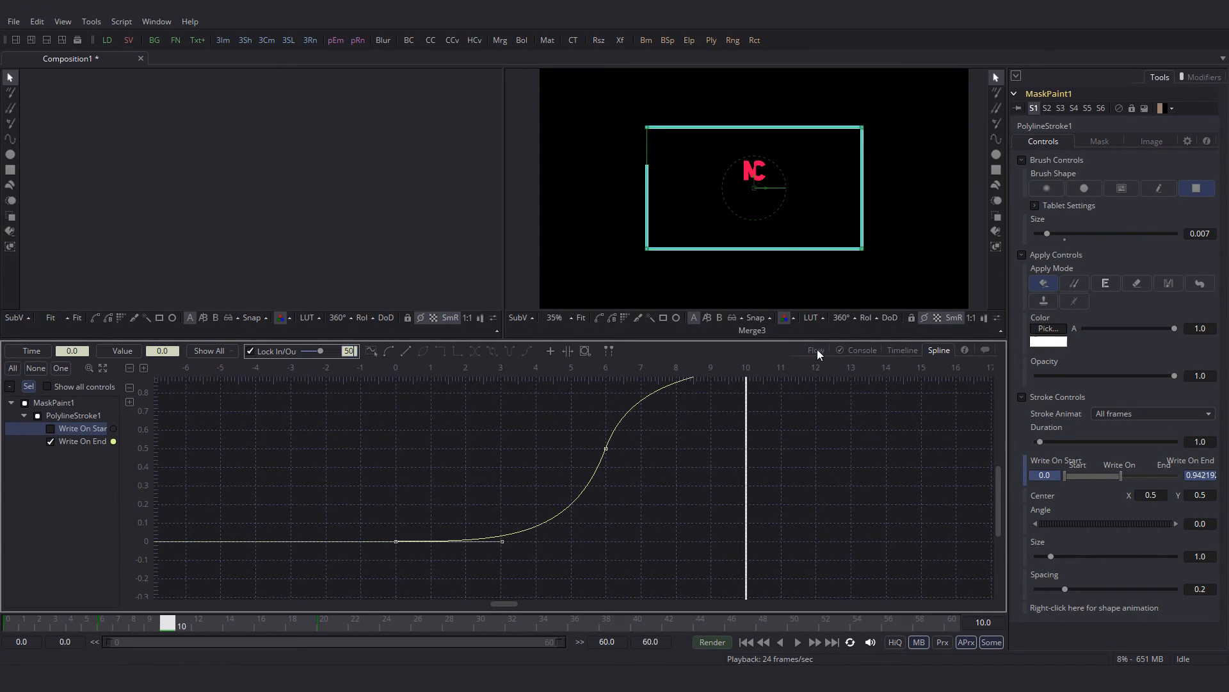
Back in the Flow view, preview the animation from frame 0, then stop playback.
click(815, 349)
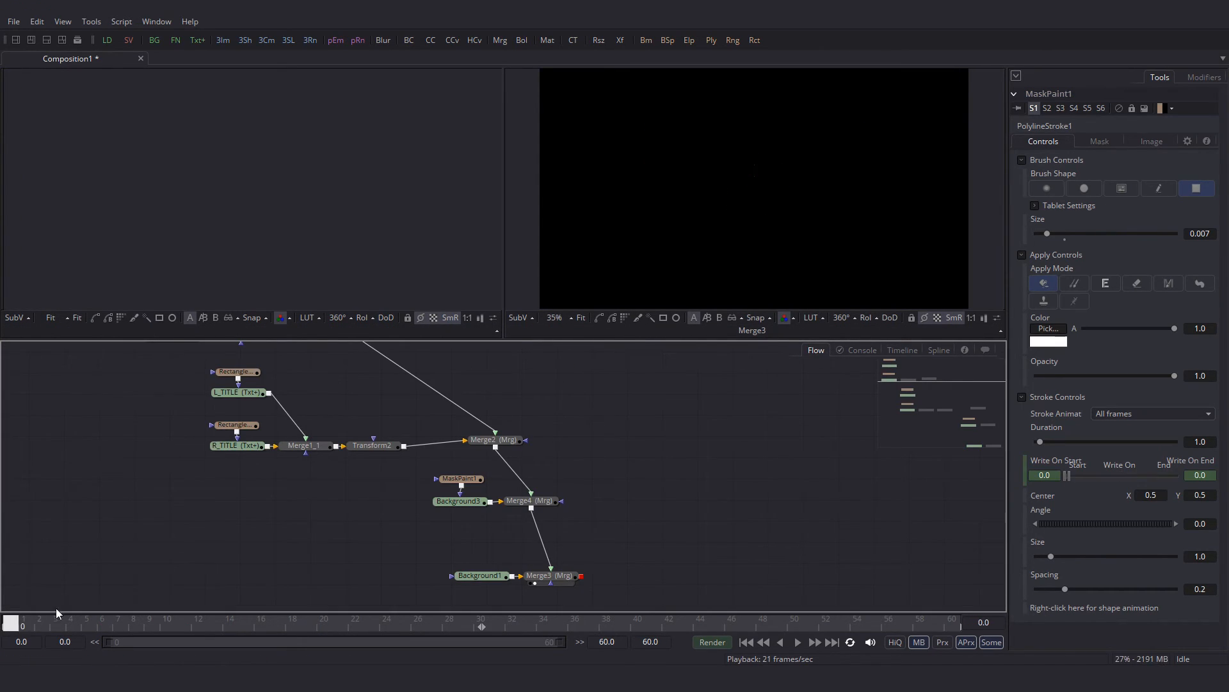
click(796, 641)
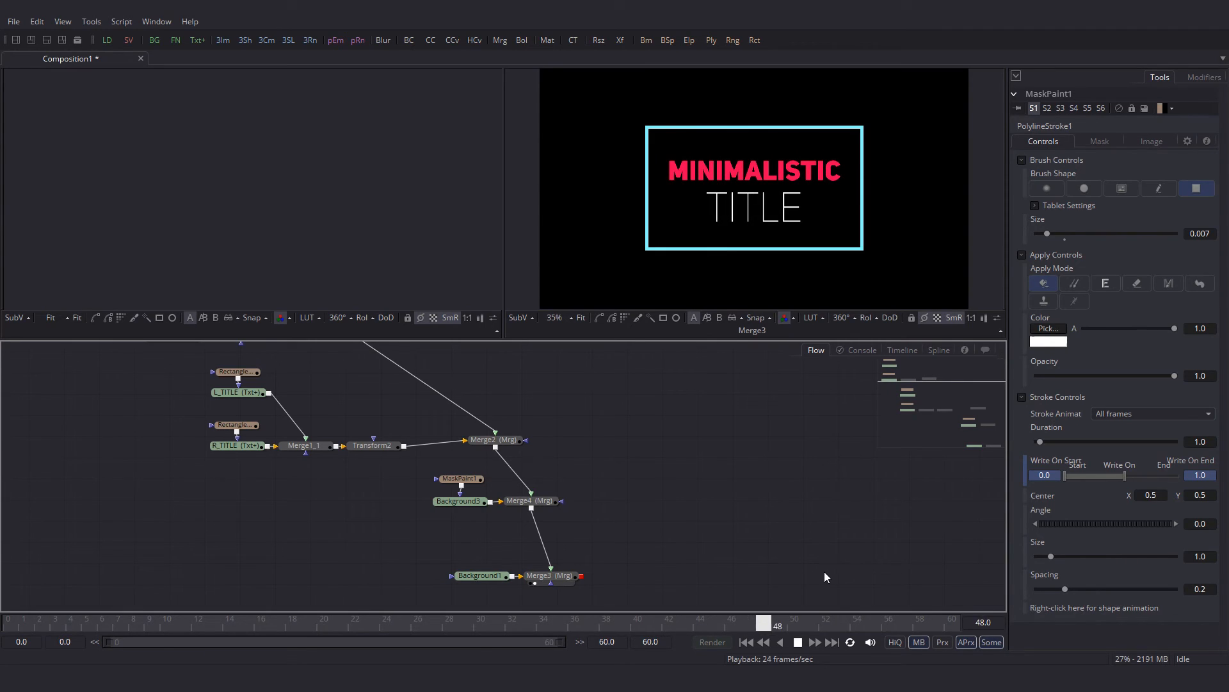
click(797, 642)
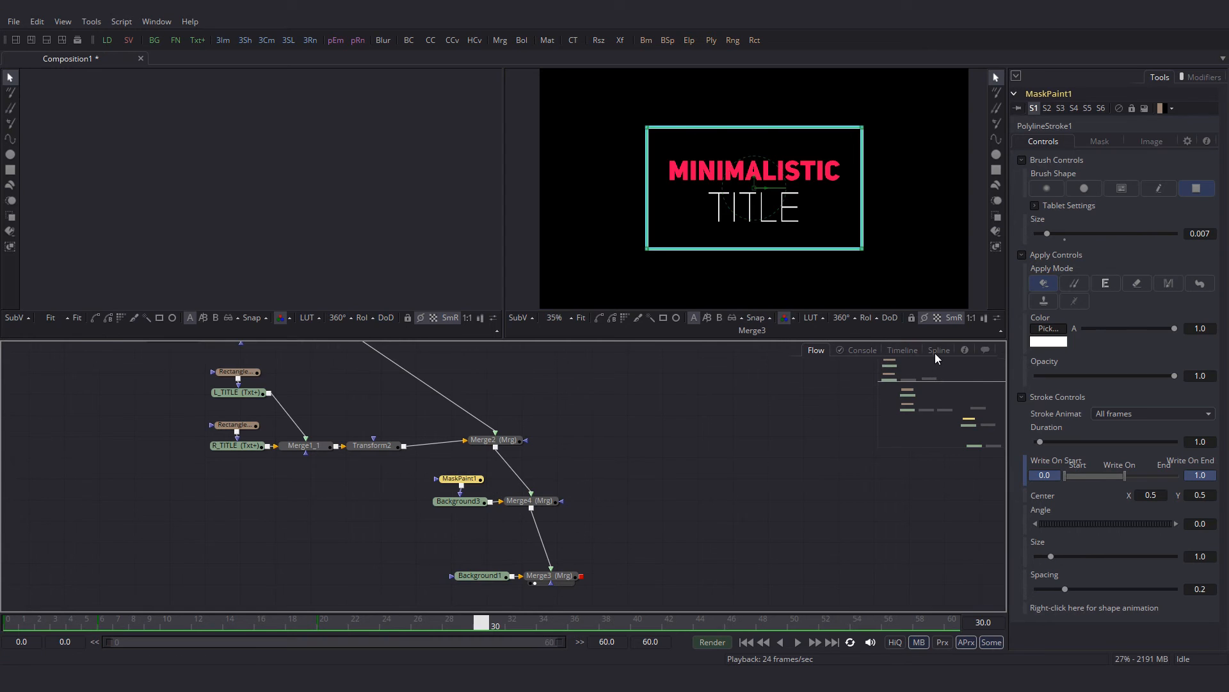
Lengthen the Write On End ease-out in the Spline editor, then replay the outline write-on.
click(939, 350)
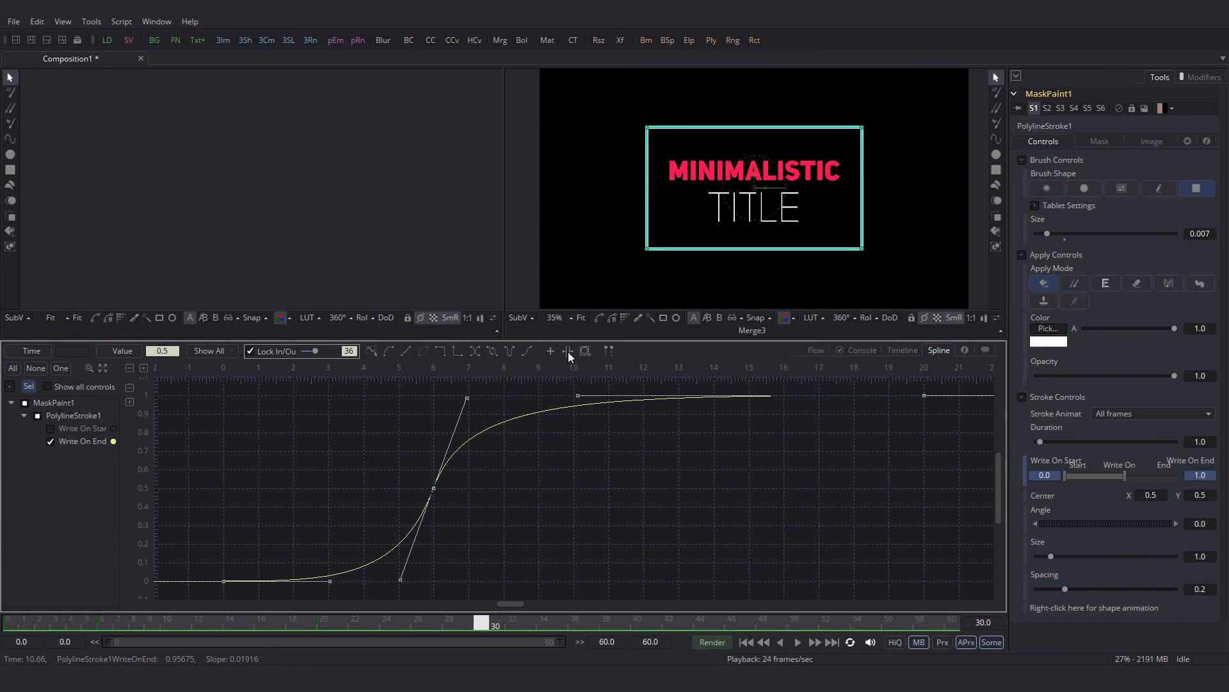
click(566, 350)
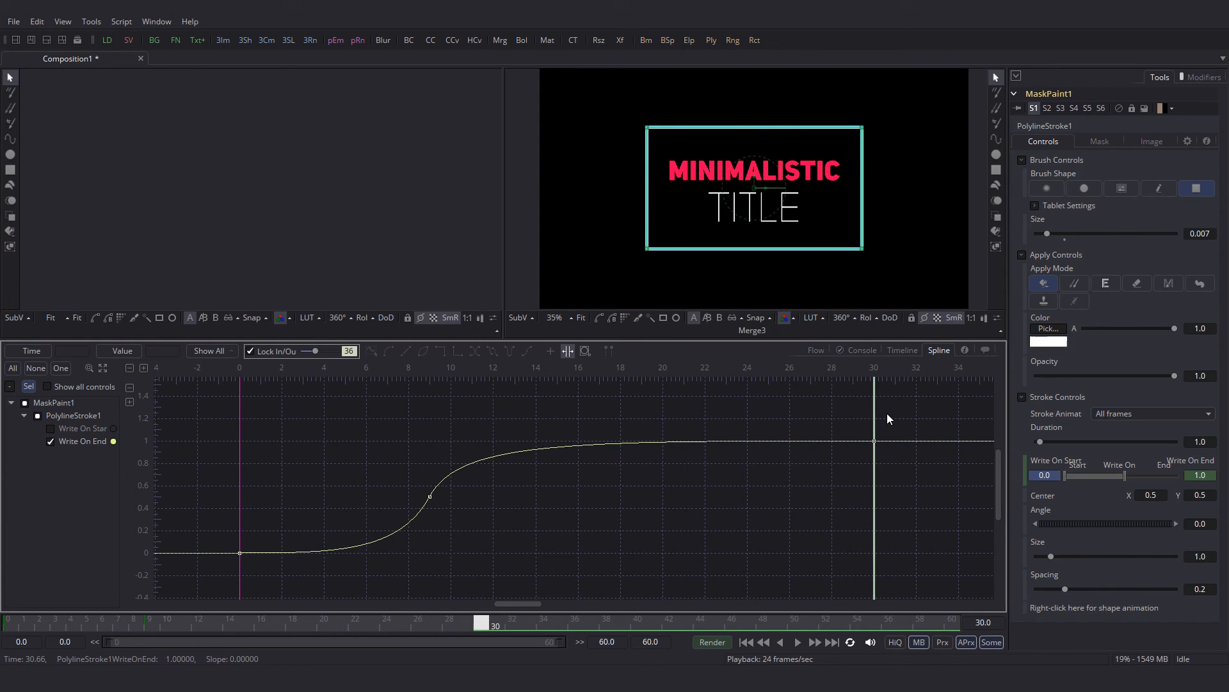
click(815, 350)
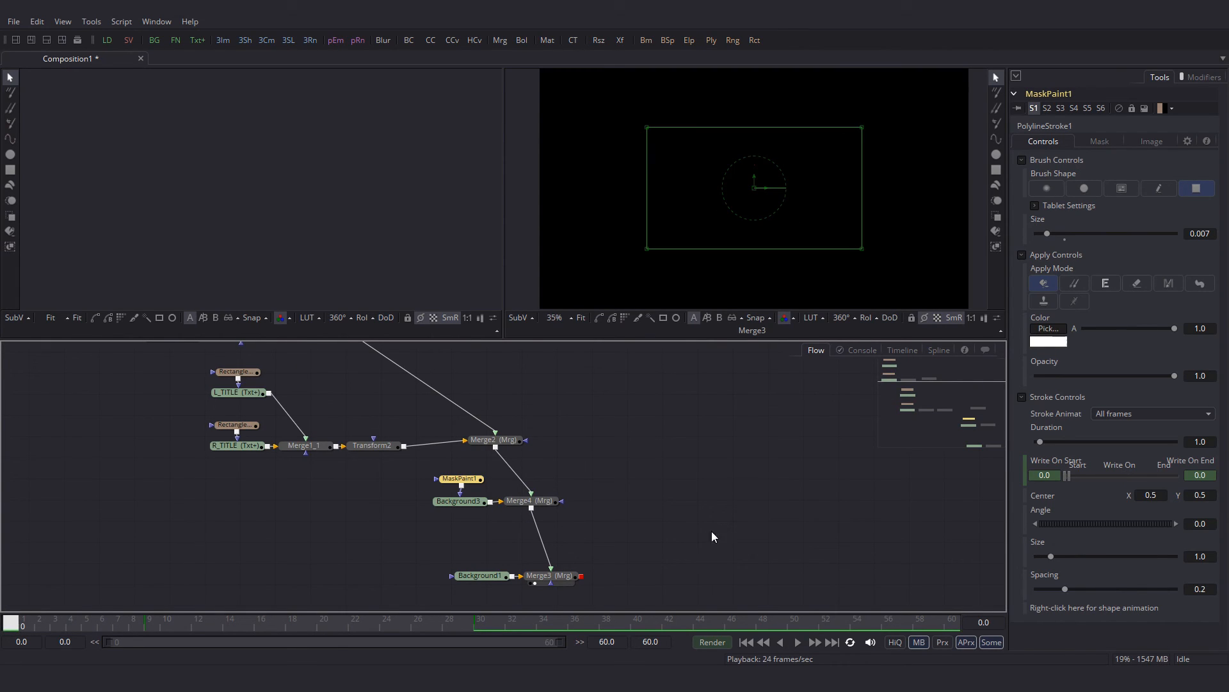
click(797, 643)
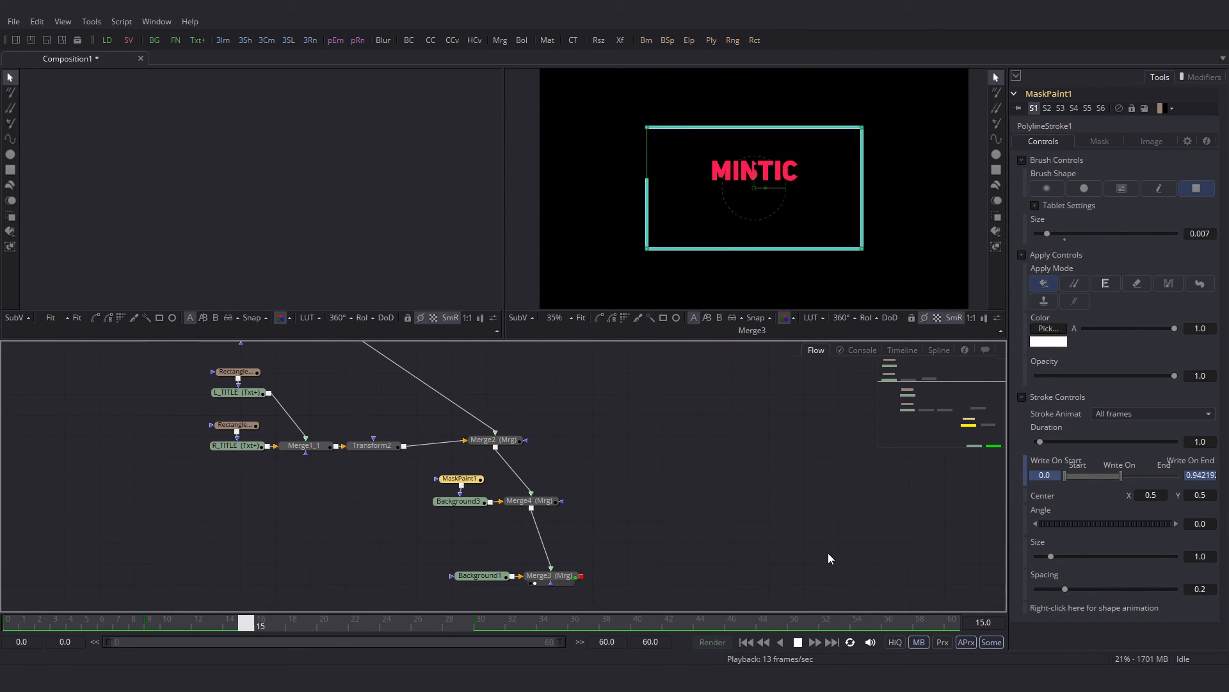